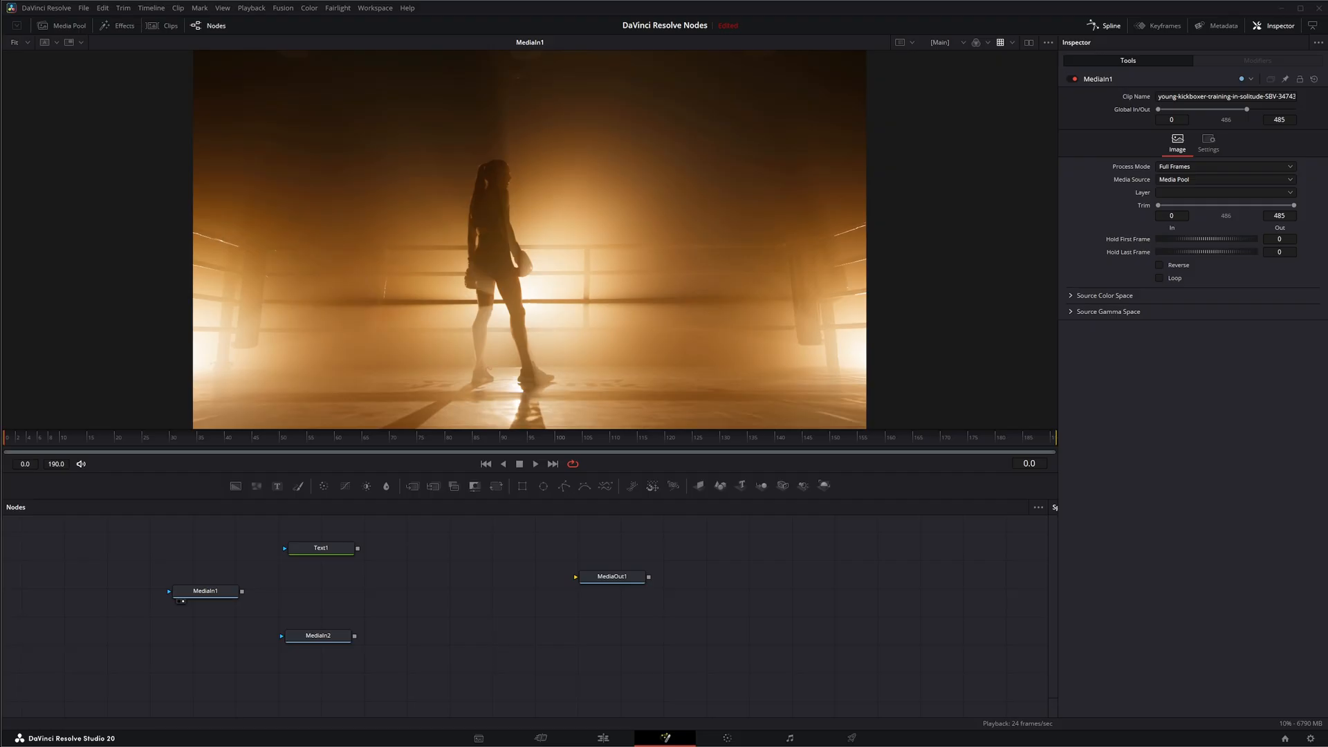
mouse_move(401, 612)
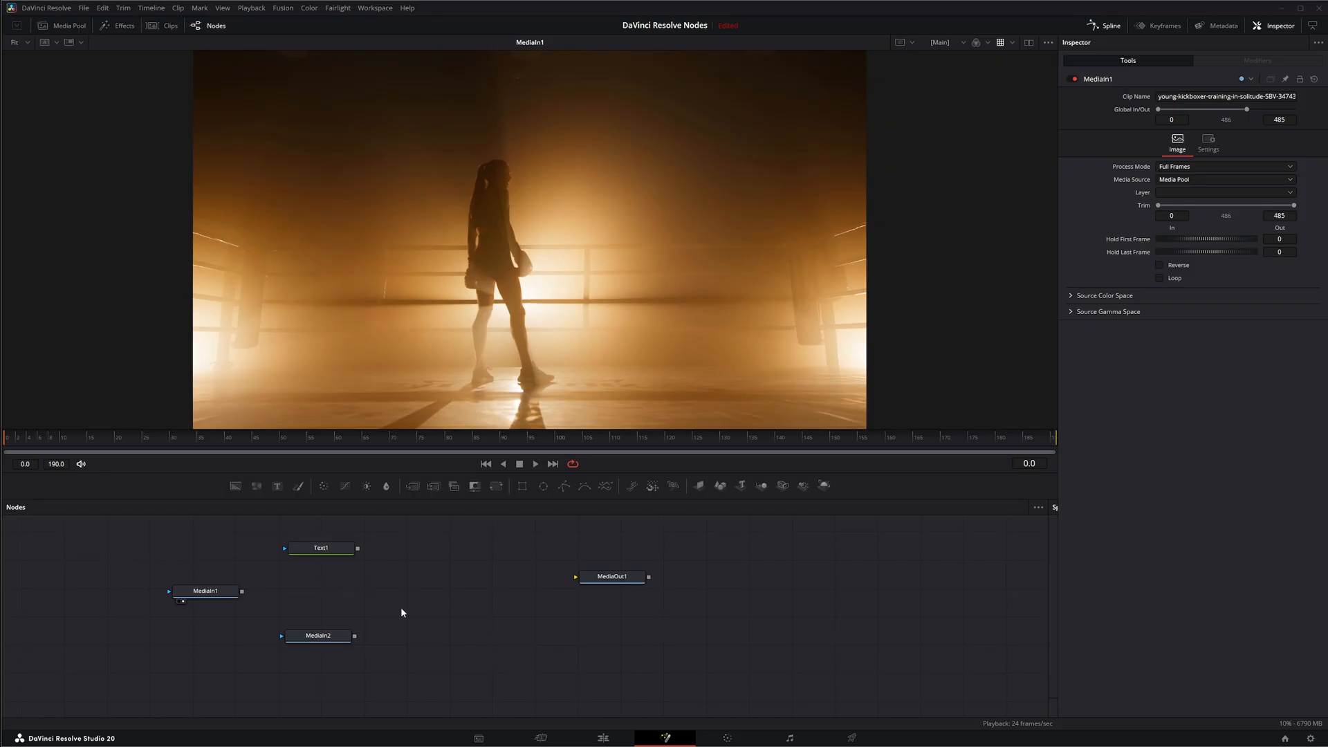
Add a Custom Tool node from the 'custo' search and position it in the flow
click(611, 576)
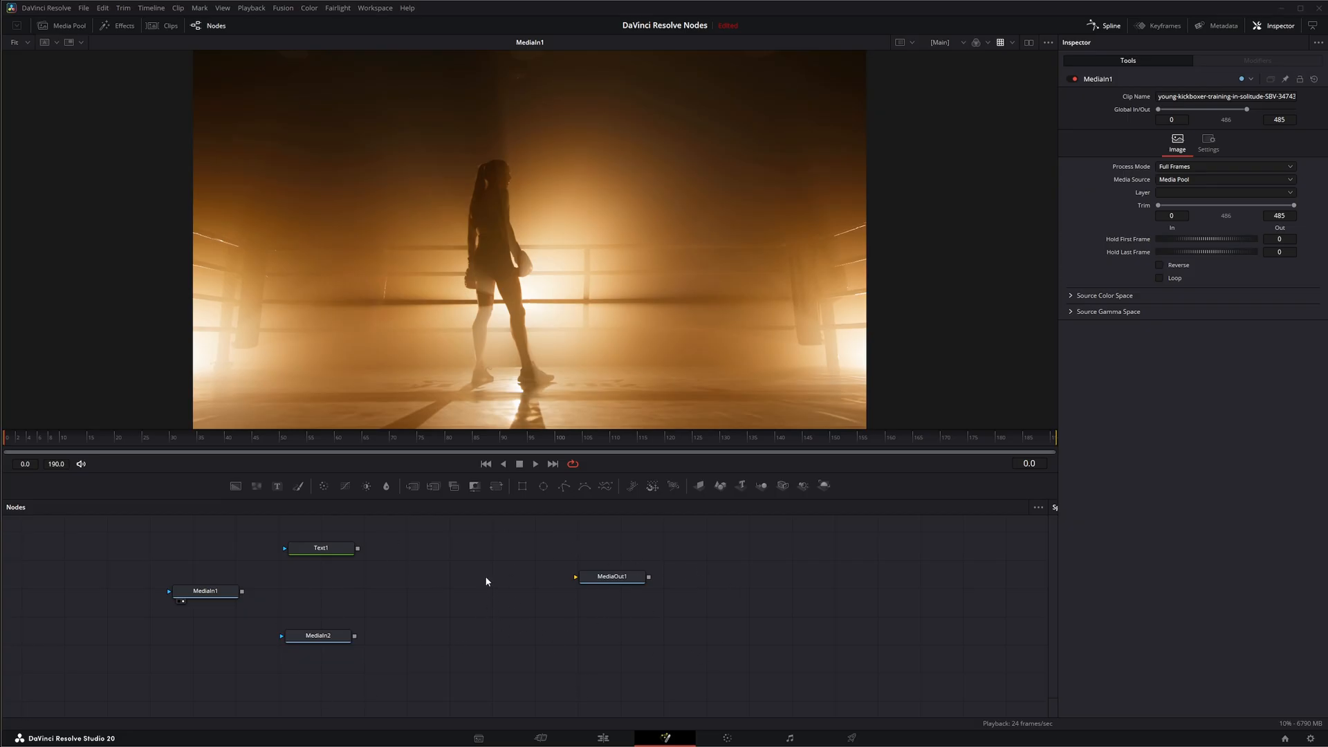
mouse_move(402, 580)
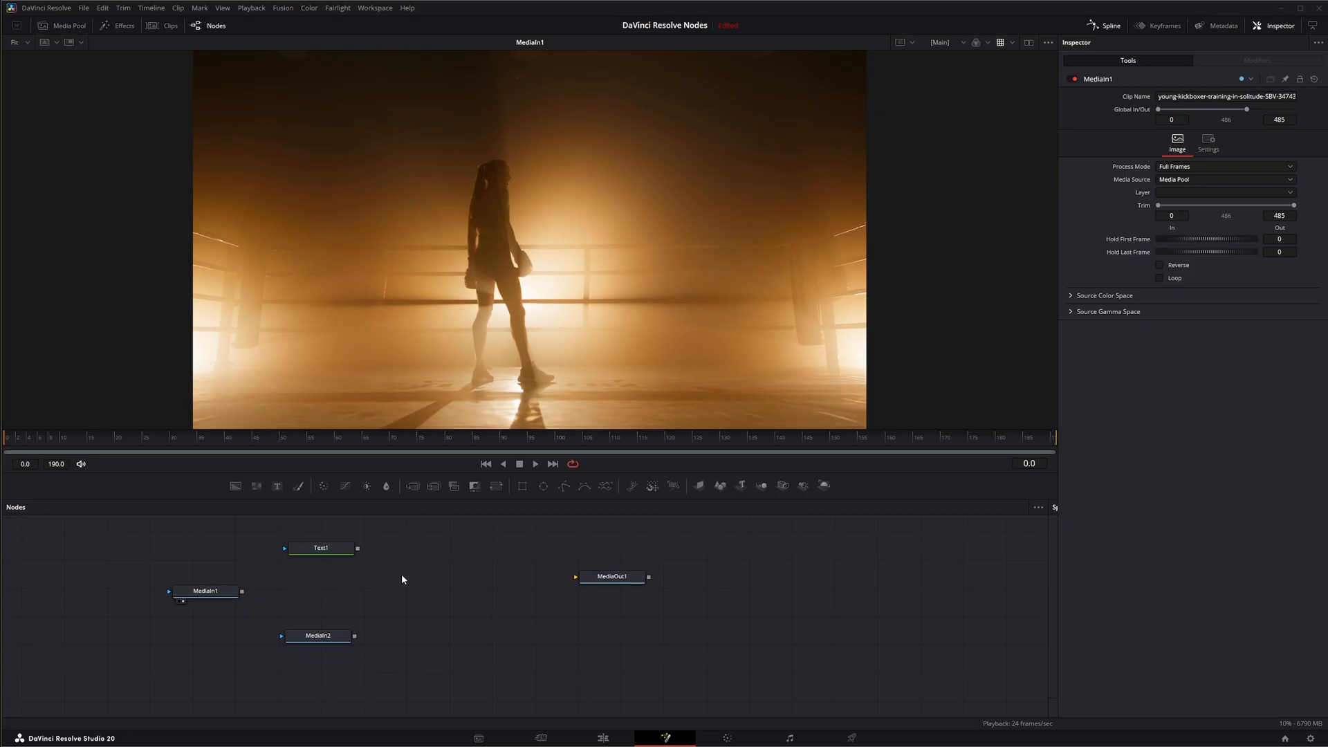
mouse_move(434, 599)
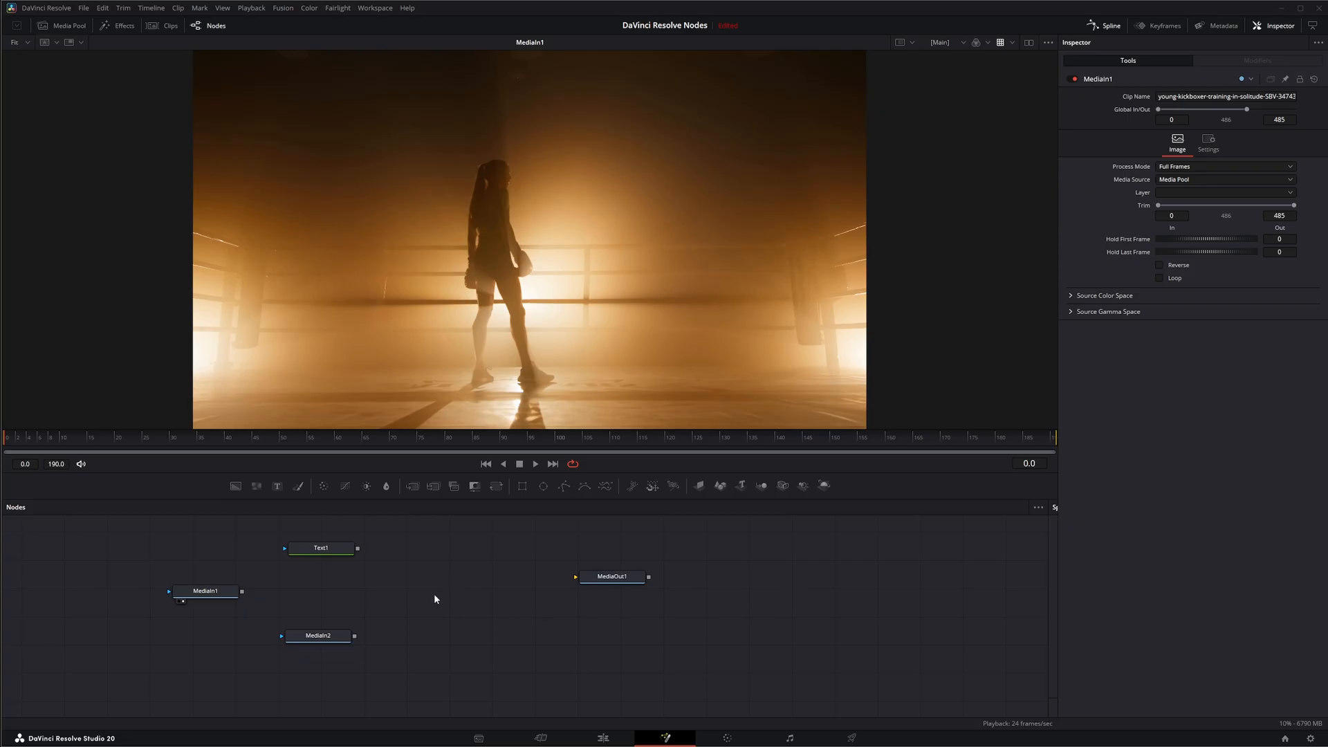
mouse_move(1082, 426)
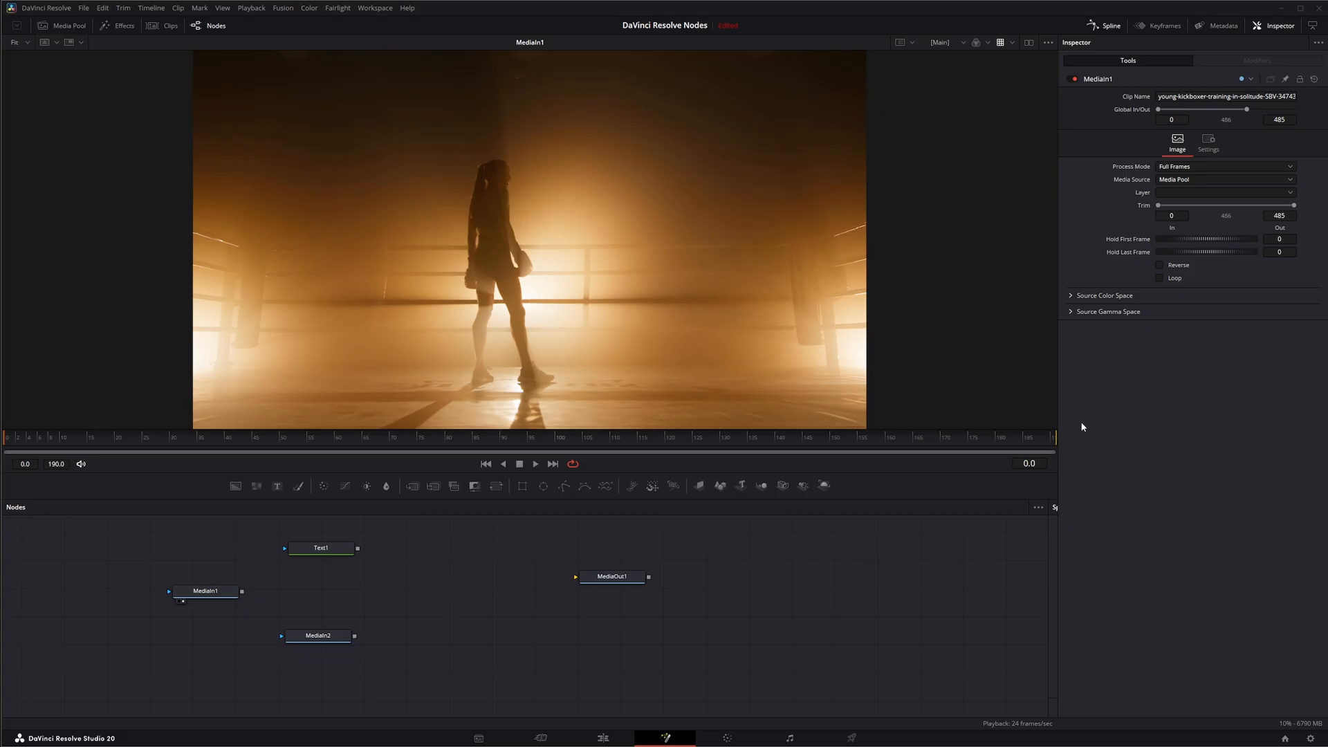
click(612, 580)
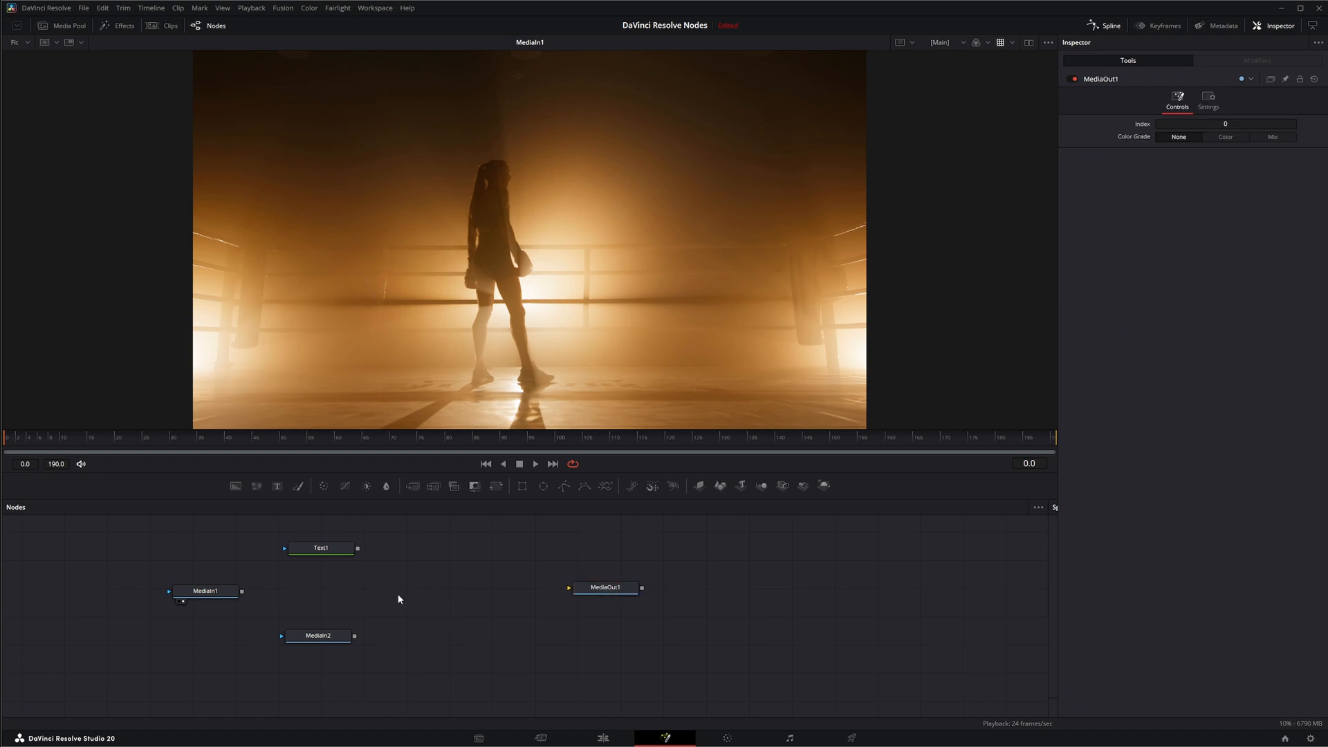
mouse_move(461, 597)
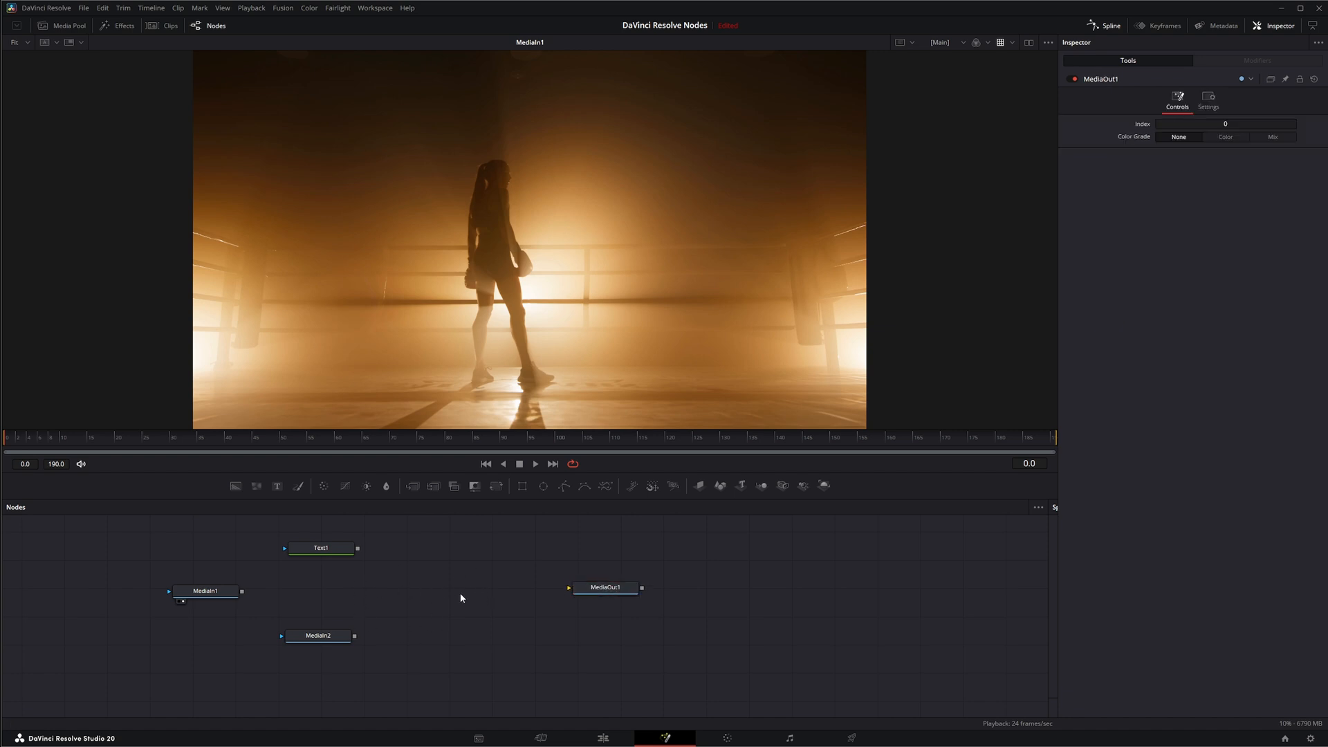
mouse_move(453, 604)
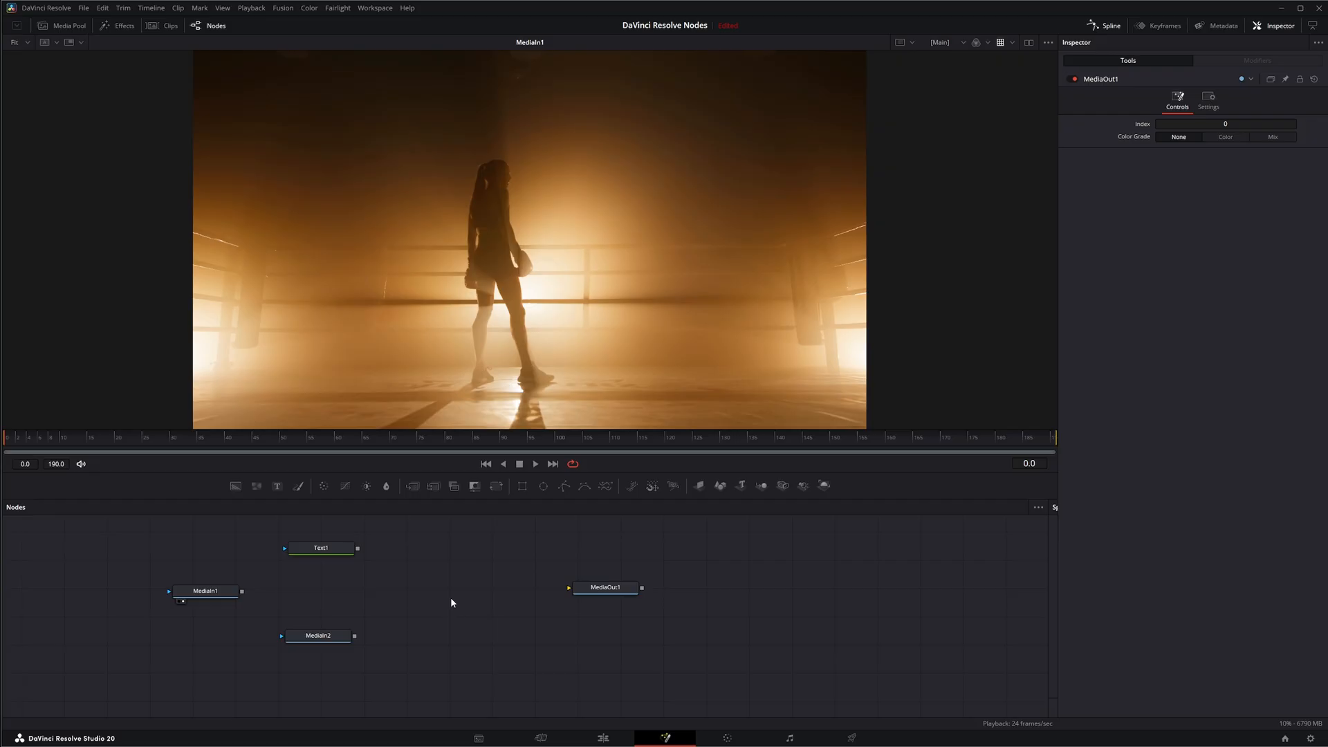
mouse_move(449, 603)
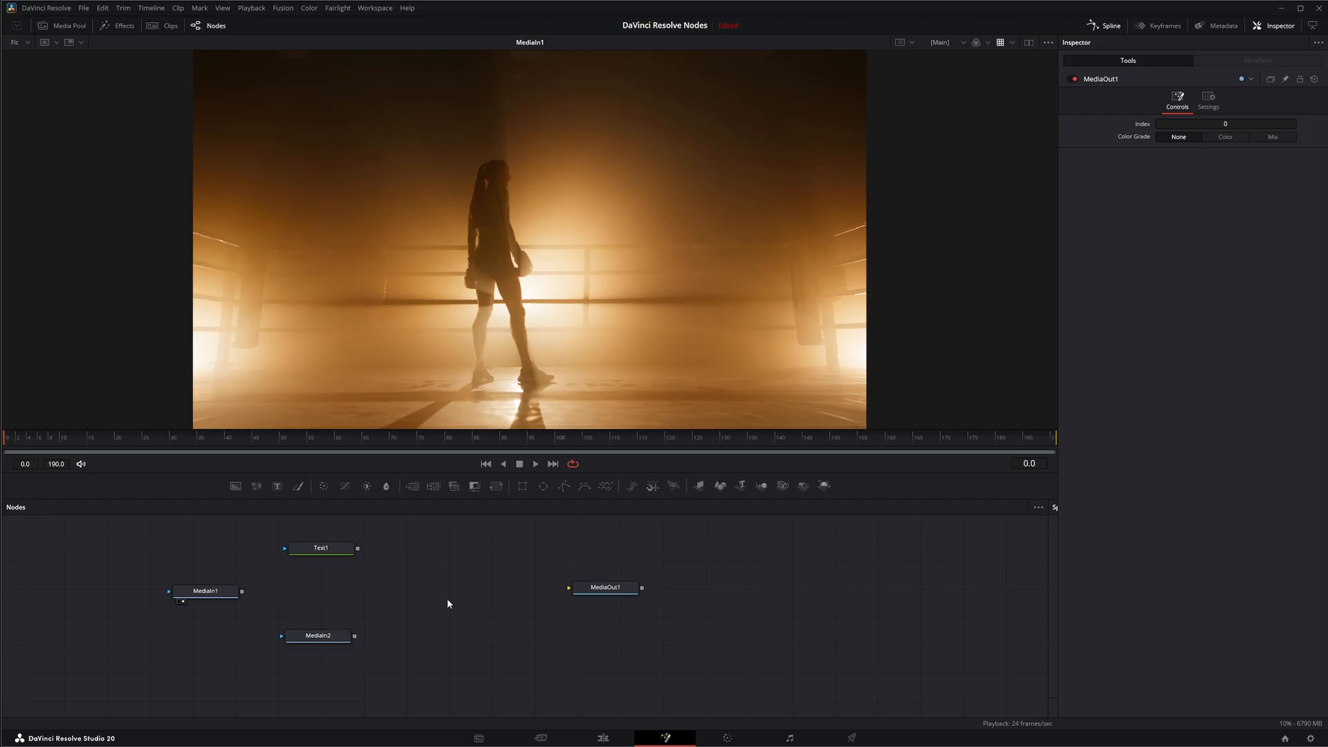
mouse_move(409, 604)
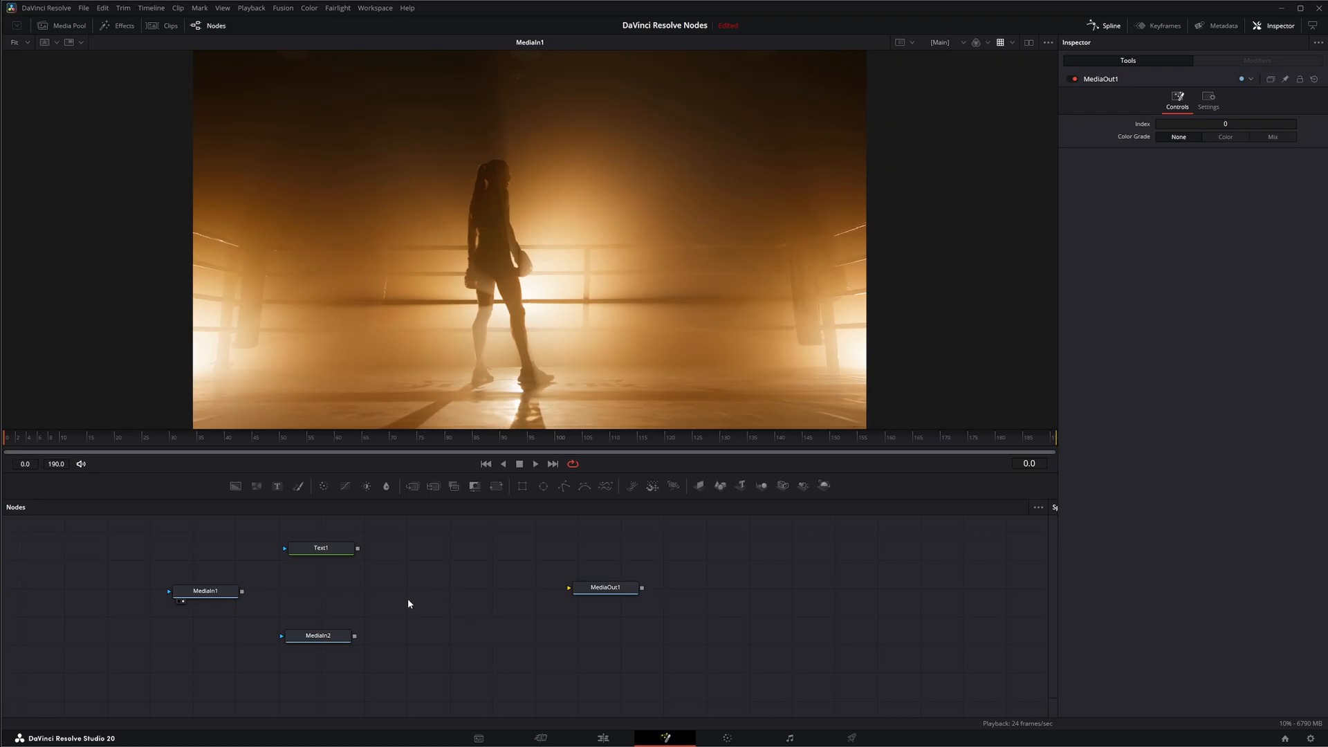
mouse_move(408, 592)
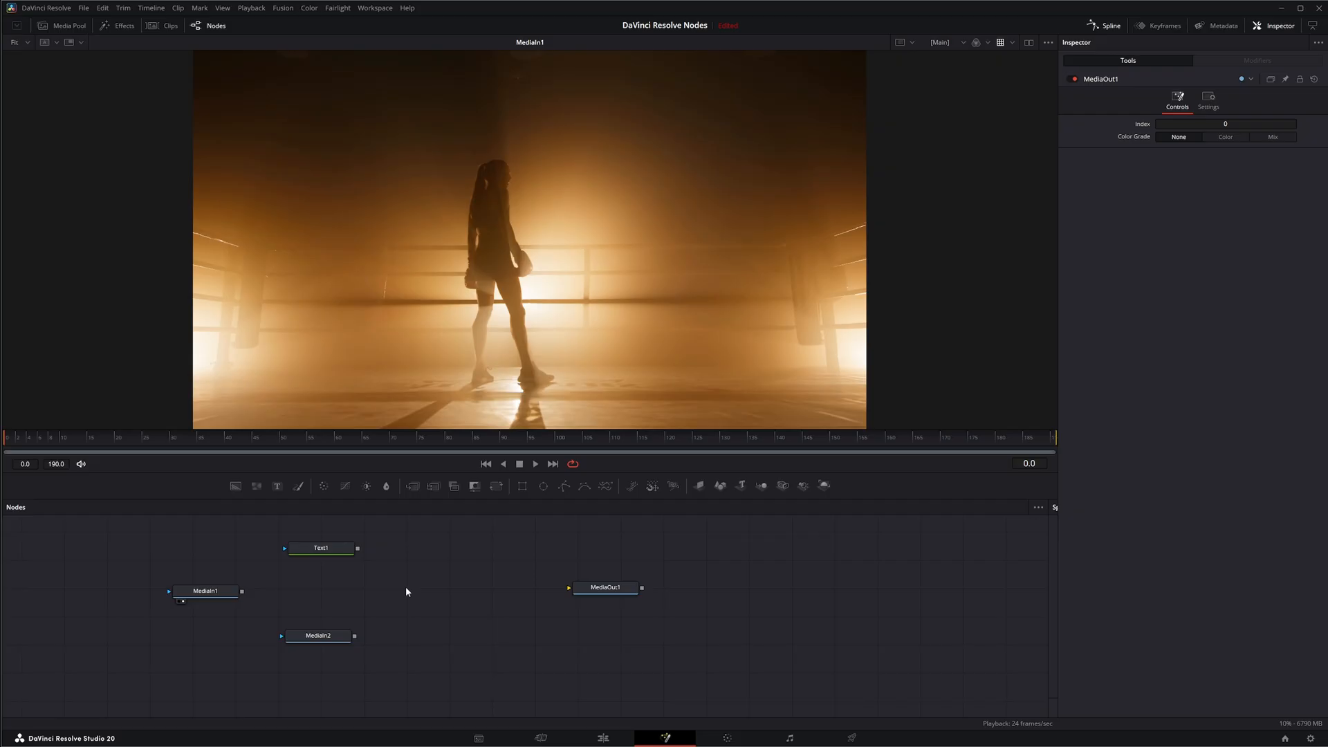
mouse_move(424, 592)
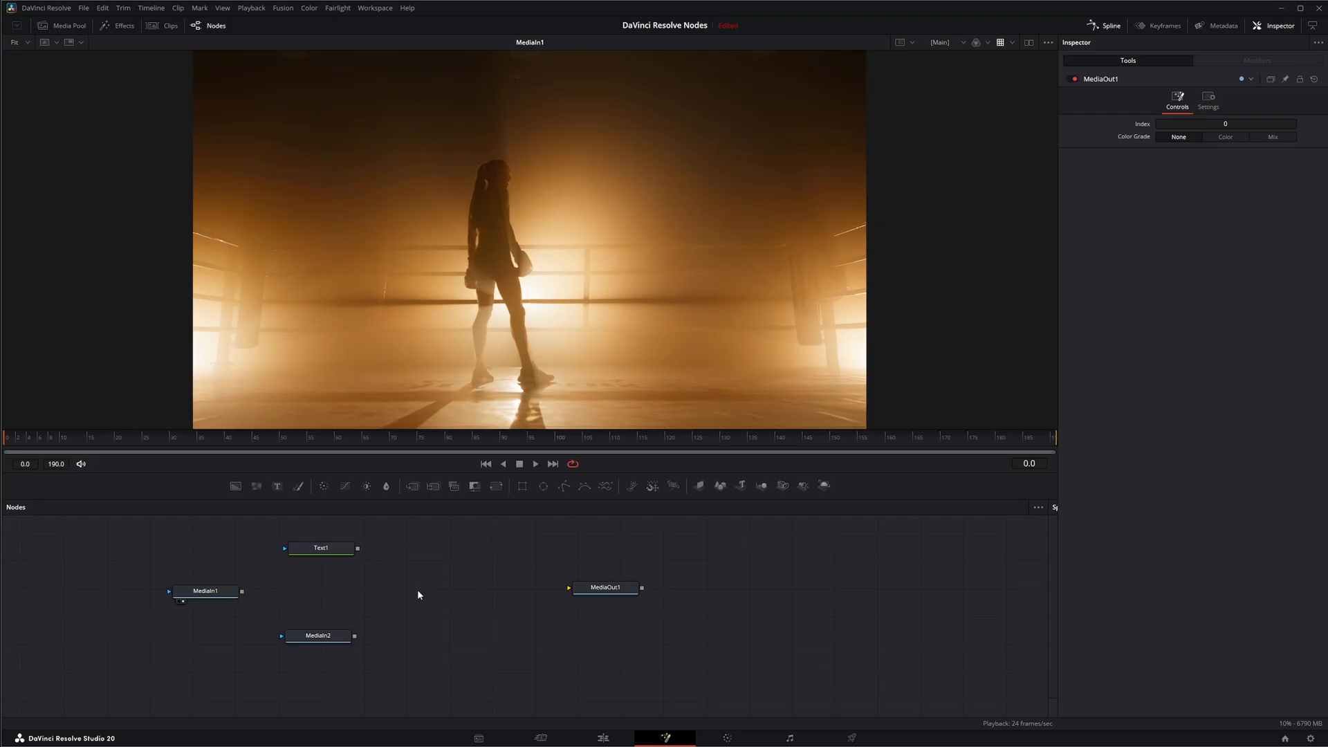
text(custo)
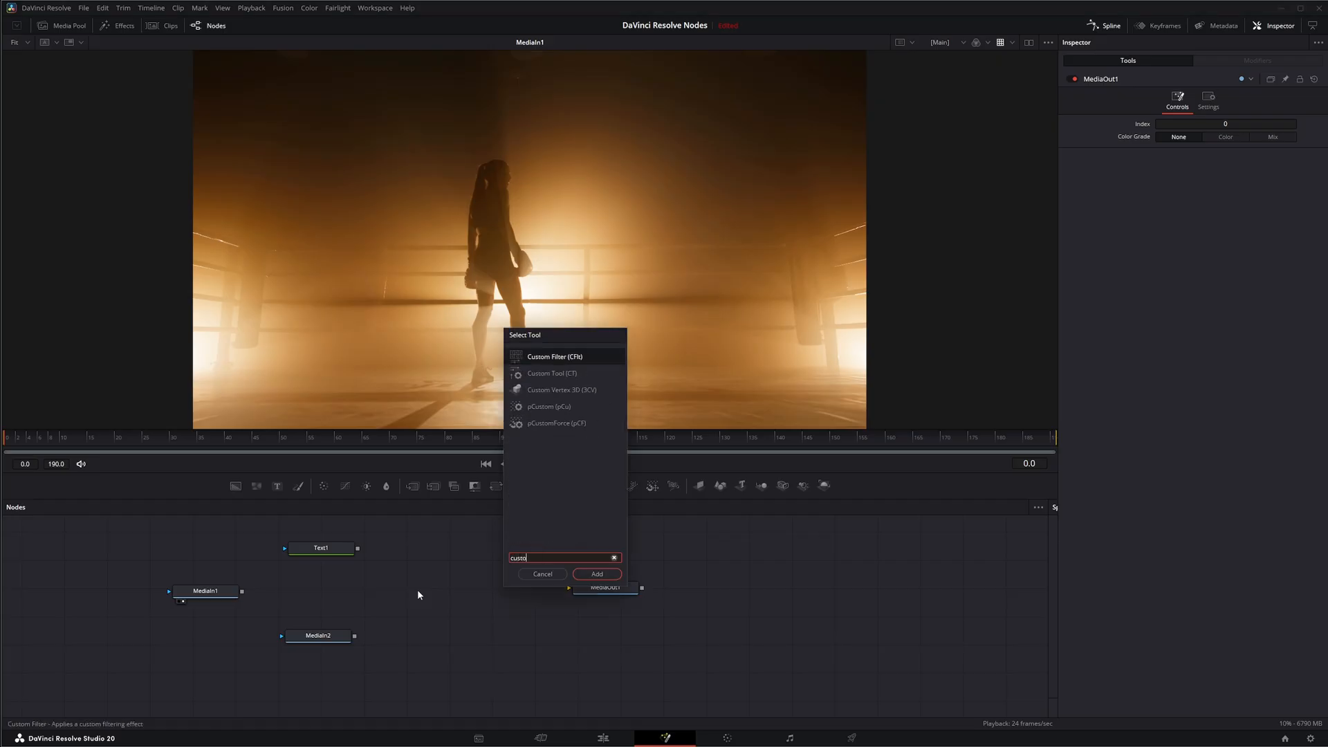
click(596, 573)
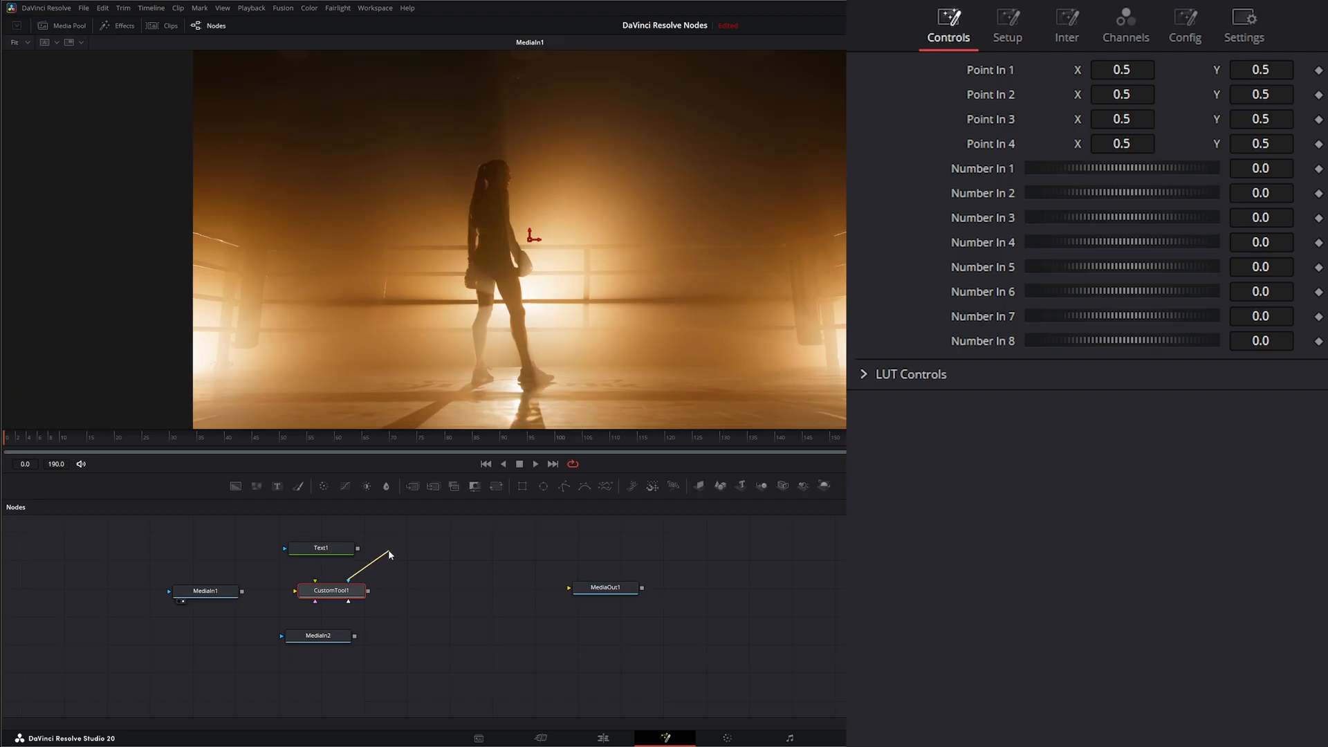
mouse_move(510, 185)
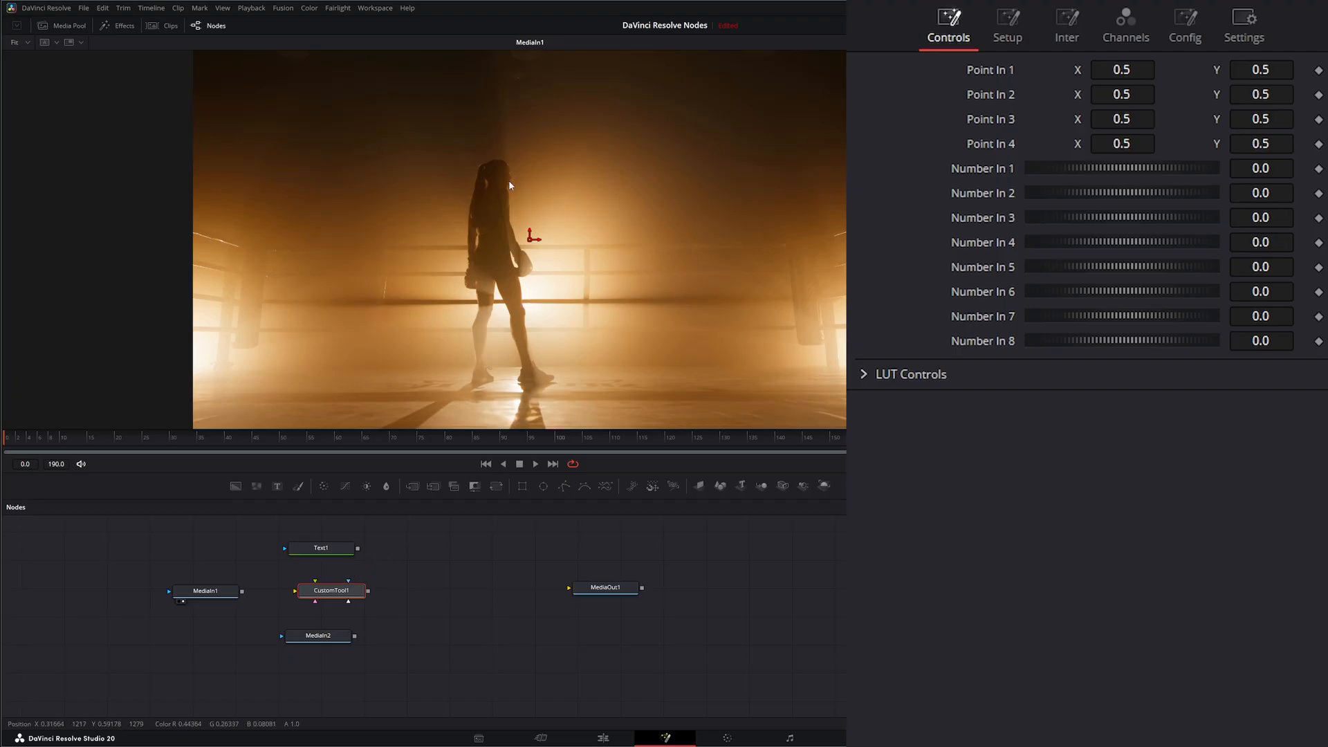
drag(347, 599, 394, 635)
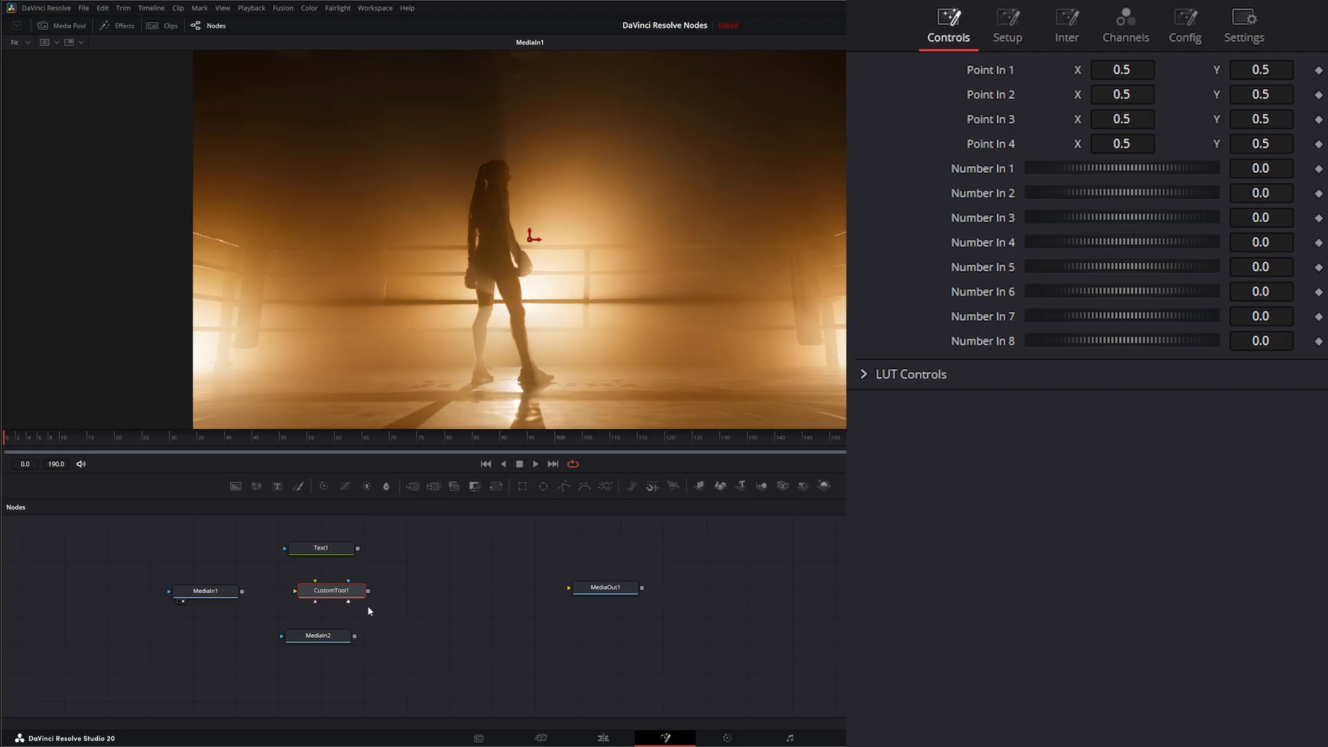
click(331, 590)
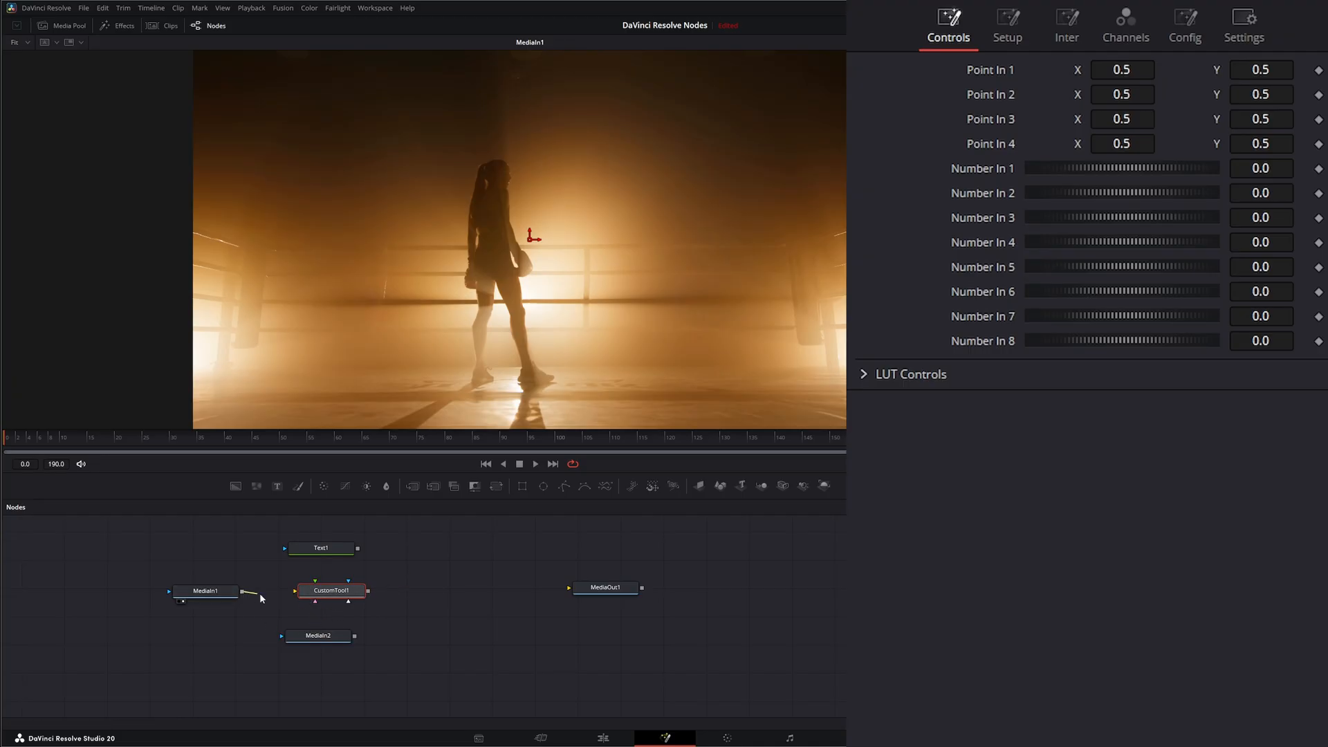
Connect MediaIn1 to CustomTool1's first input and display its Channels expressions
drag(237, 591, 298, 590)
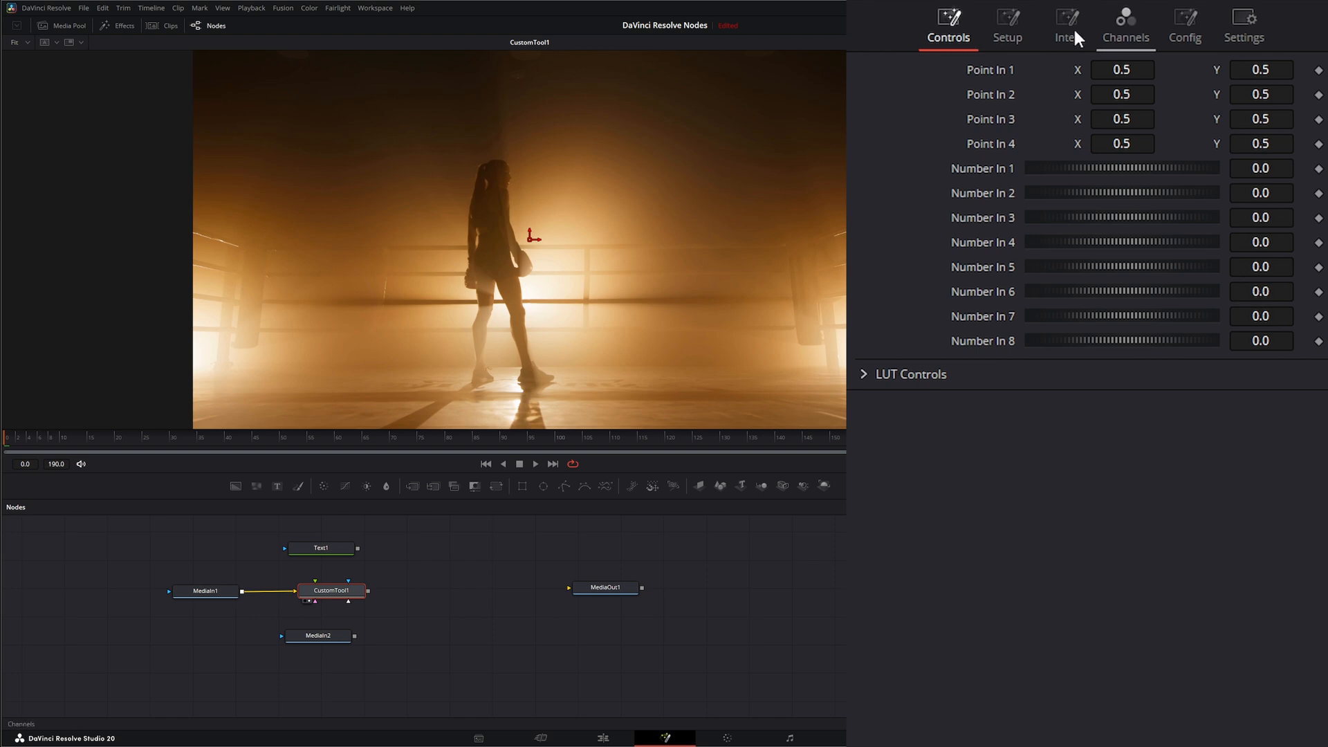
mouse_move(1122, 48)
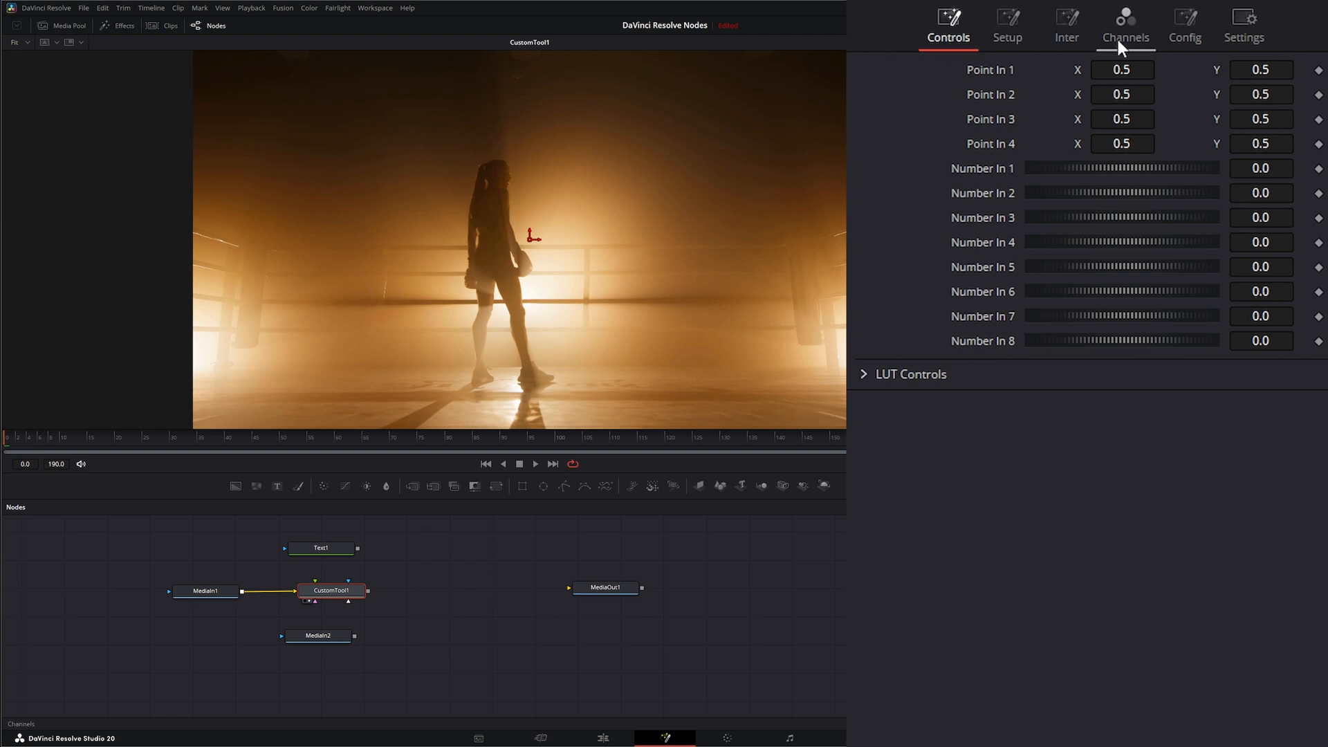
mouse_move(1157, 56)
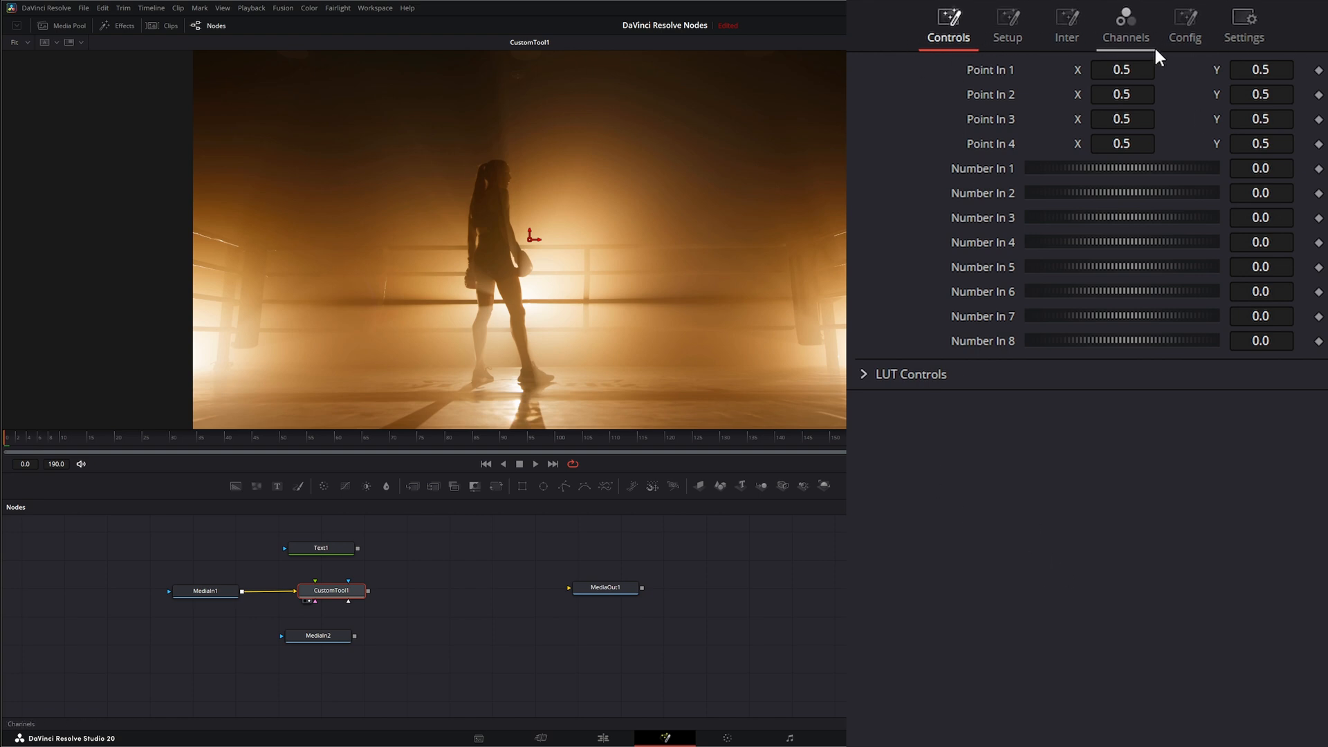
click(1124, 26)
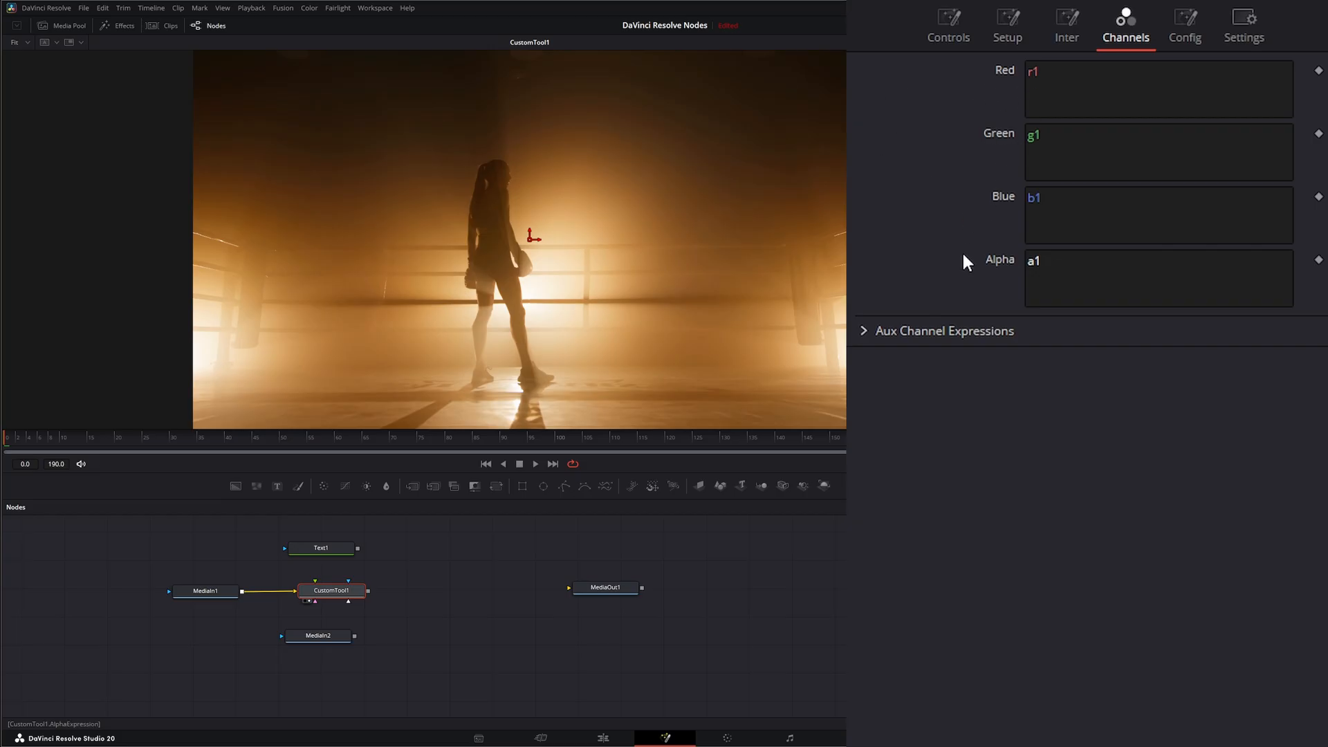
Recolour the clip by swapping channel expressions to r1, then restore r1, g1, b1, a1
click(943, 330)
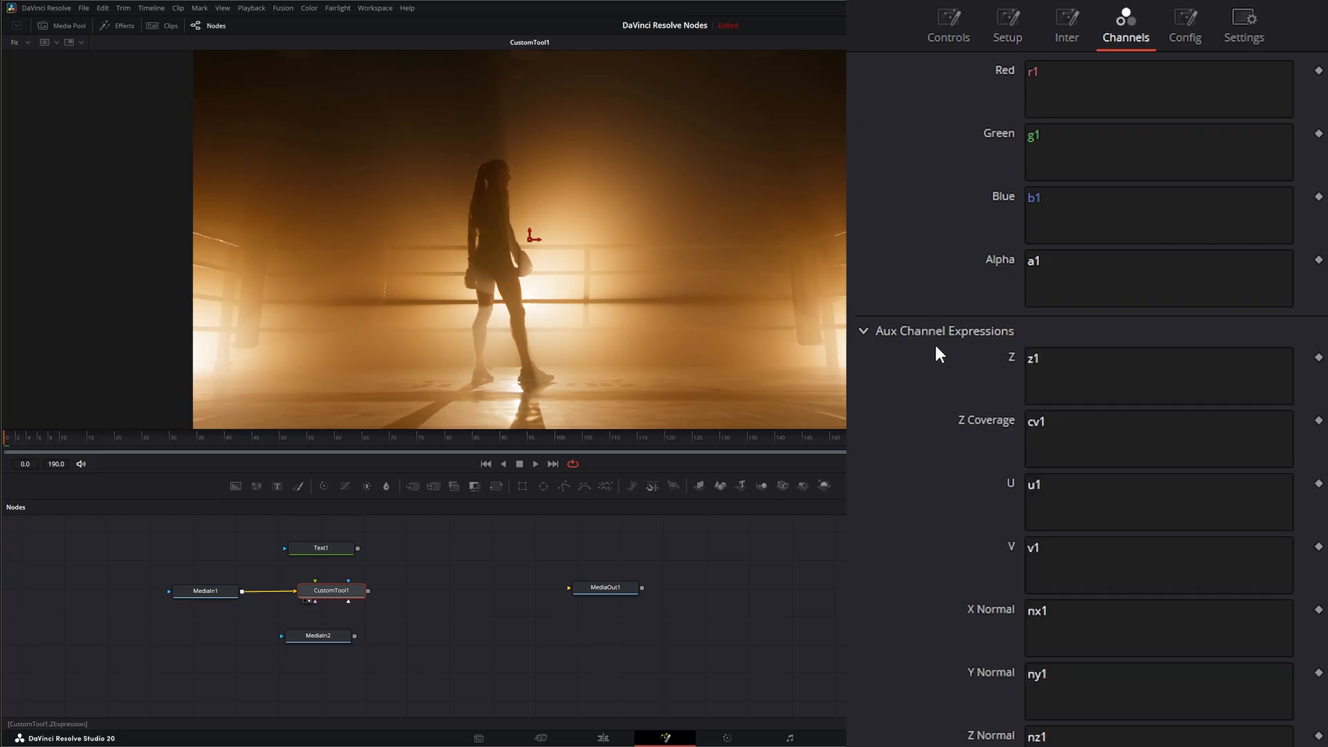
scroll(down, 3)
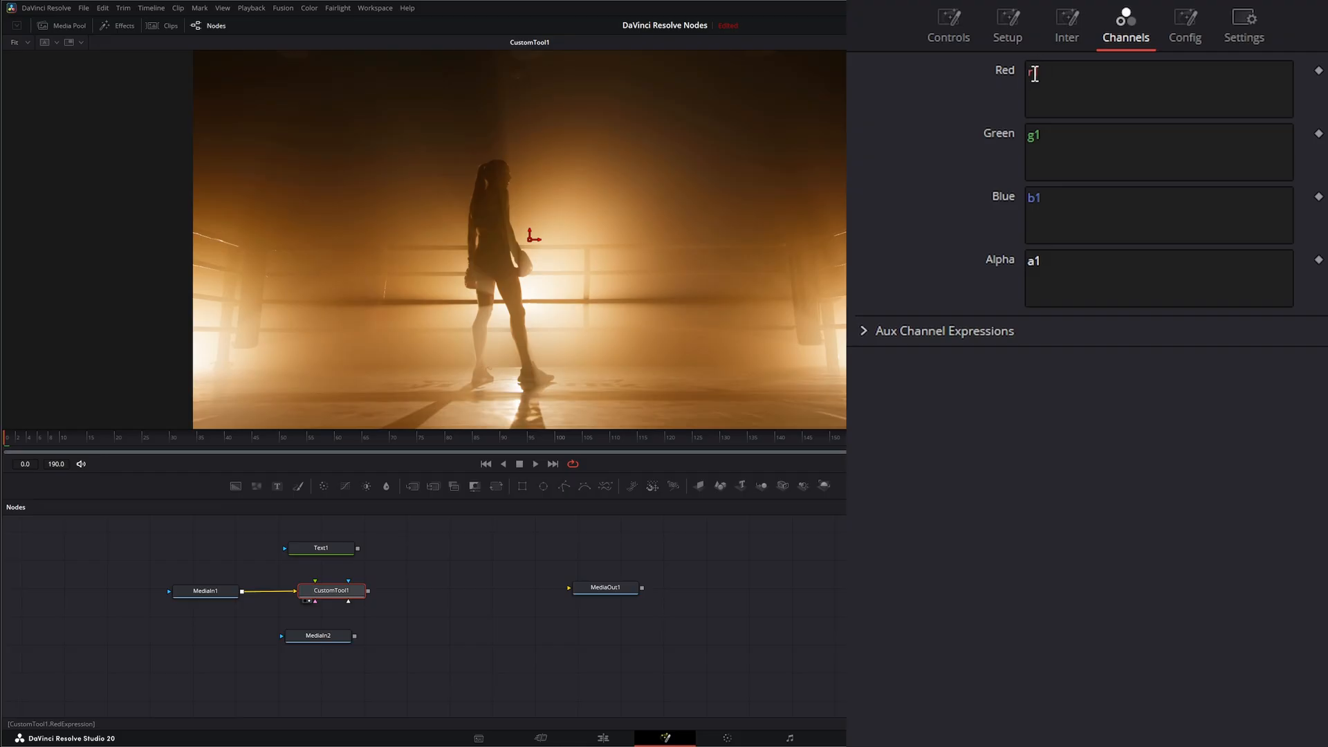
text(1)
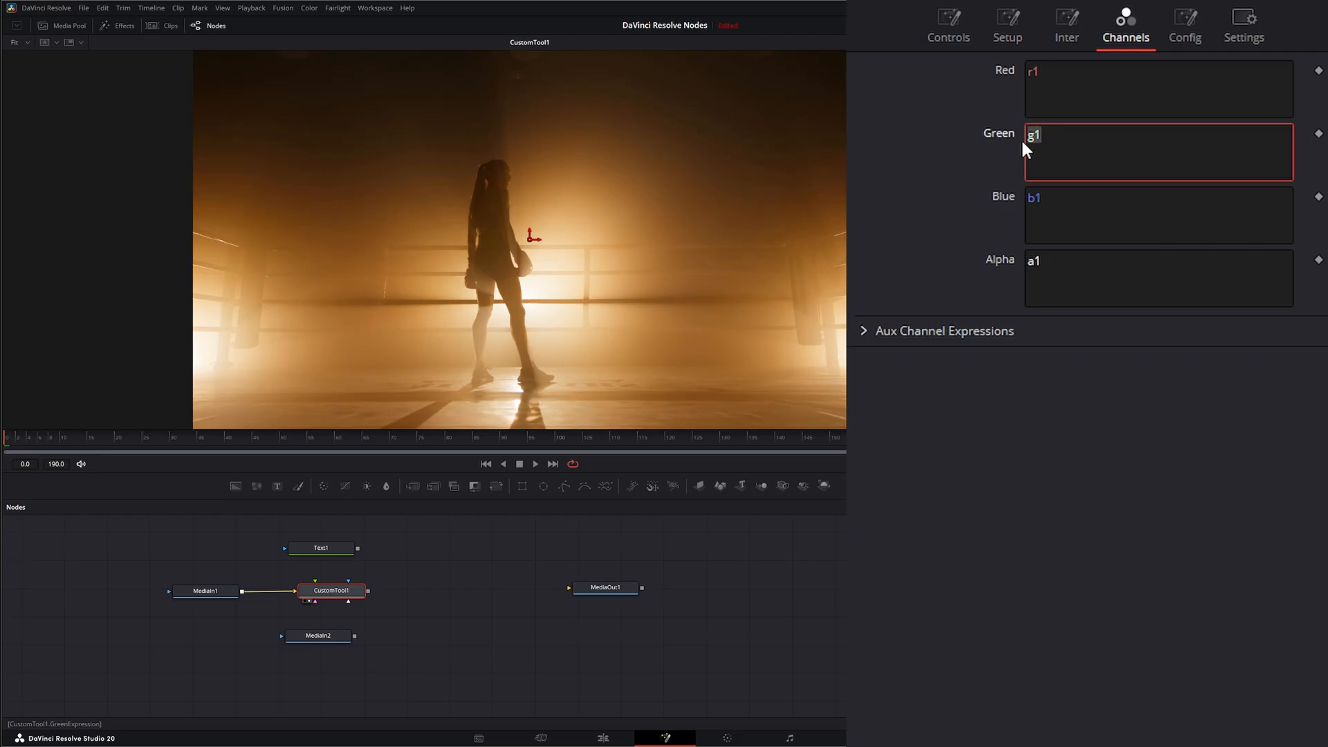
text(r1)
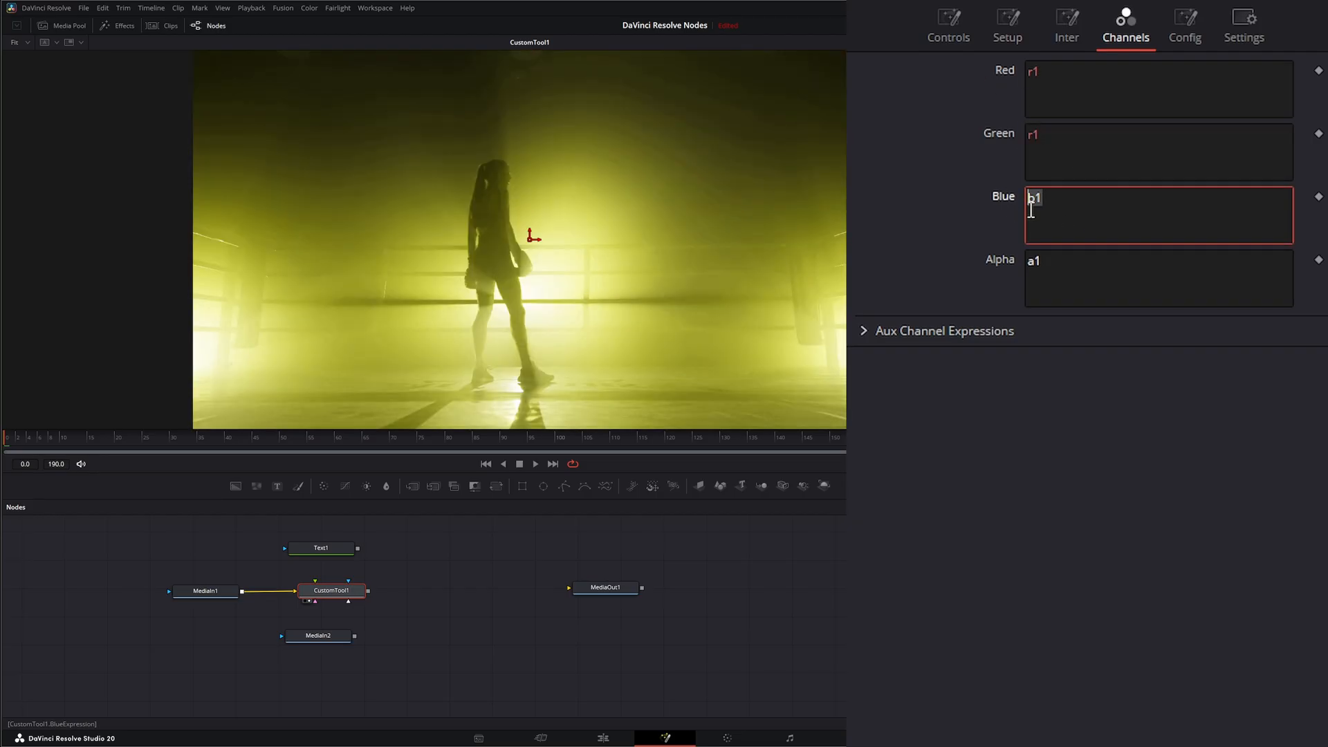
click(1100, 151)
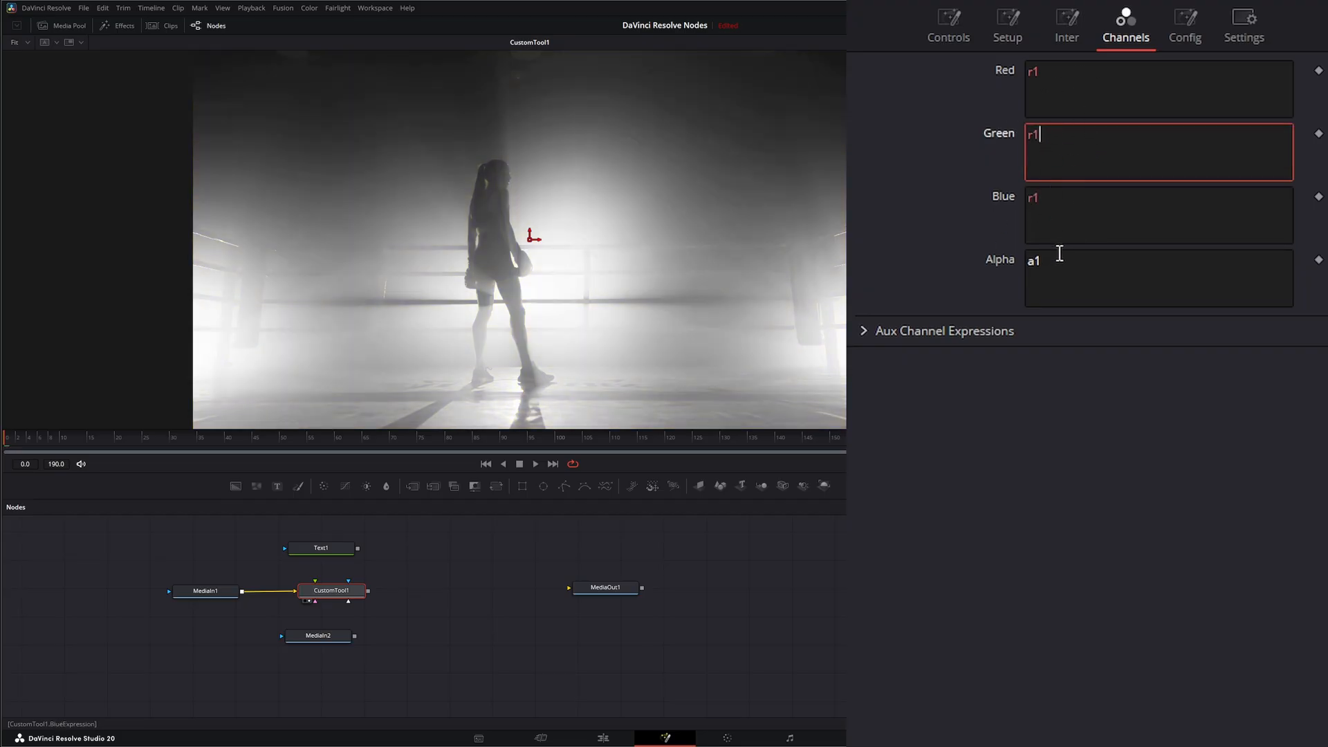
click(1059, 133)
text(g)
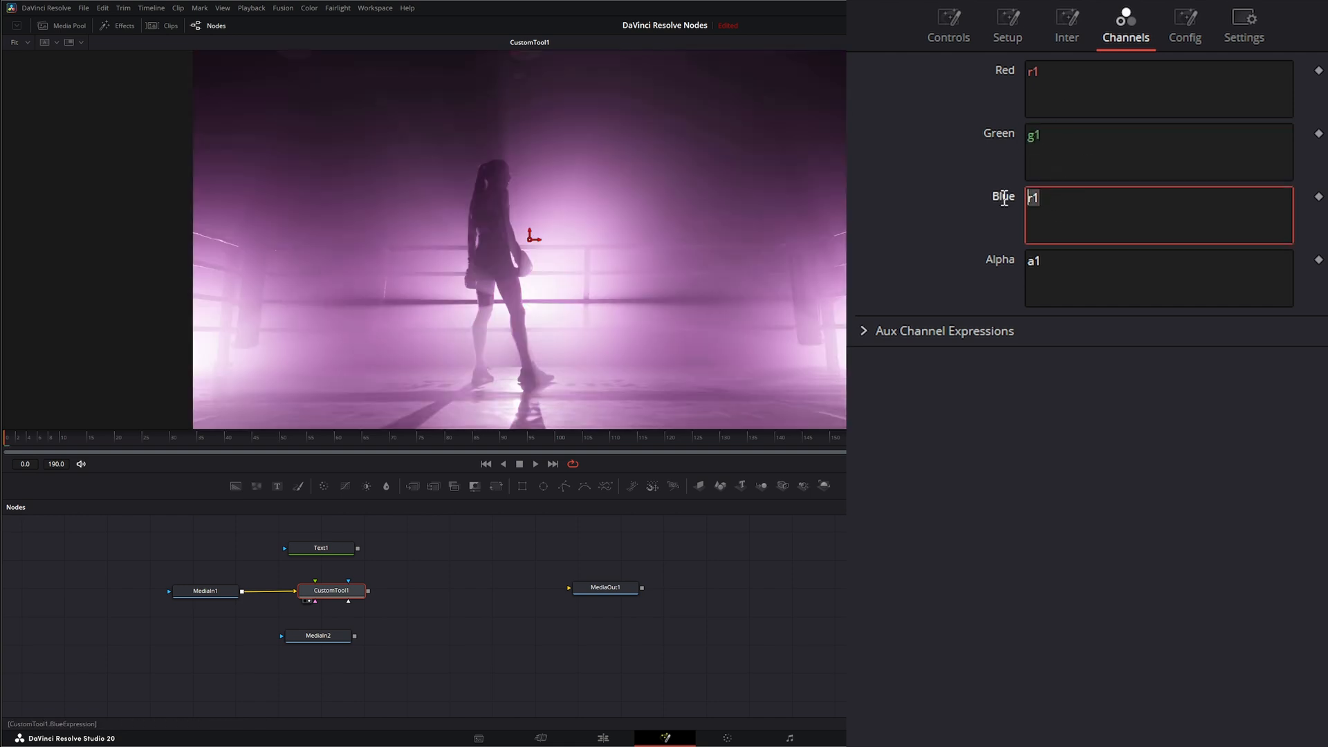
text(b)
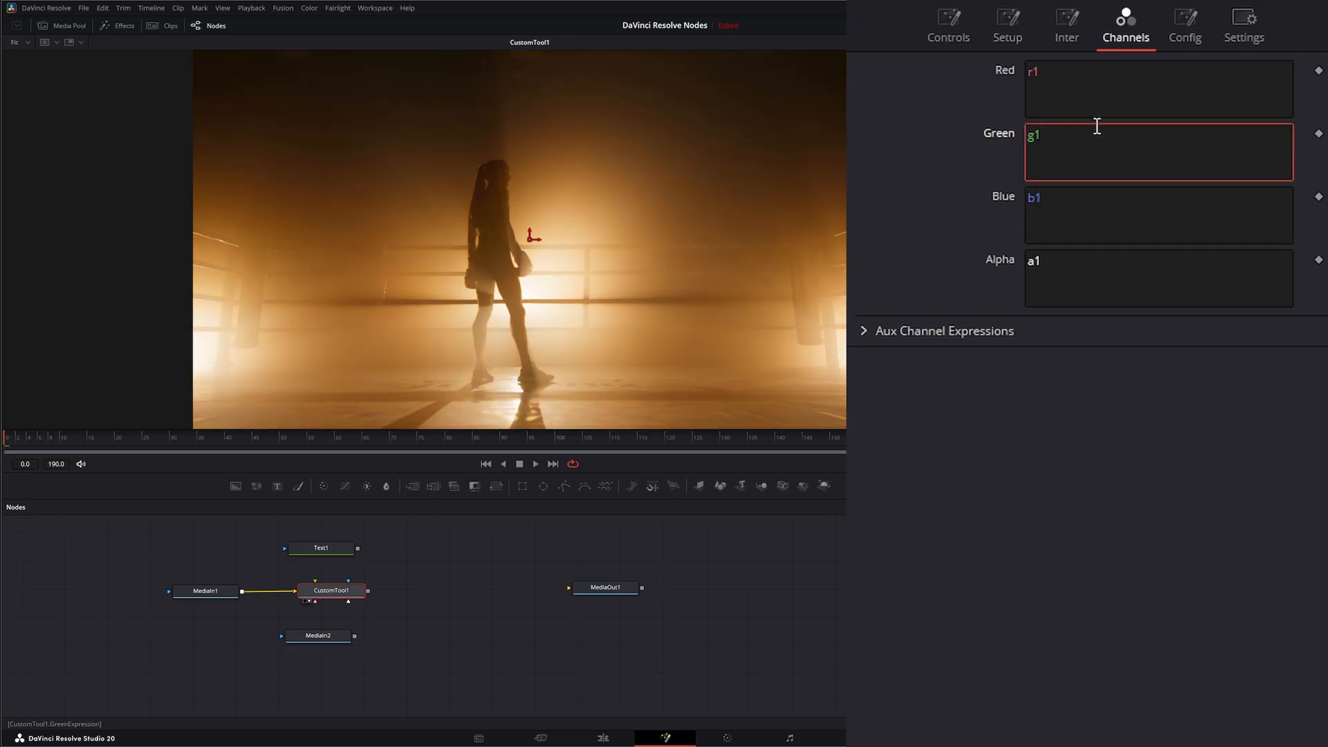
click(1158, 89)
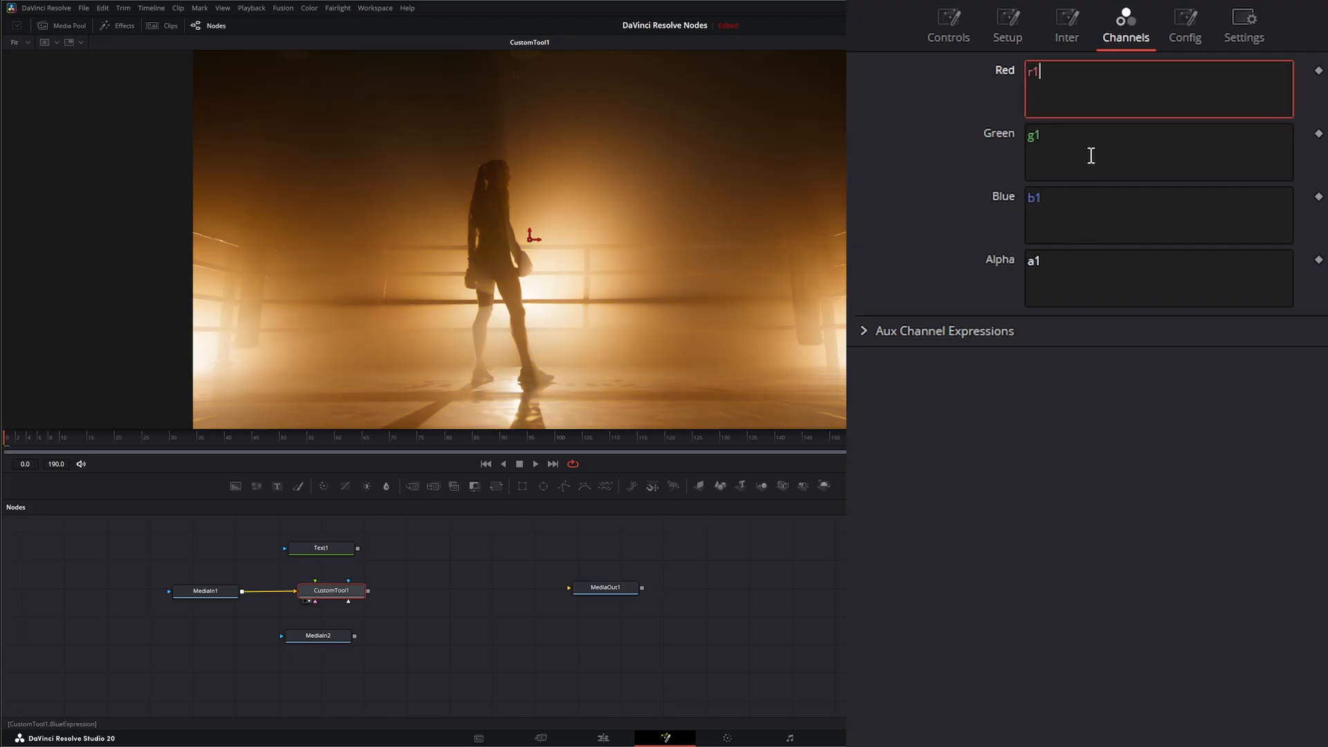
mouse_move(921, 31)
text(*m)
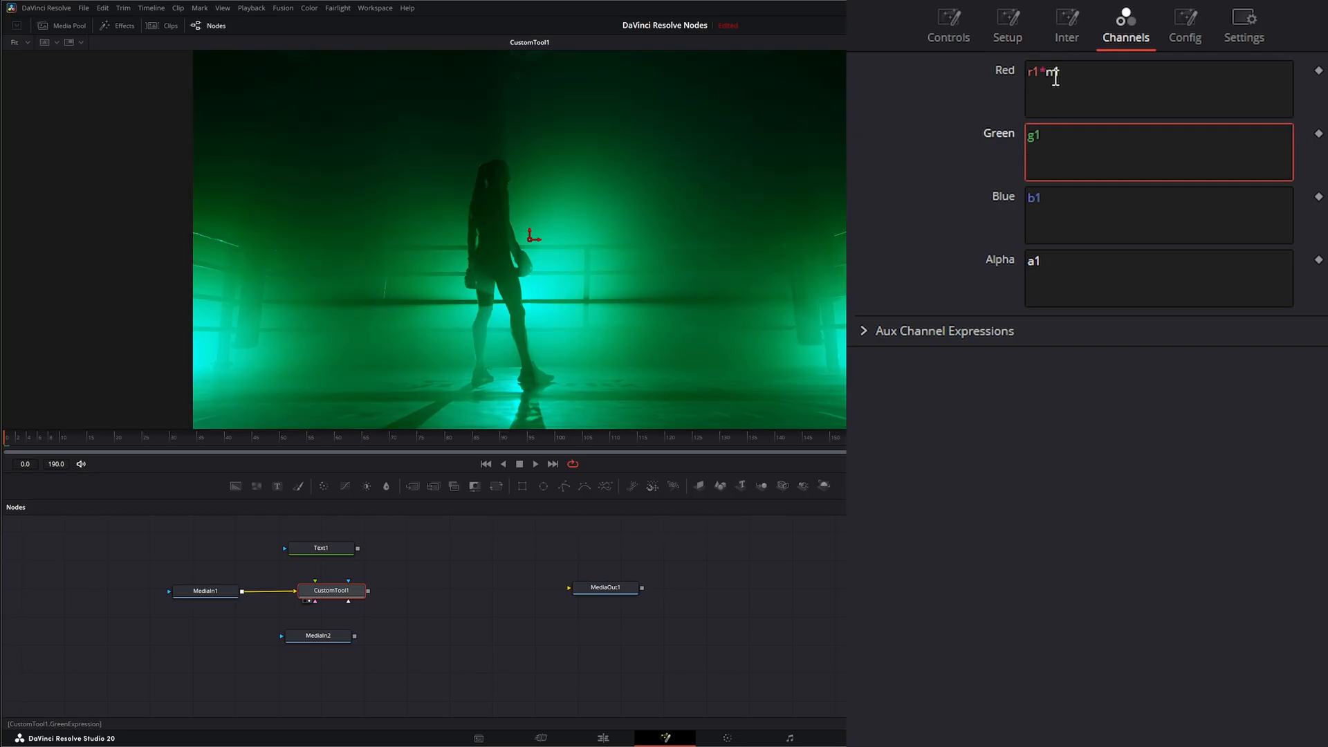
Set the Red expression to r1*n1 and raise Number In 1 to about 1.258
click(948, 25)
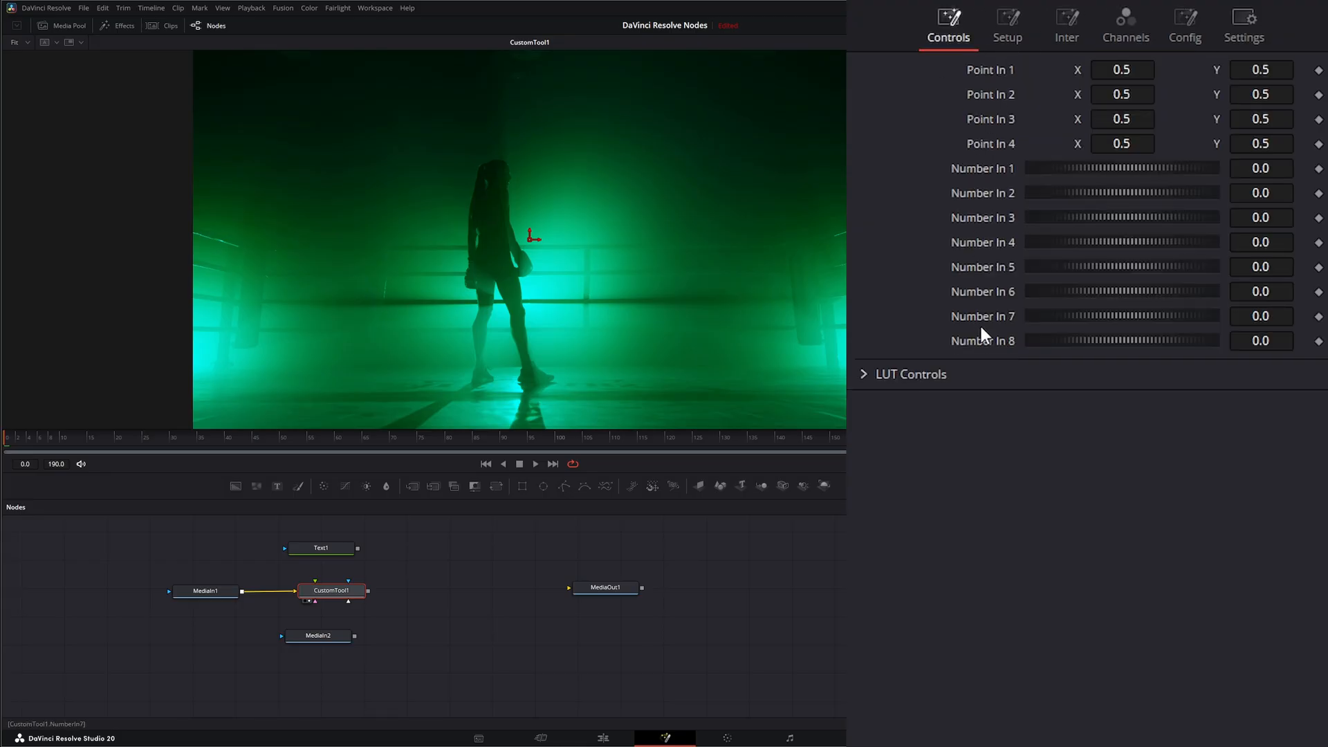
mouse_move(1131, 189)
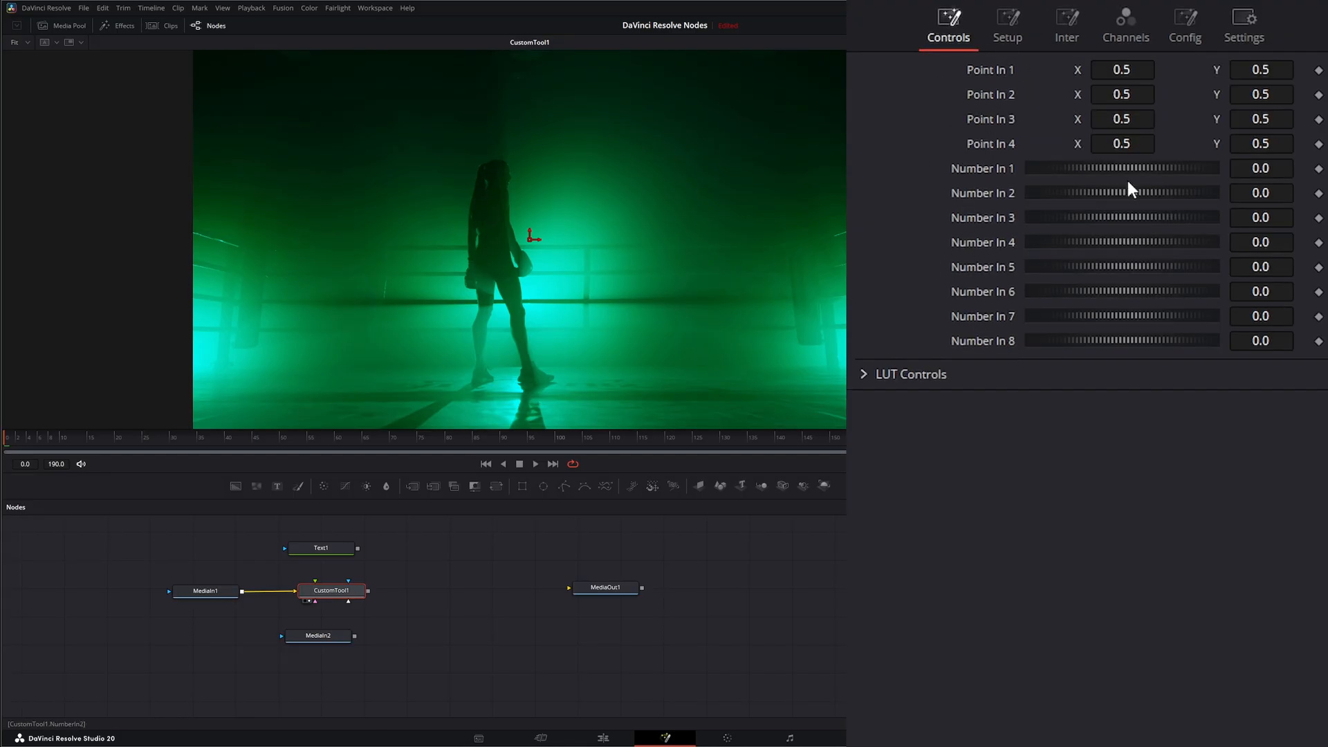
mouse_move(887, 197)
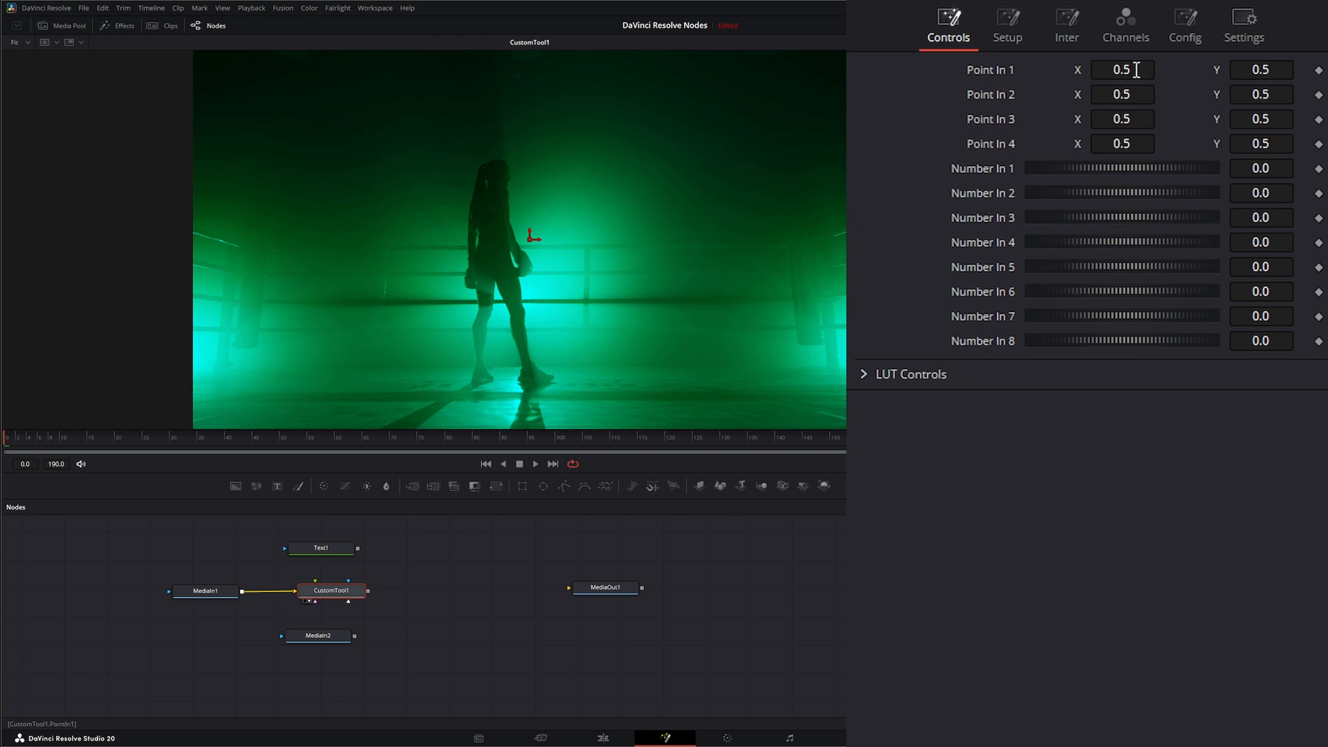
mouse_move(1222, 76)
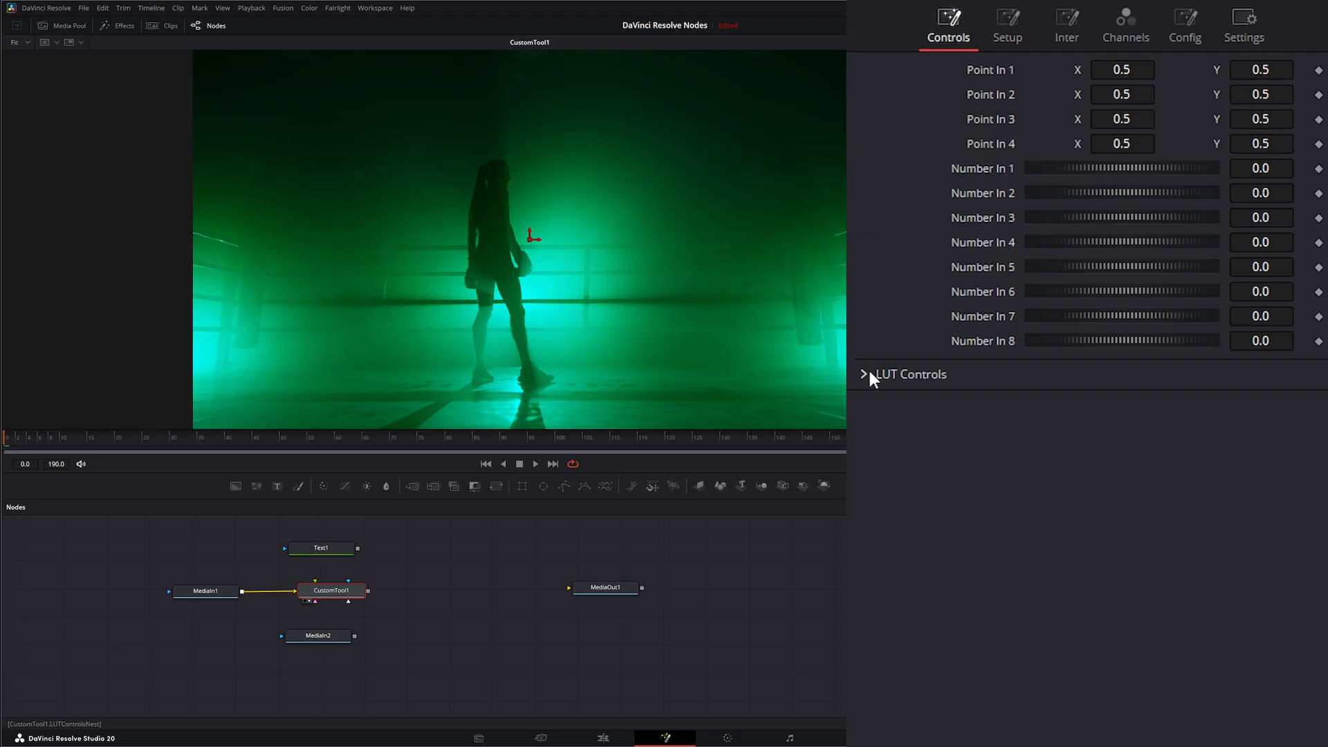
click(863, 374)
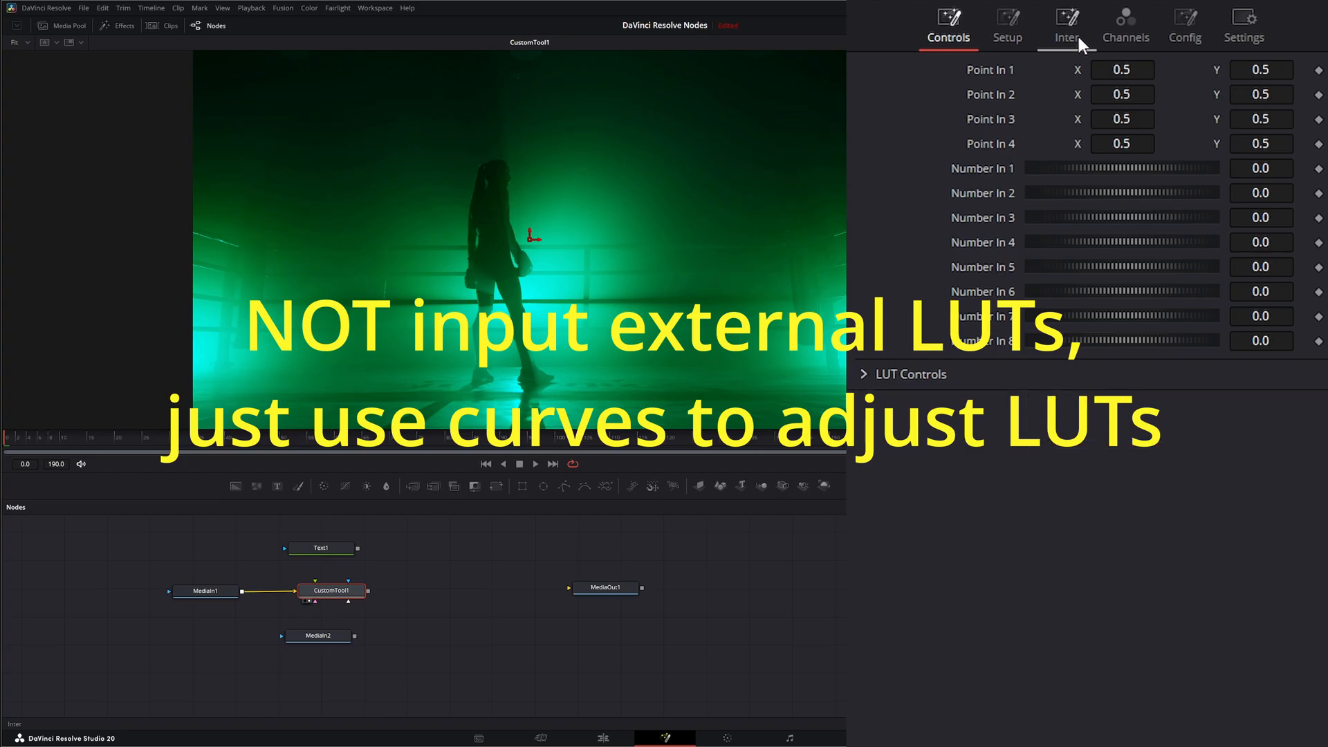
click(1124, 21)
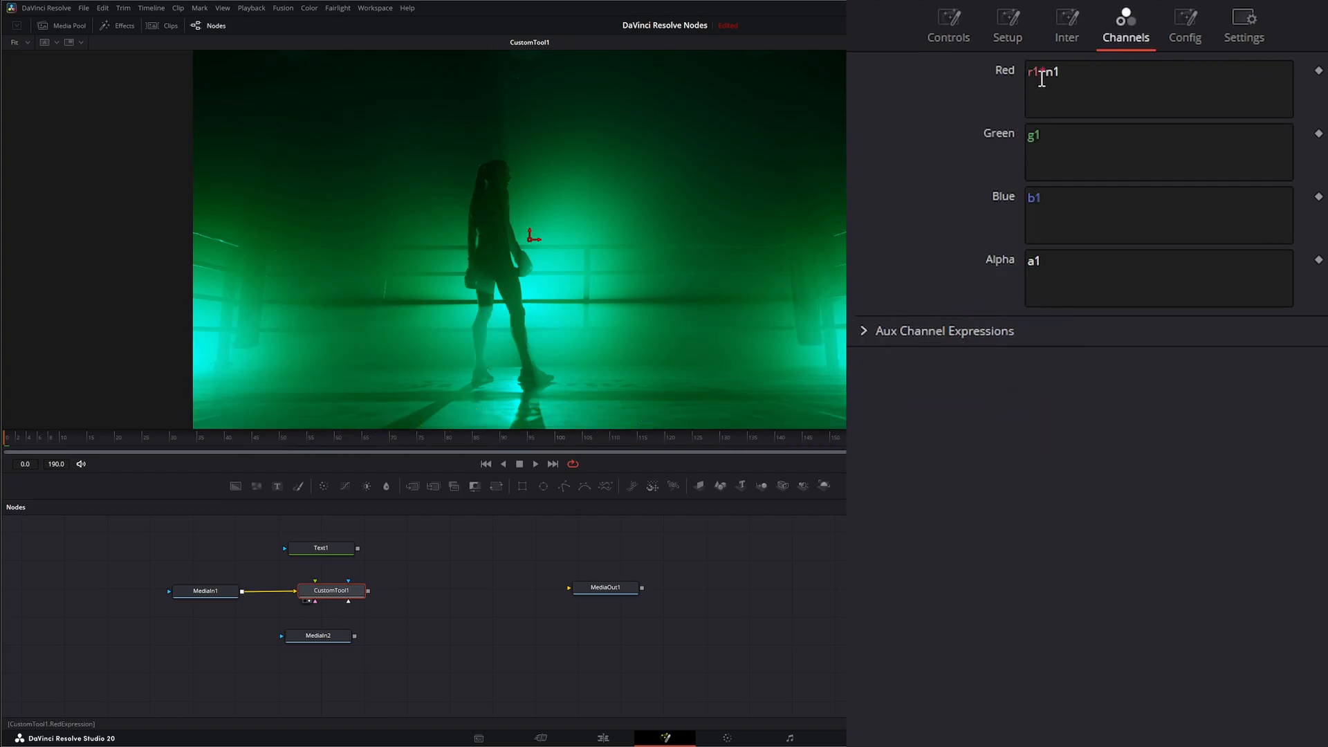
text(*)
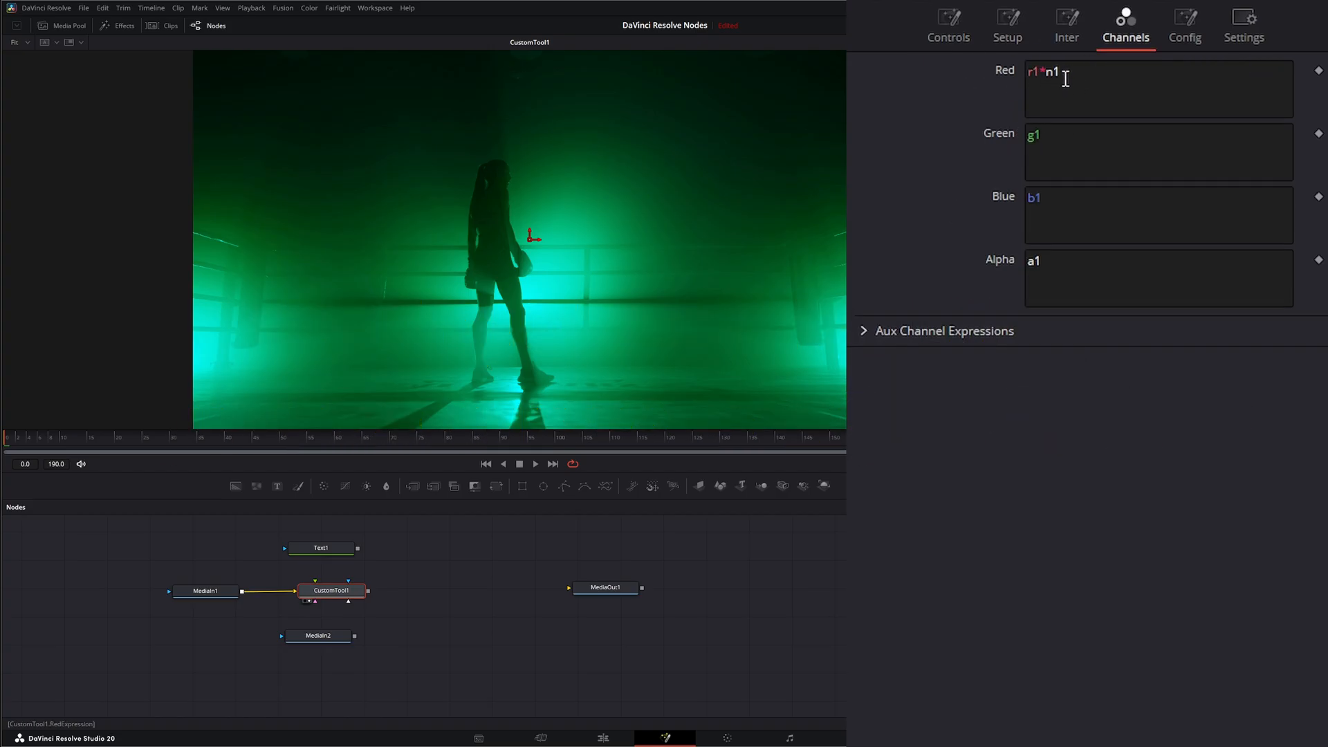
click(947, 26)
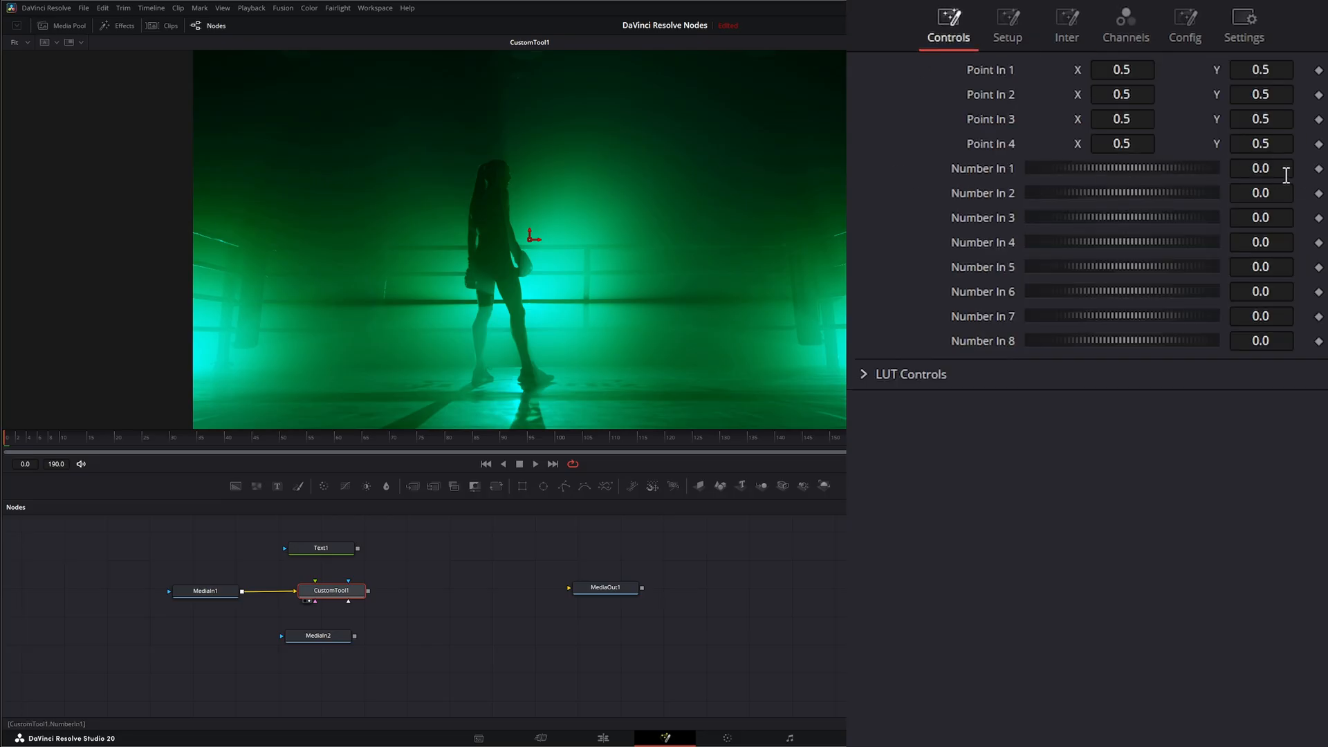
mouse_move(1151, 181)
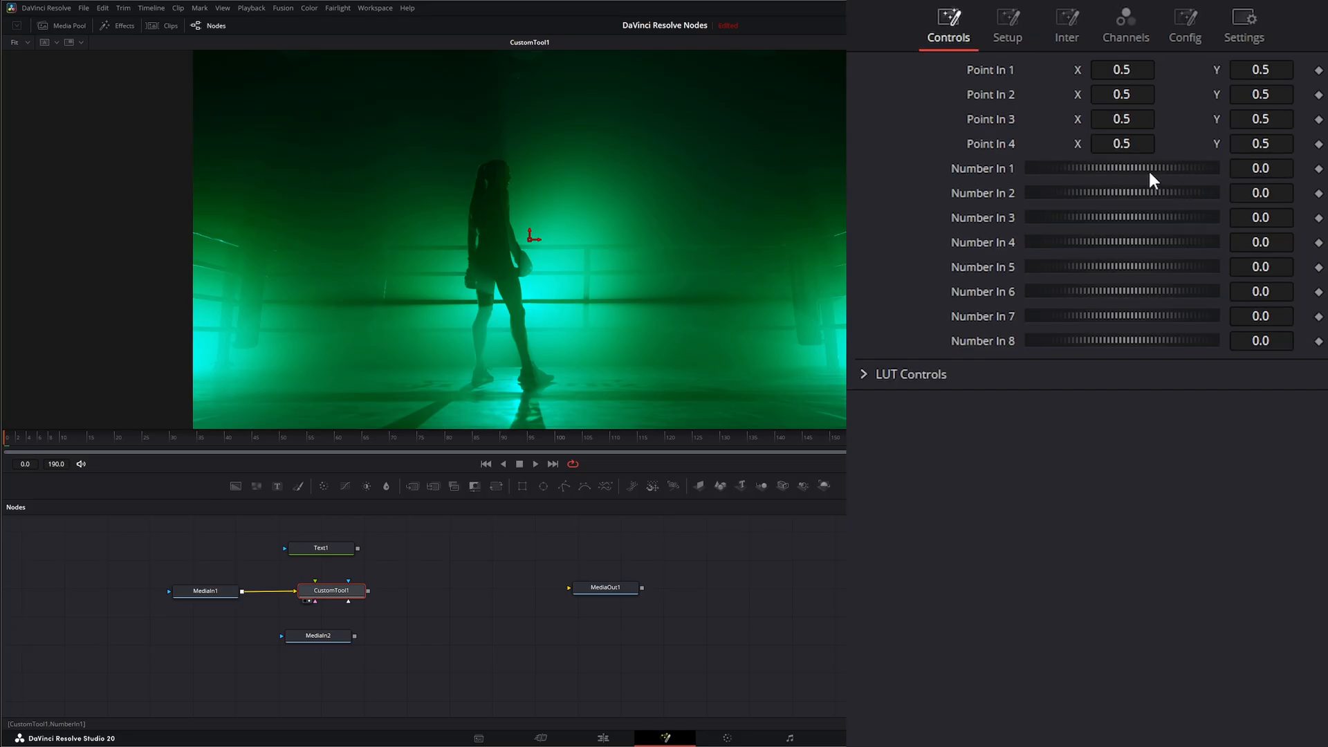
drag(1059, 167, 1122, 167)
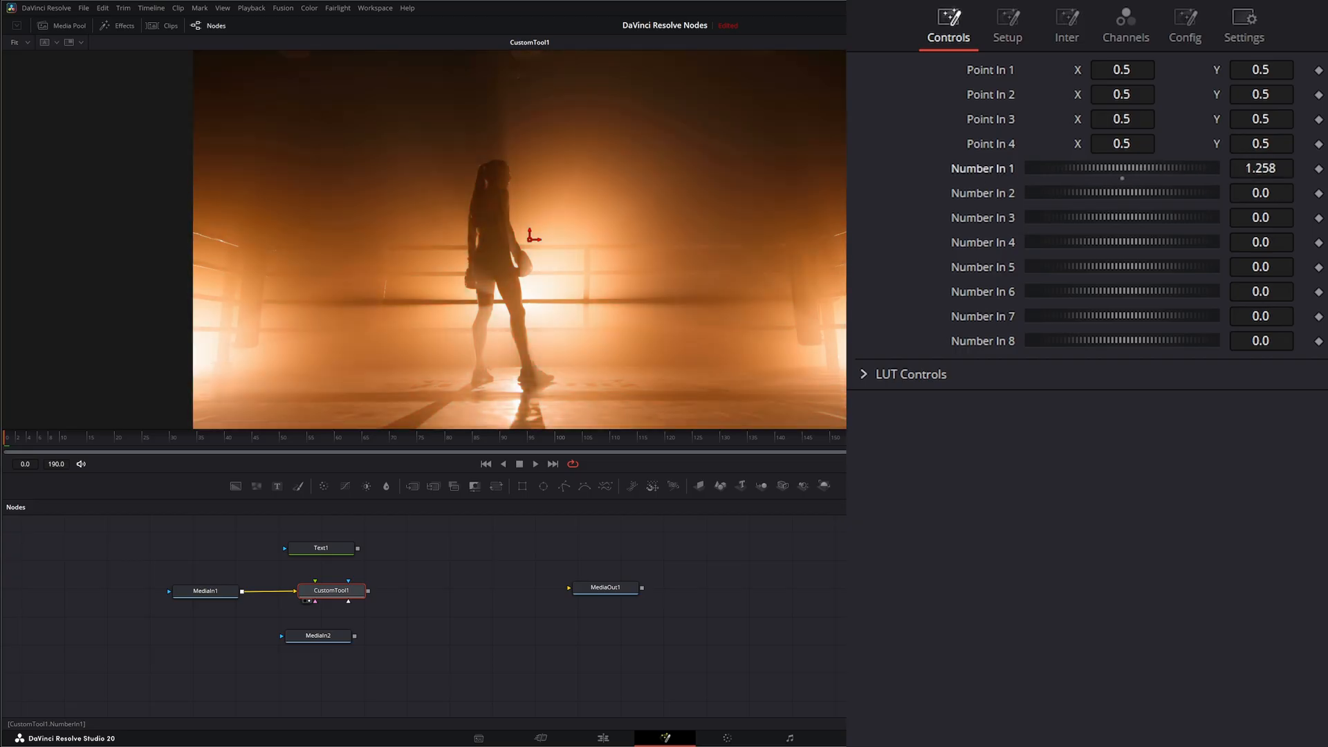
Scale all colour channels by n1 and test dimming and brightening with Number In 1
click(1124, 25)
text(c1*n1)
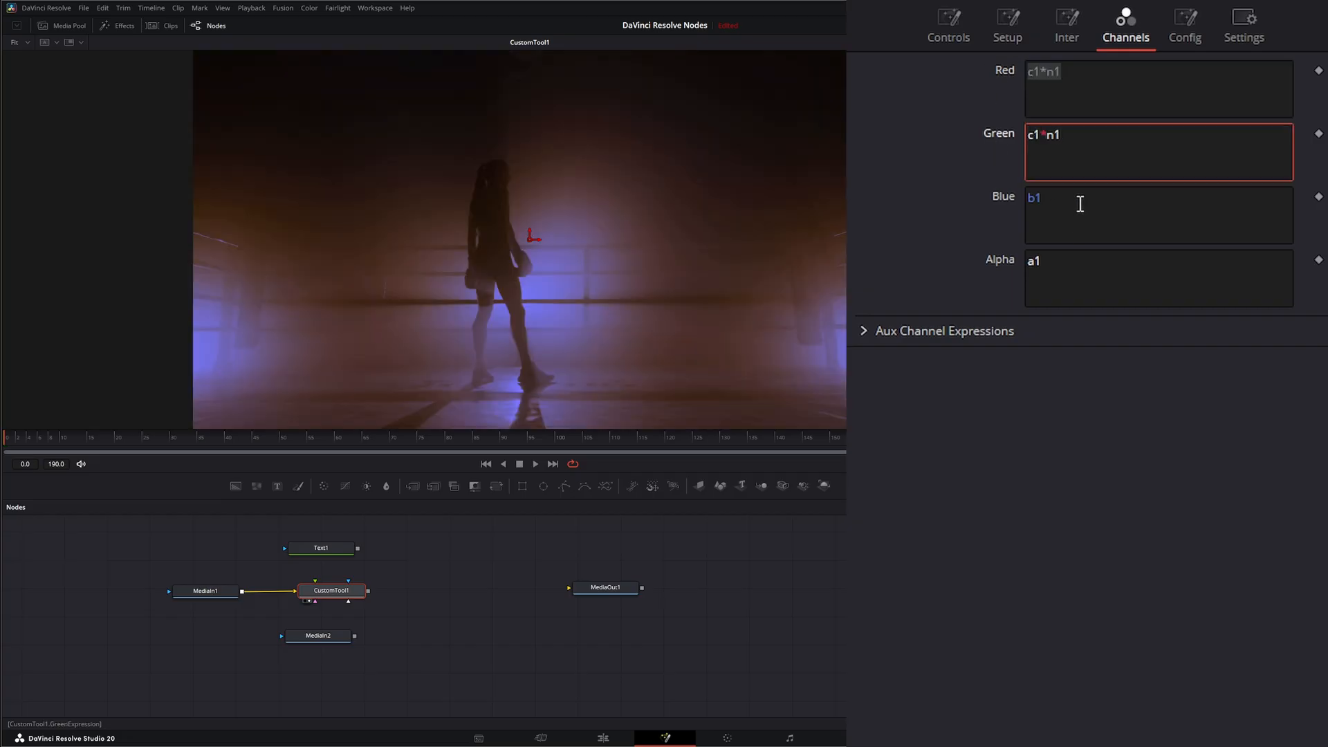
click(947, 25)
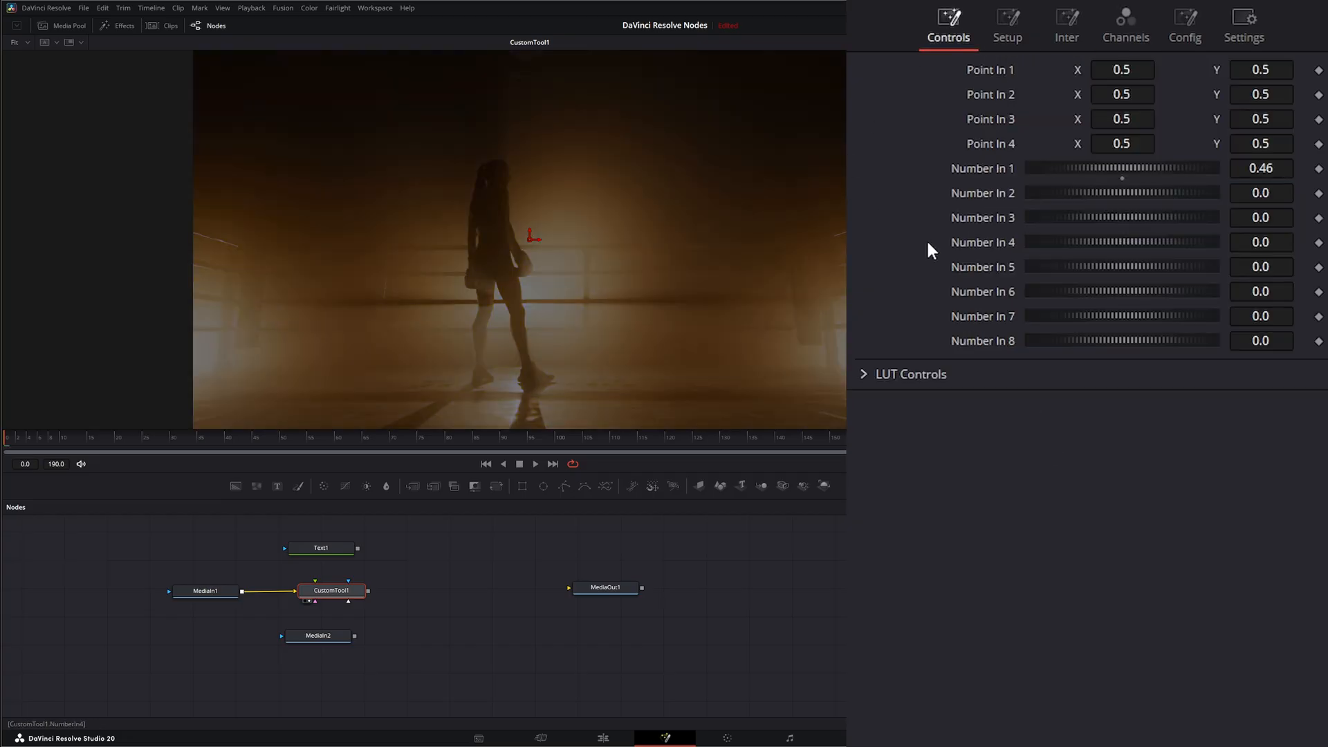
drag(1121, 167, 1151, 167)
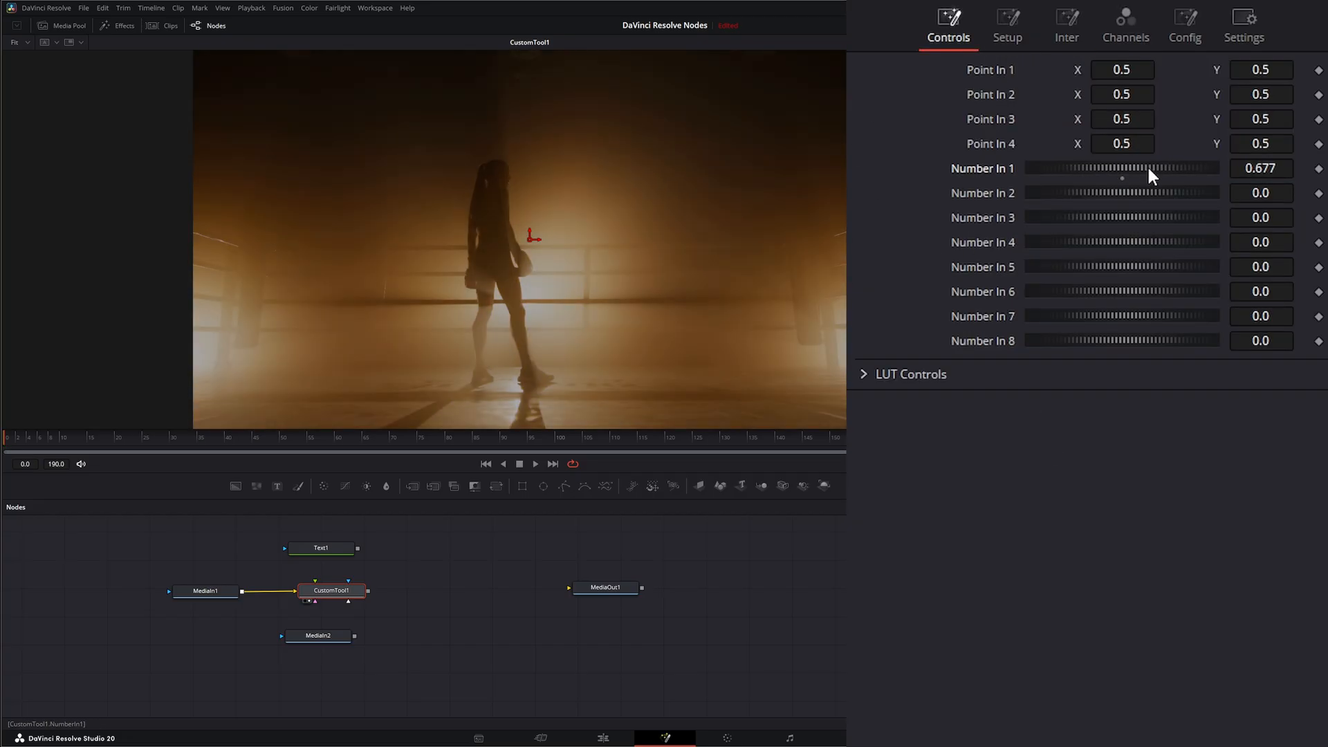
drag(1151, 167, 1031, 167)
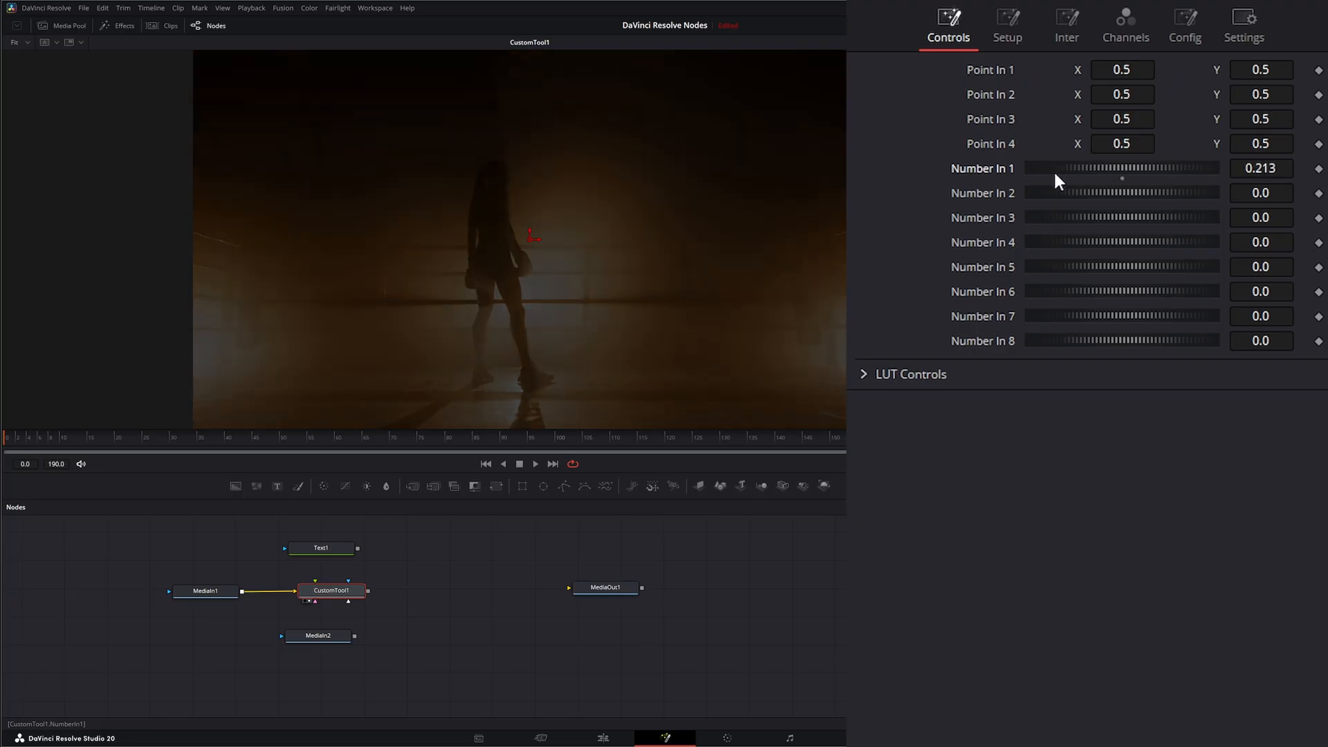
drag(1058, 167, 1203, 167)
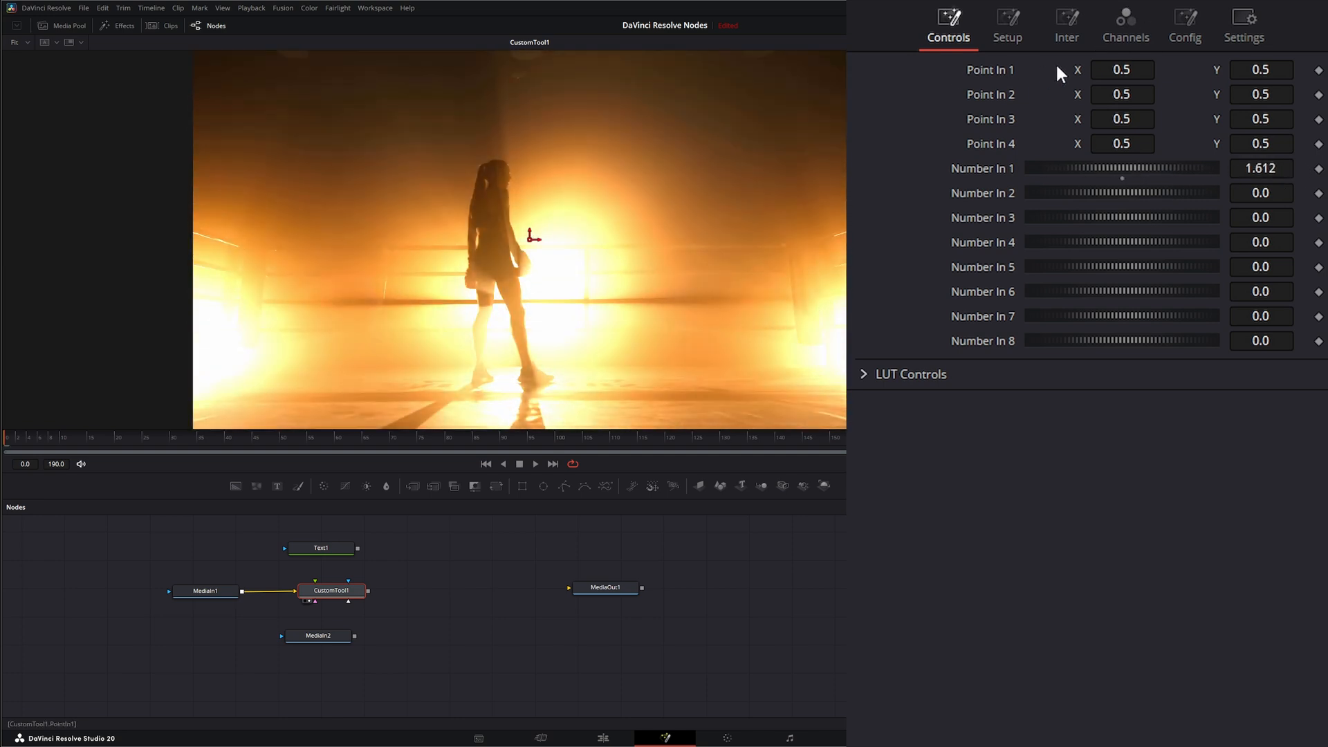
Change the Red expression to c1*p1x and set Point In 1 X to 0.631
click(1124, 24)
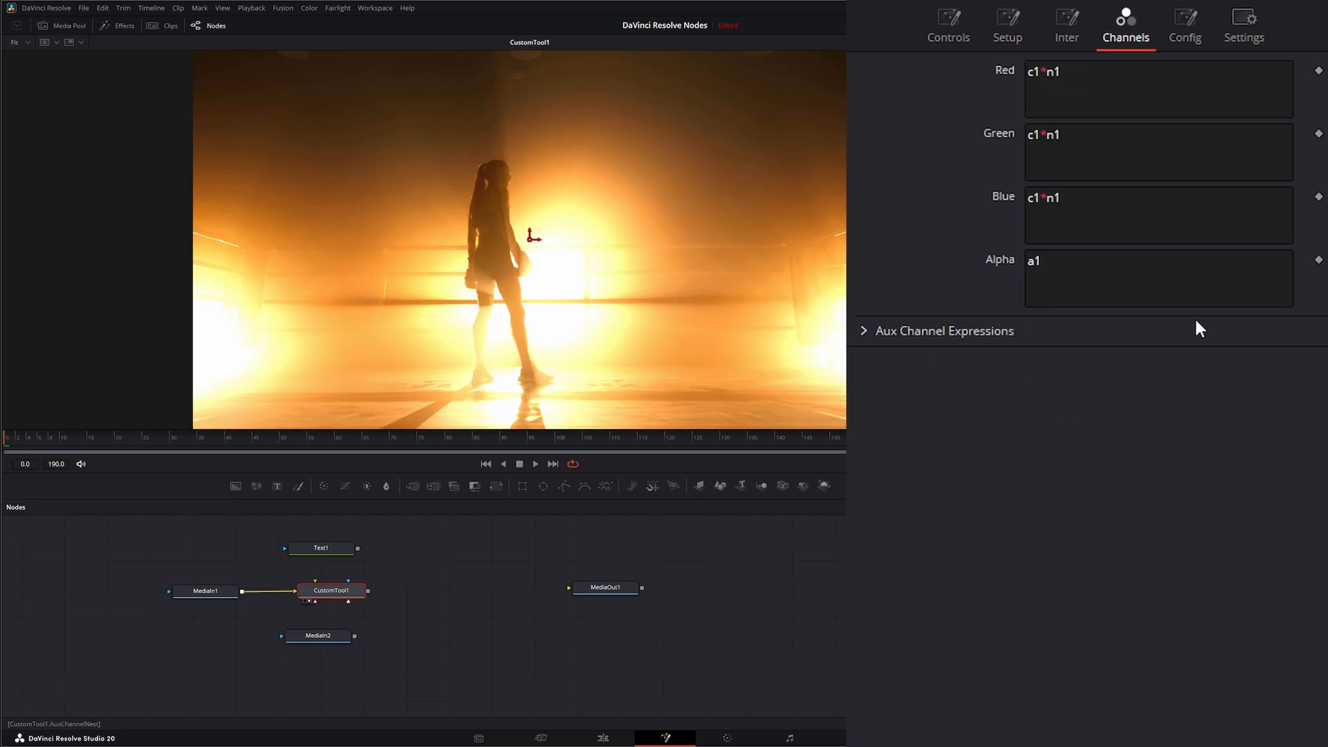
click(1044, 71)
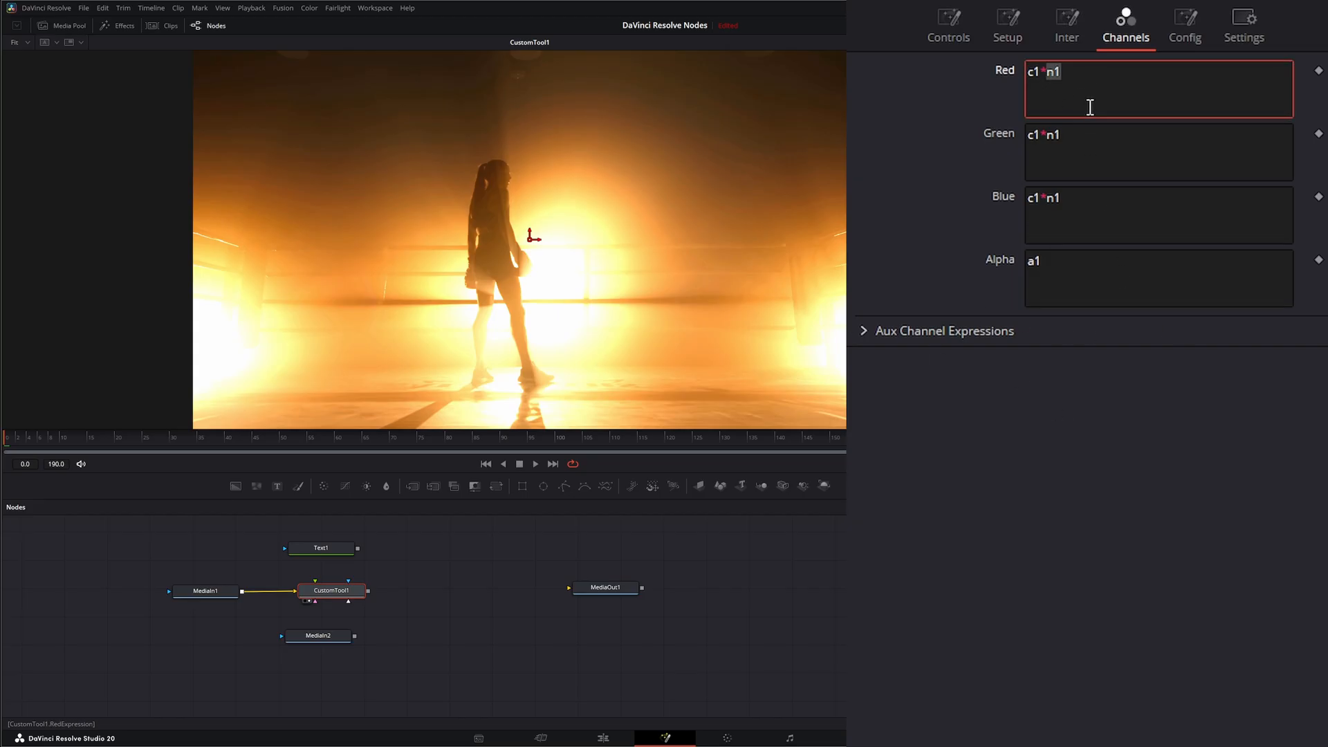
text(p)
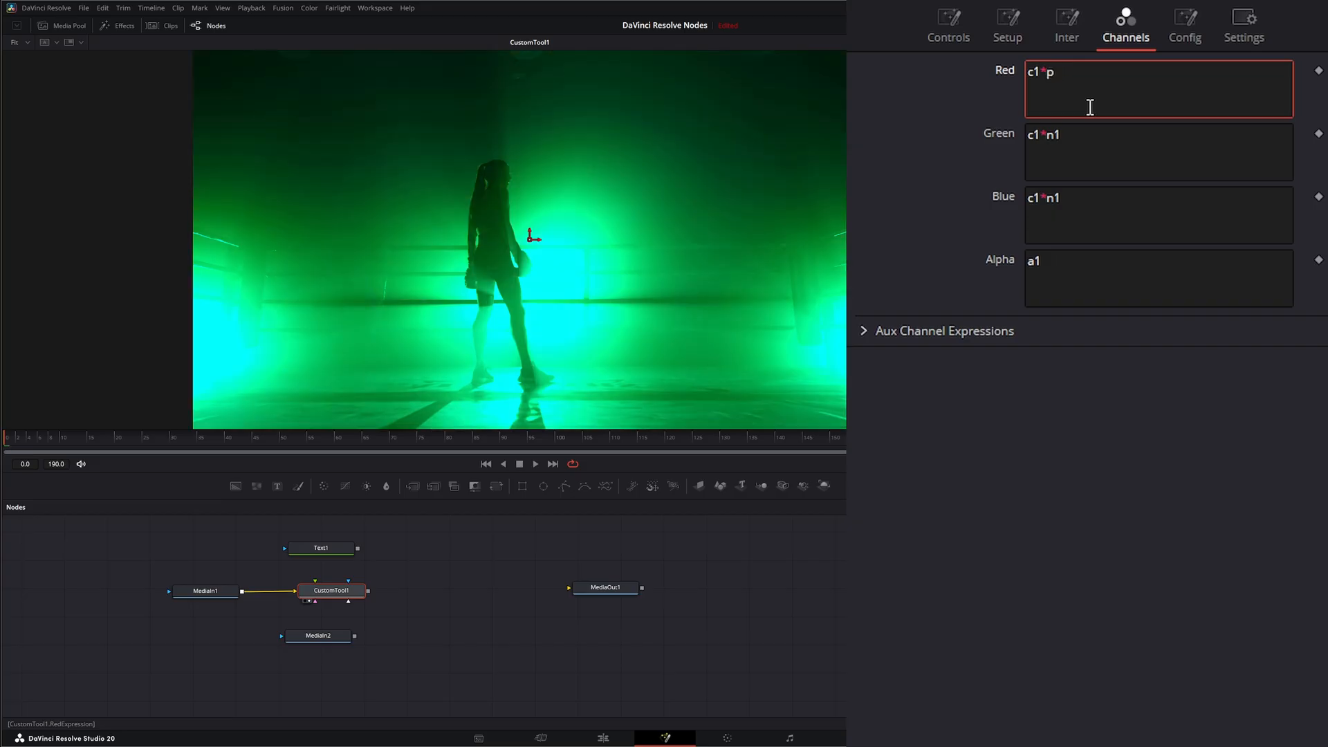
text(1x)
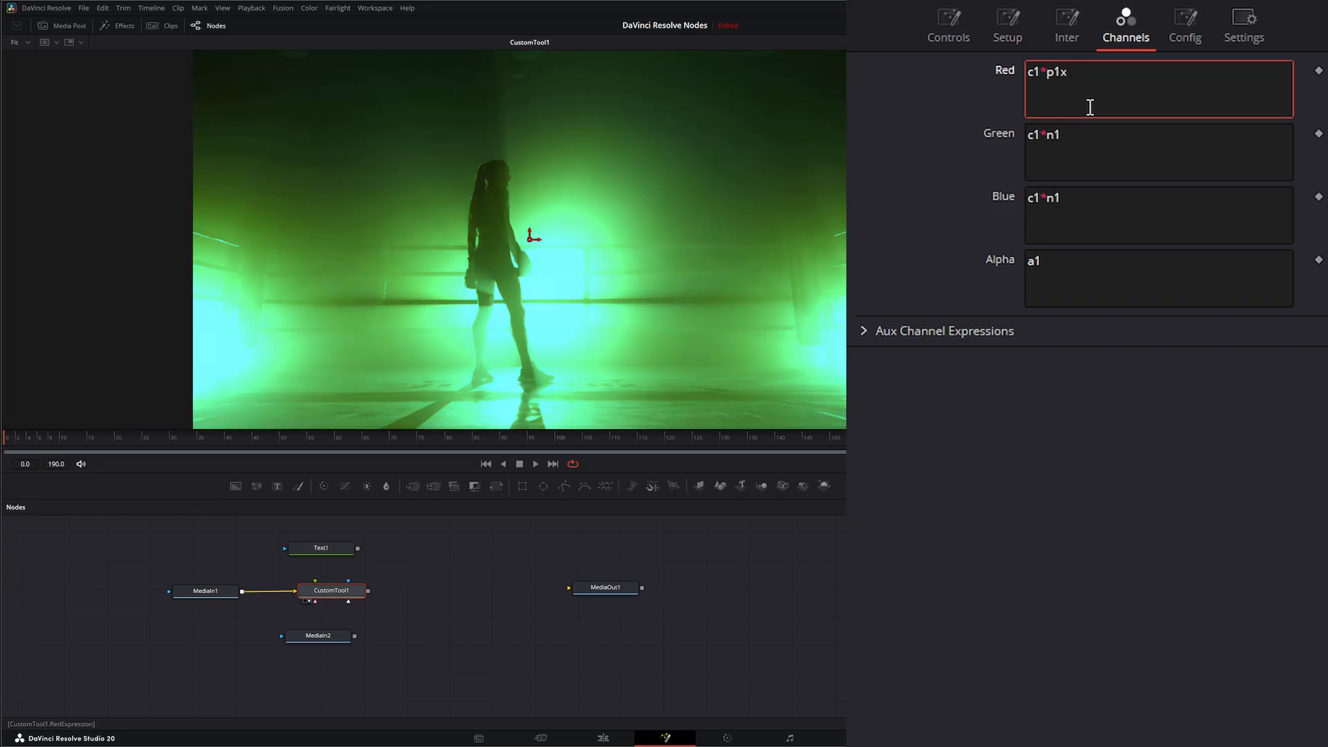
click(947, 25)
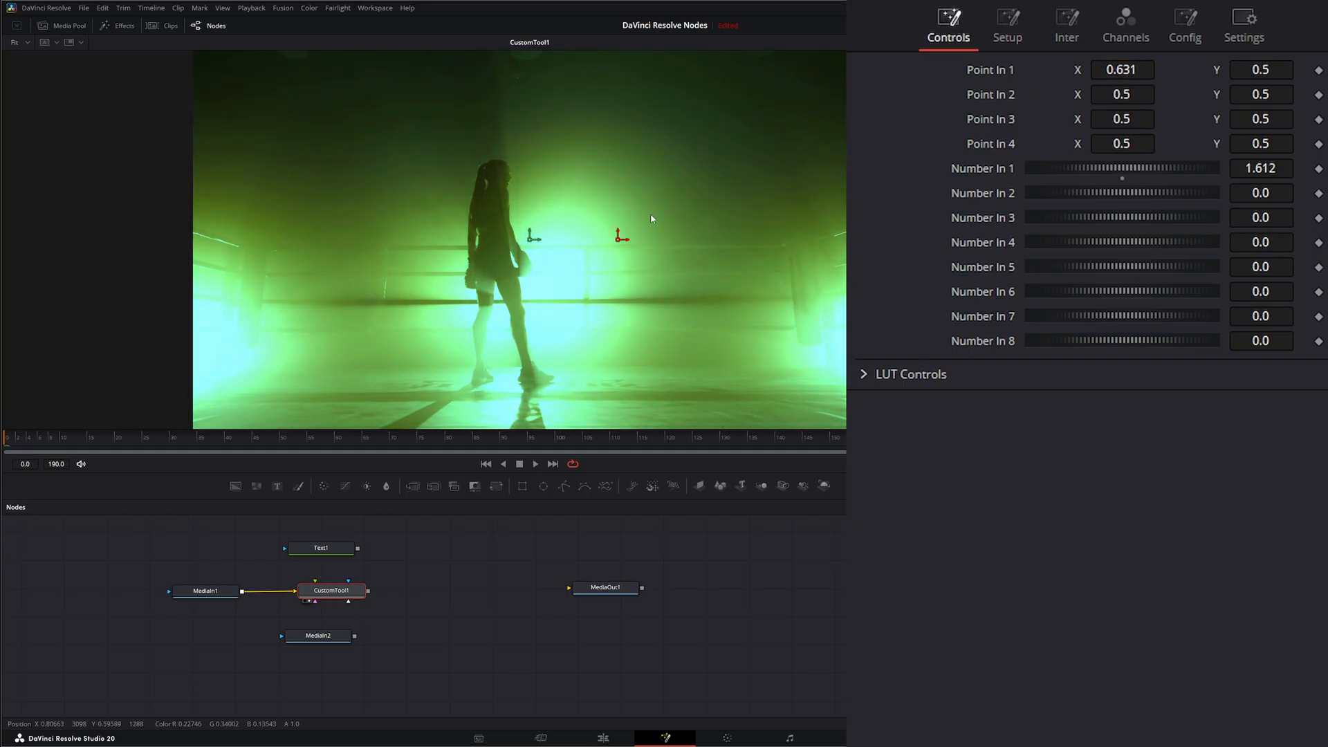
drag(622, 238, 726, 239)
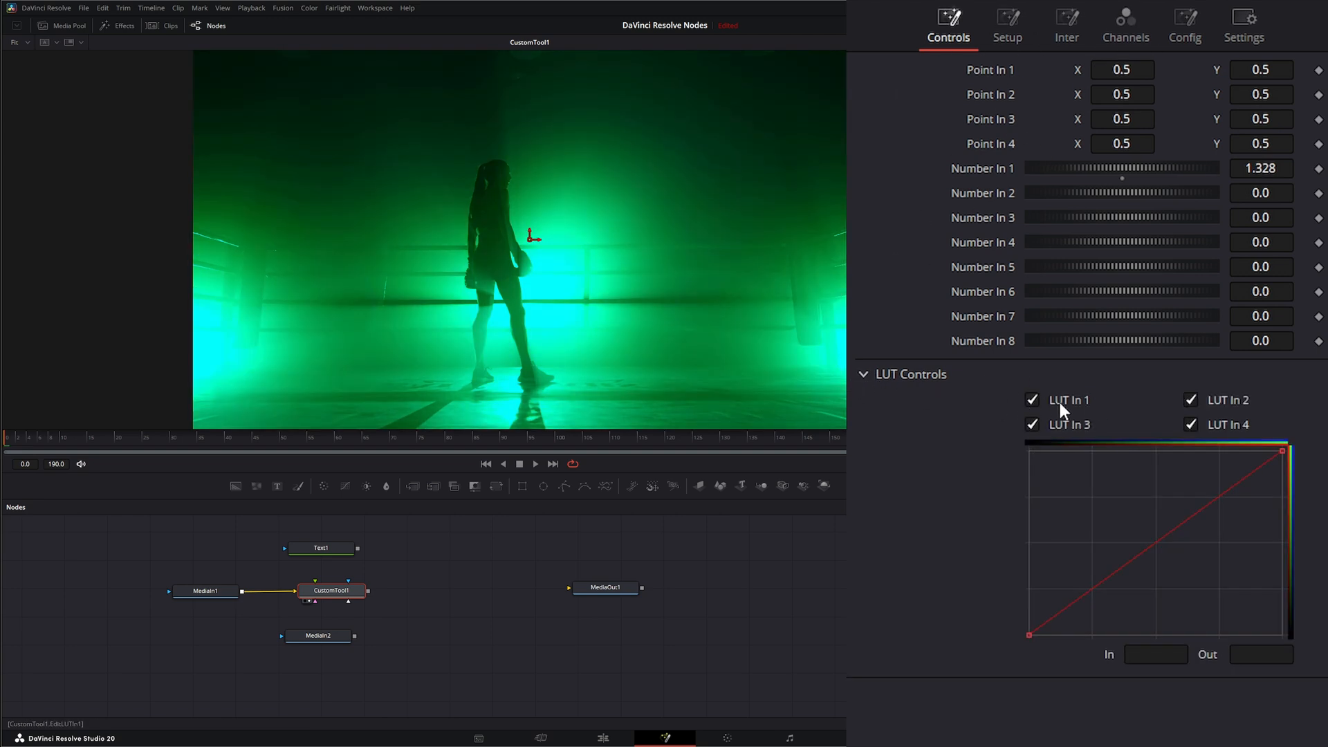
Show only the first LUT curve and type getlut1 expressions for Red and Green
click(1031, 424)
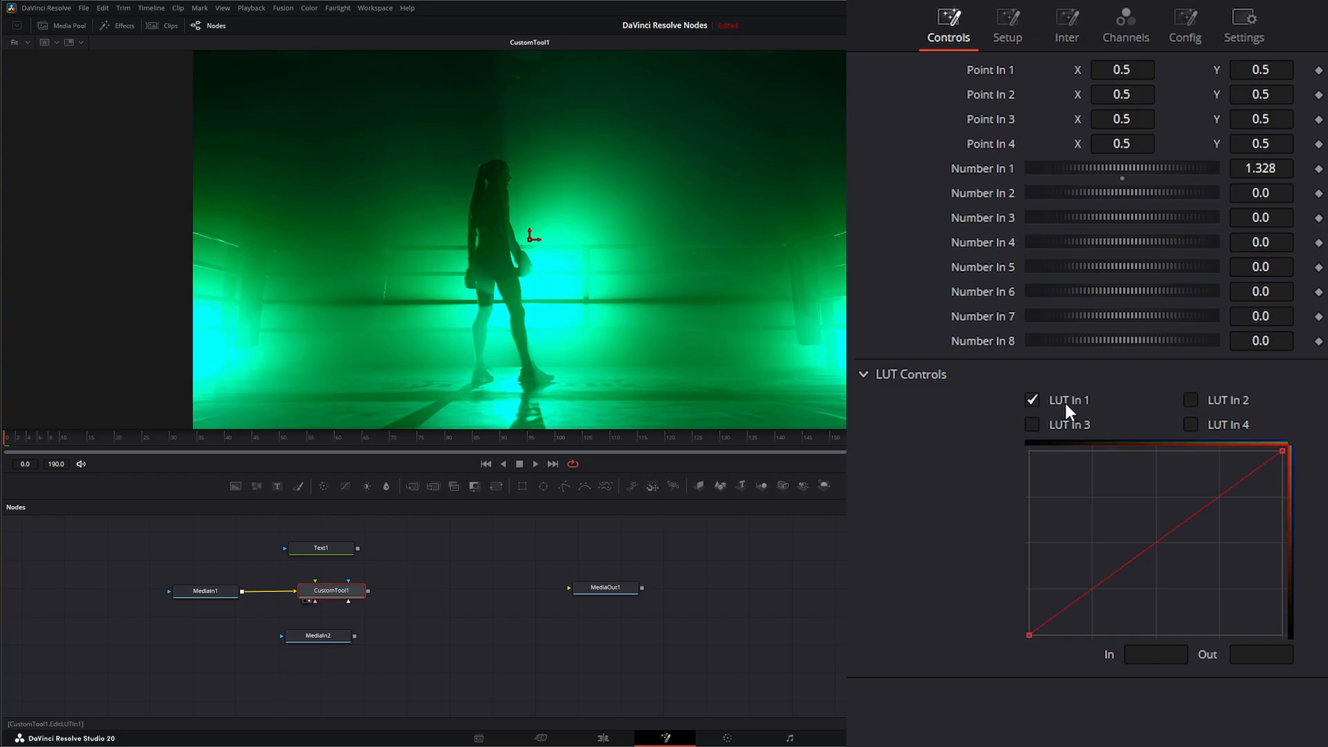
click(1125, 23)
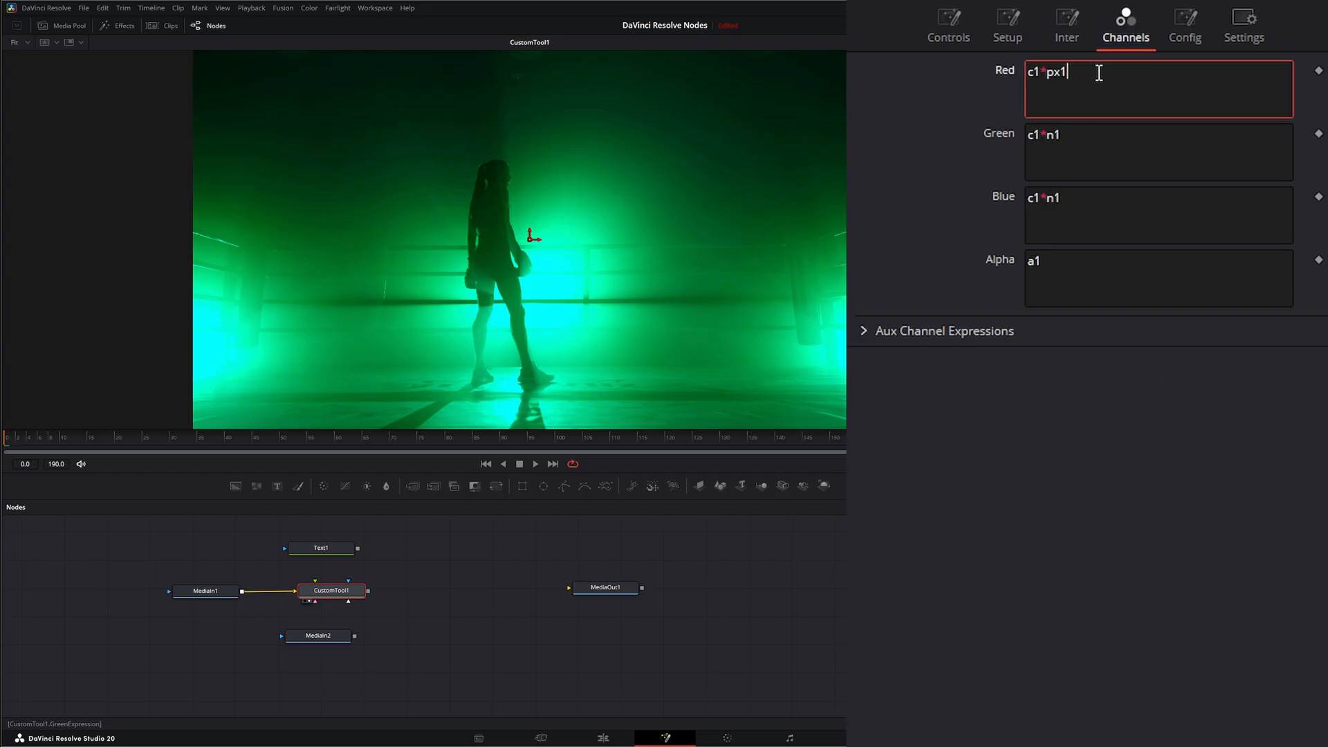
text(ge)
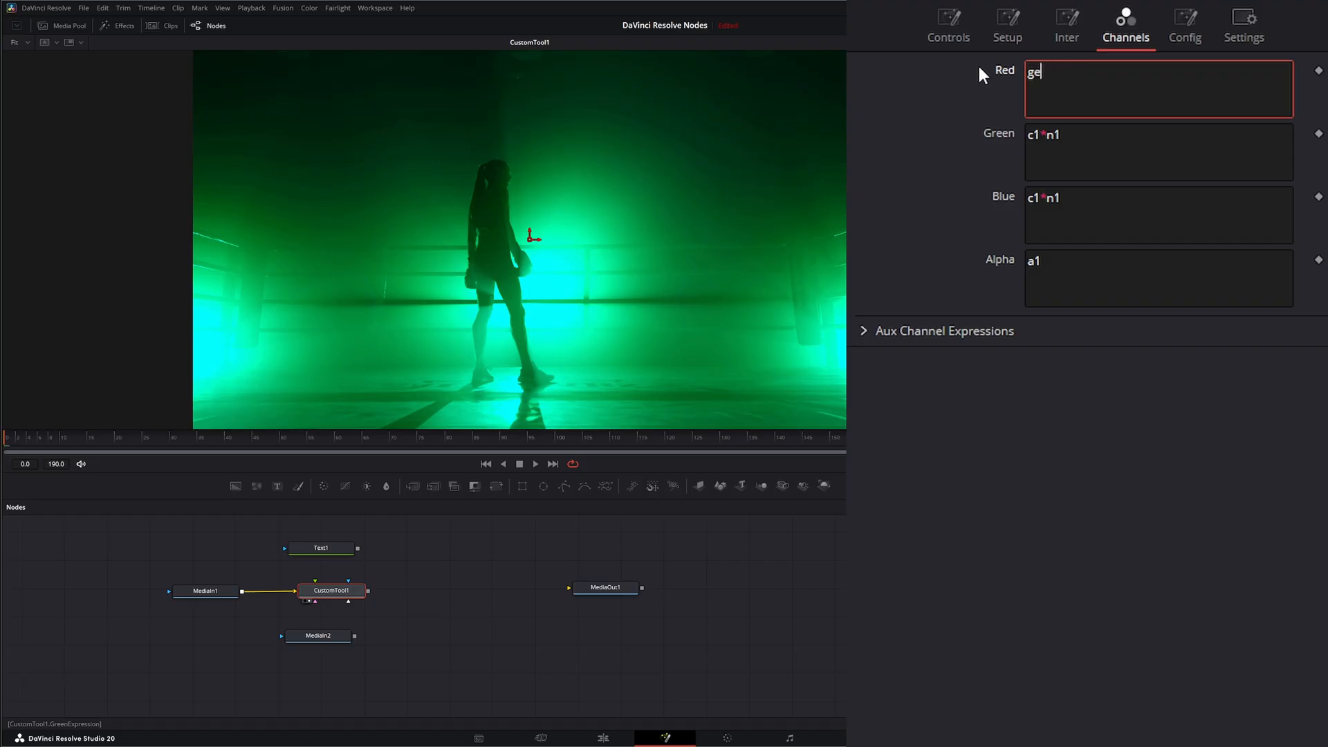
text(lut)
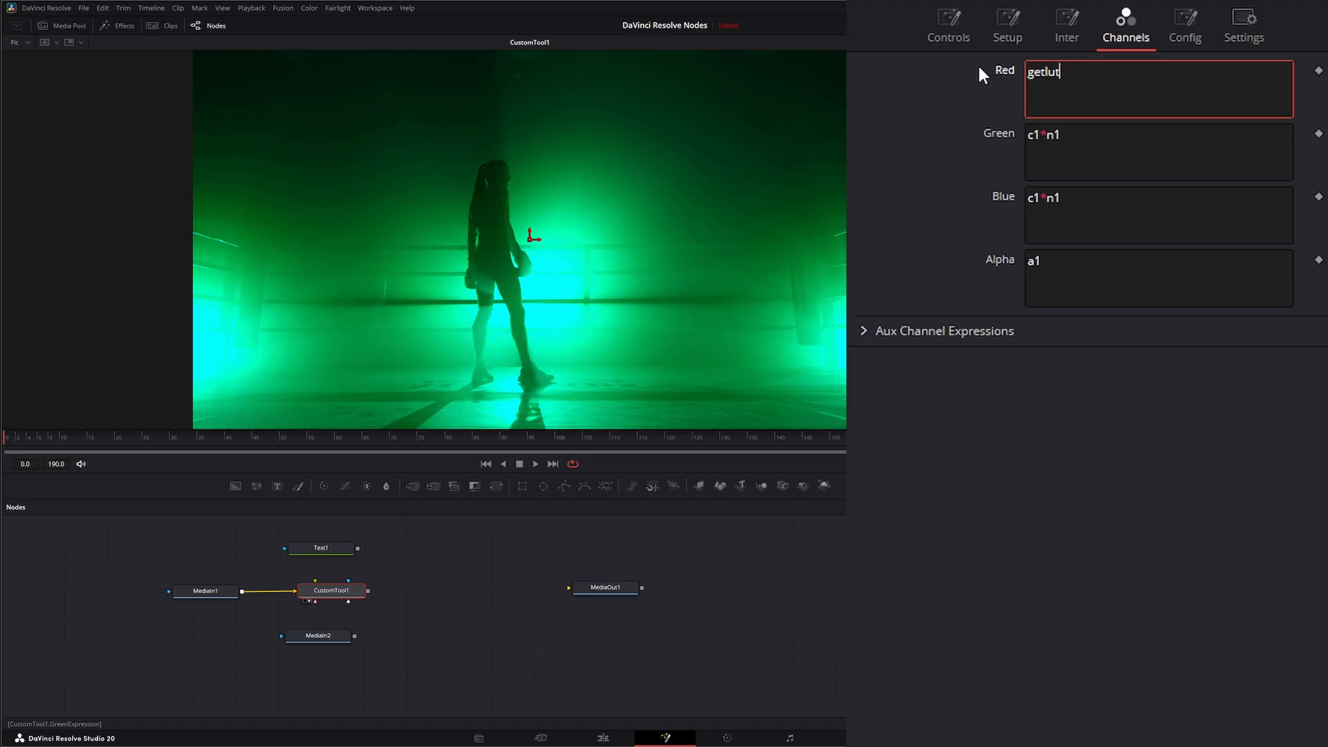
text((r)
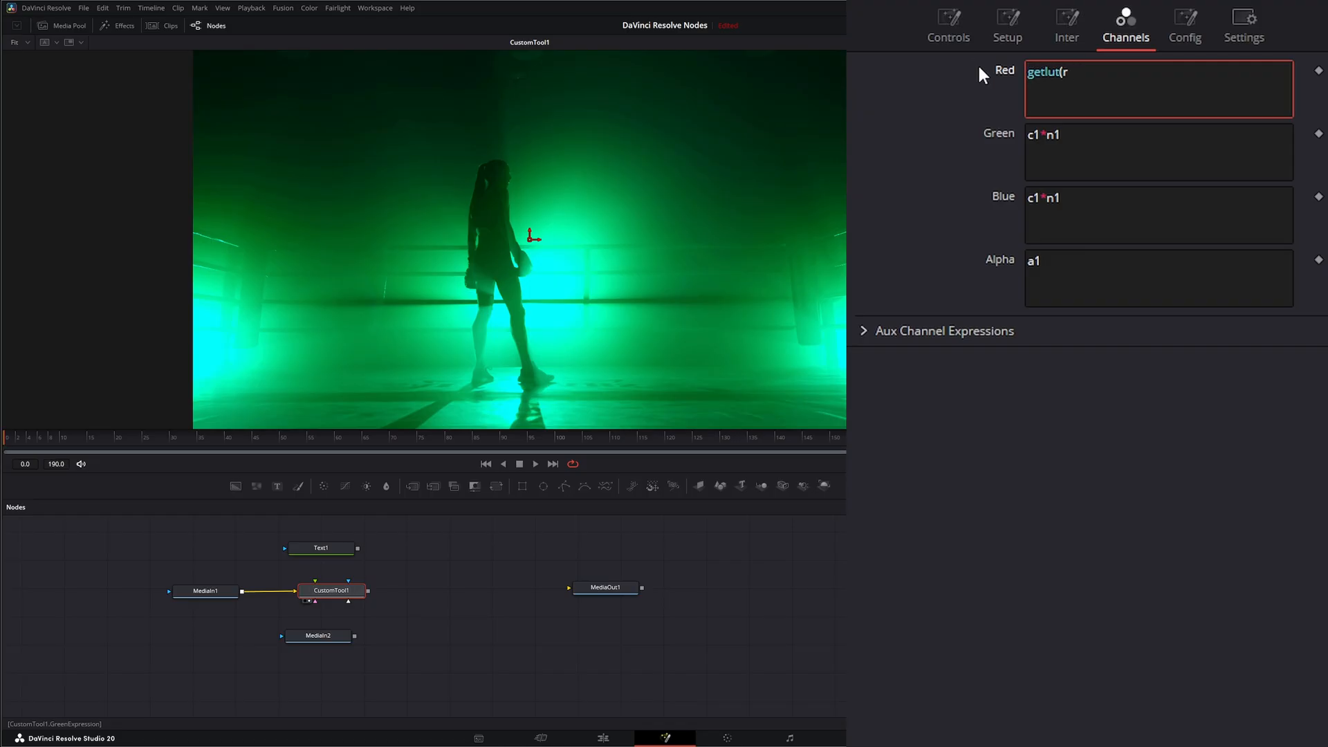
click(1158, 151)
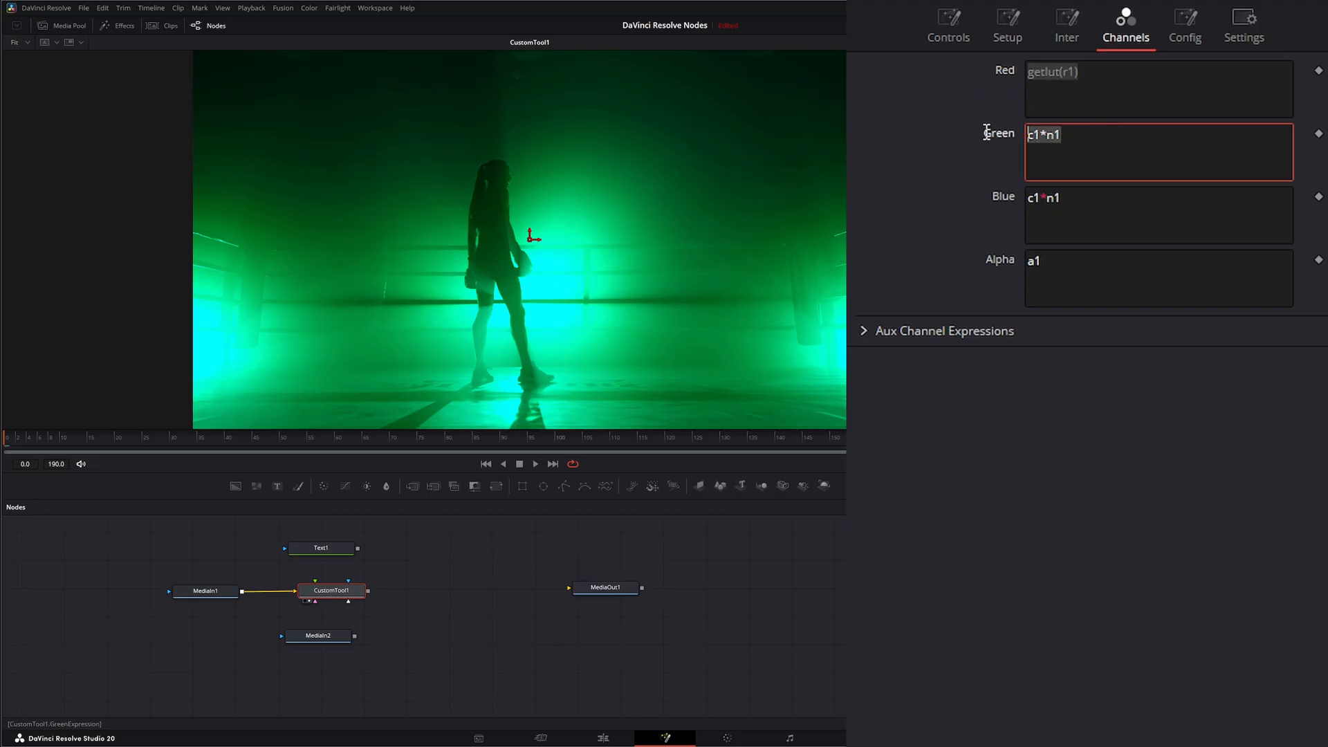
text(getlut(r1))
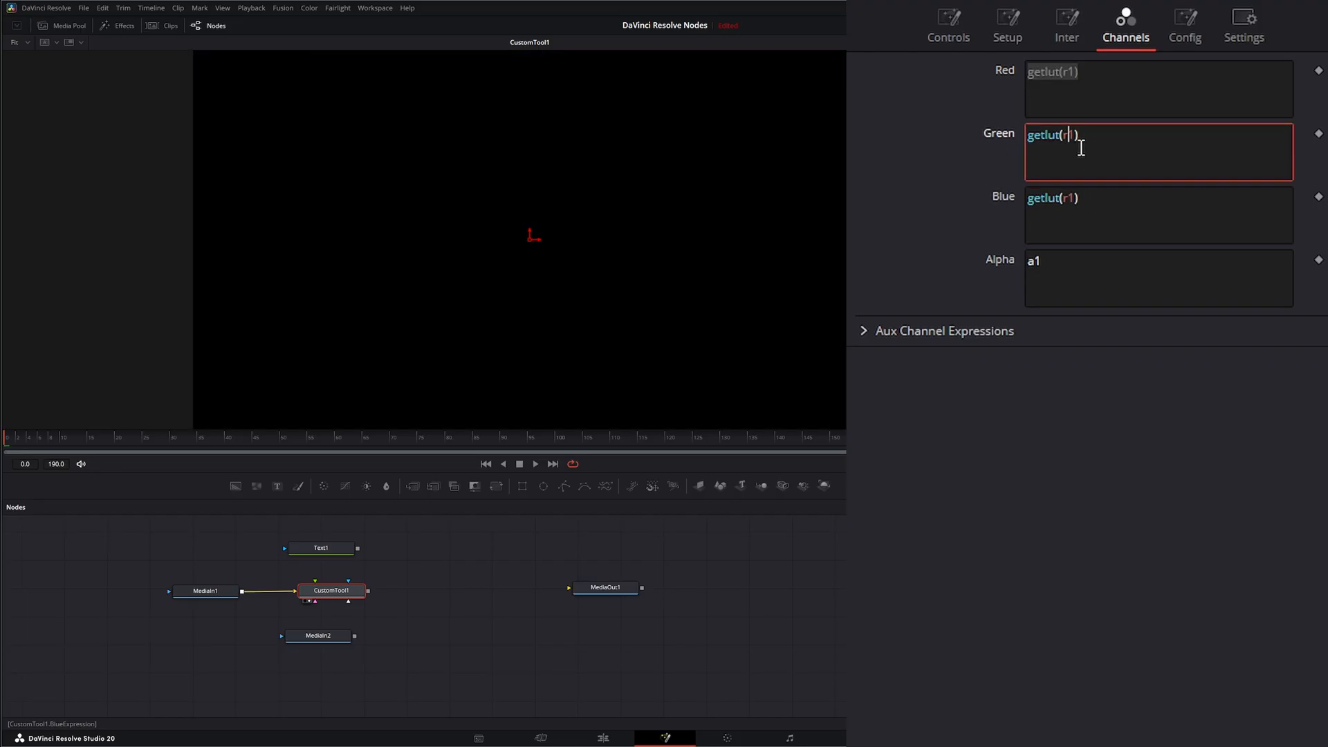
text(g)
click(1159, 215)
text(b)
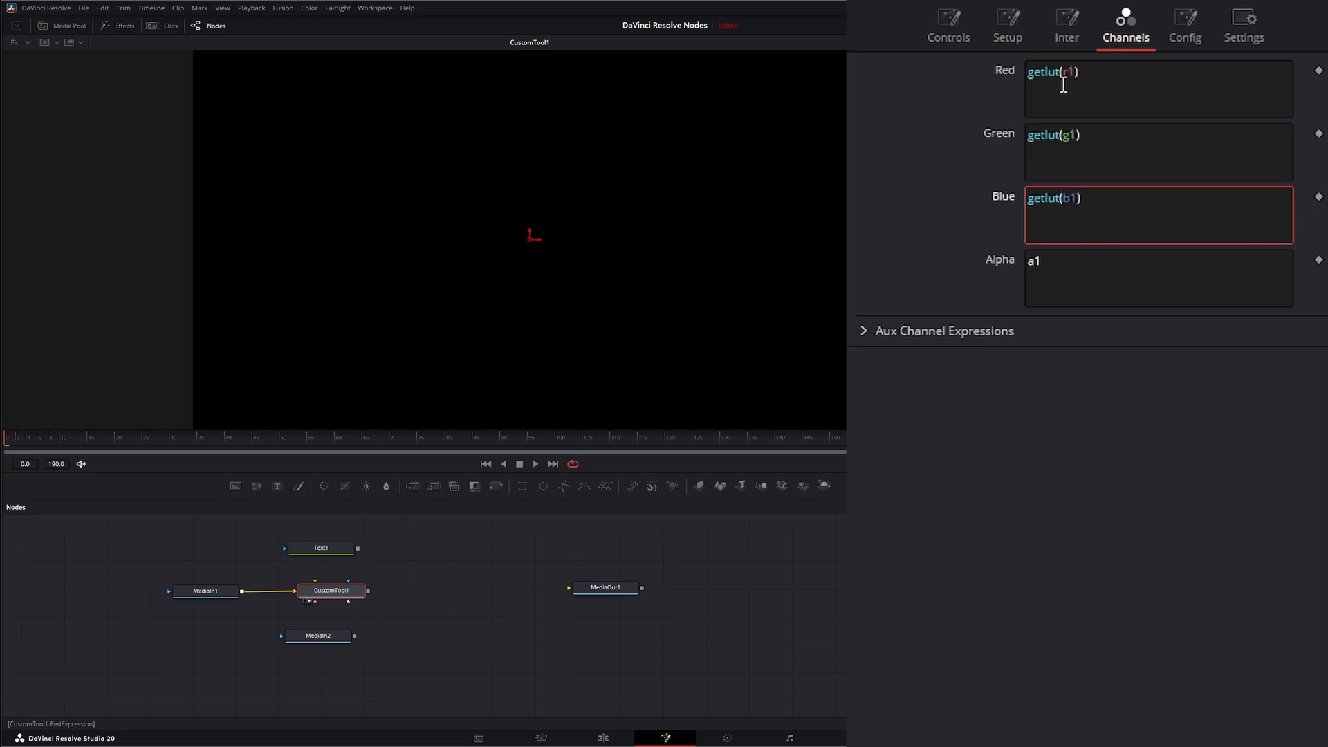
Apply getlut1 to the Blue channel and raise the LUT In 1 curve for a golden look
click(947, 26)
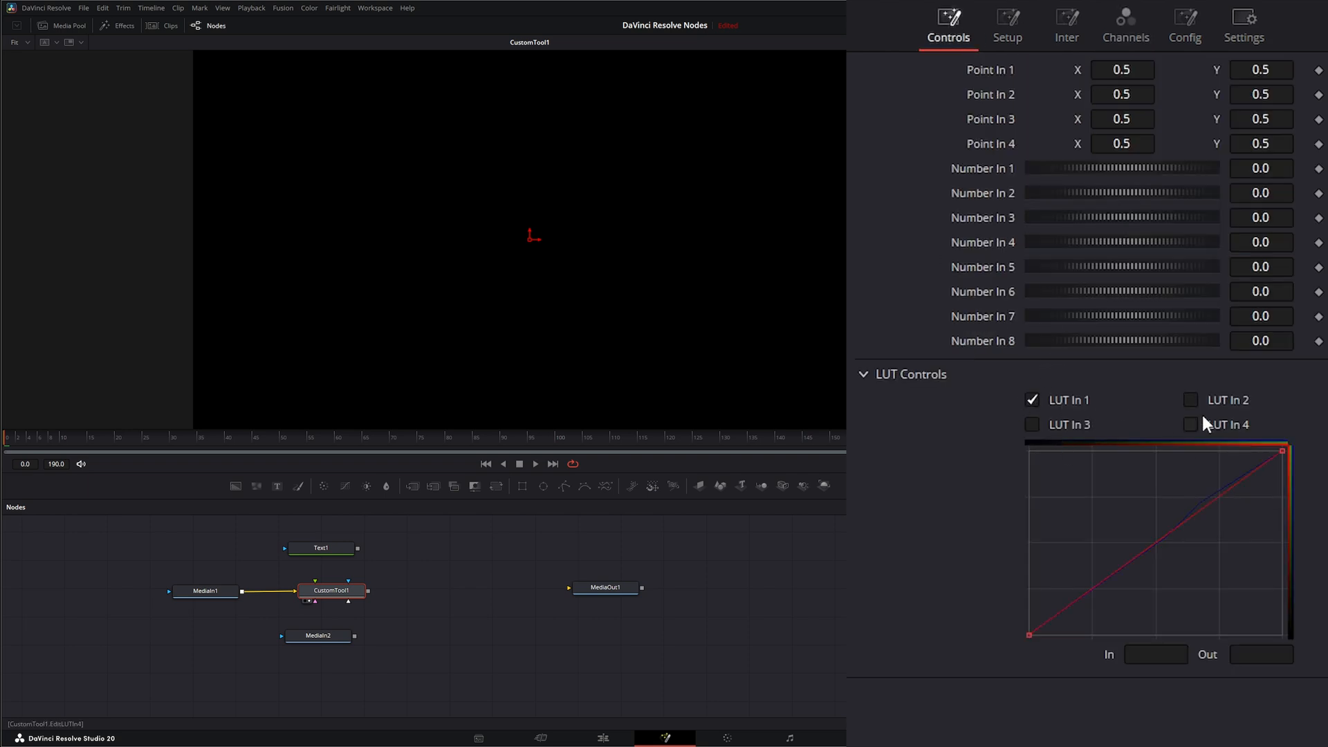
click(1125, 26)
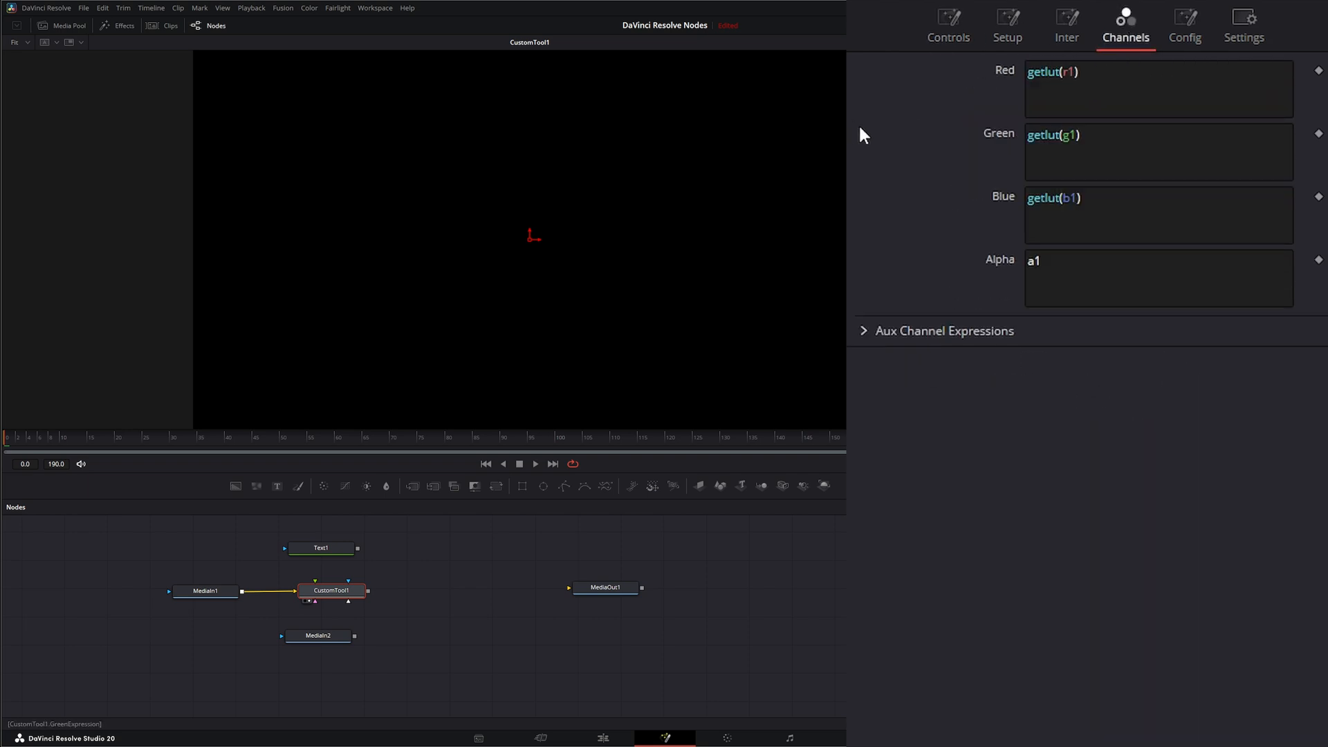
click(1059, 71)
text(1)
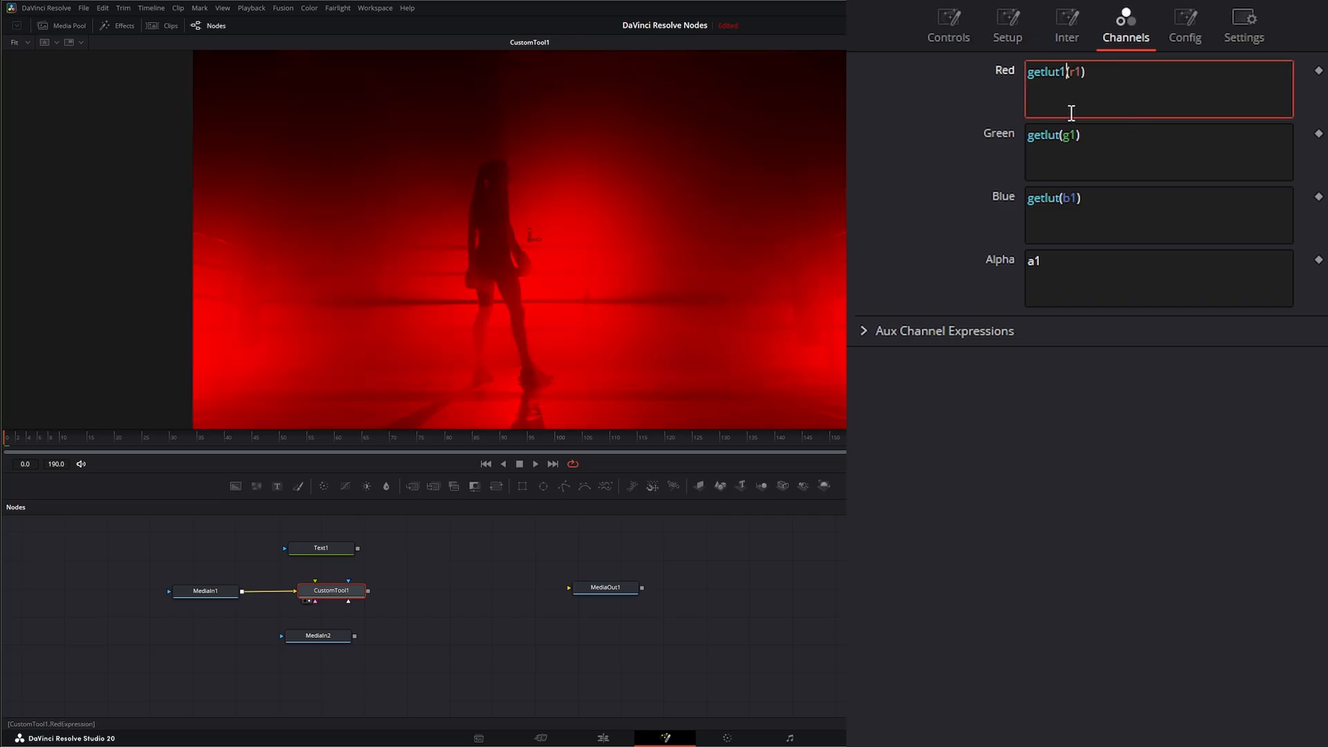
click(1090, 152)
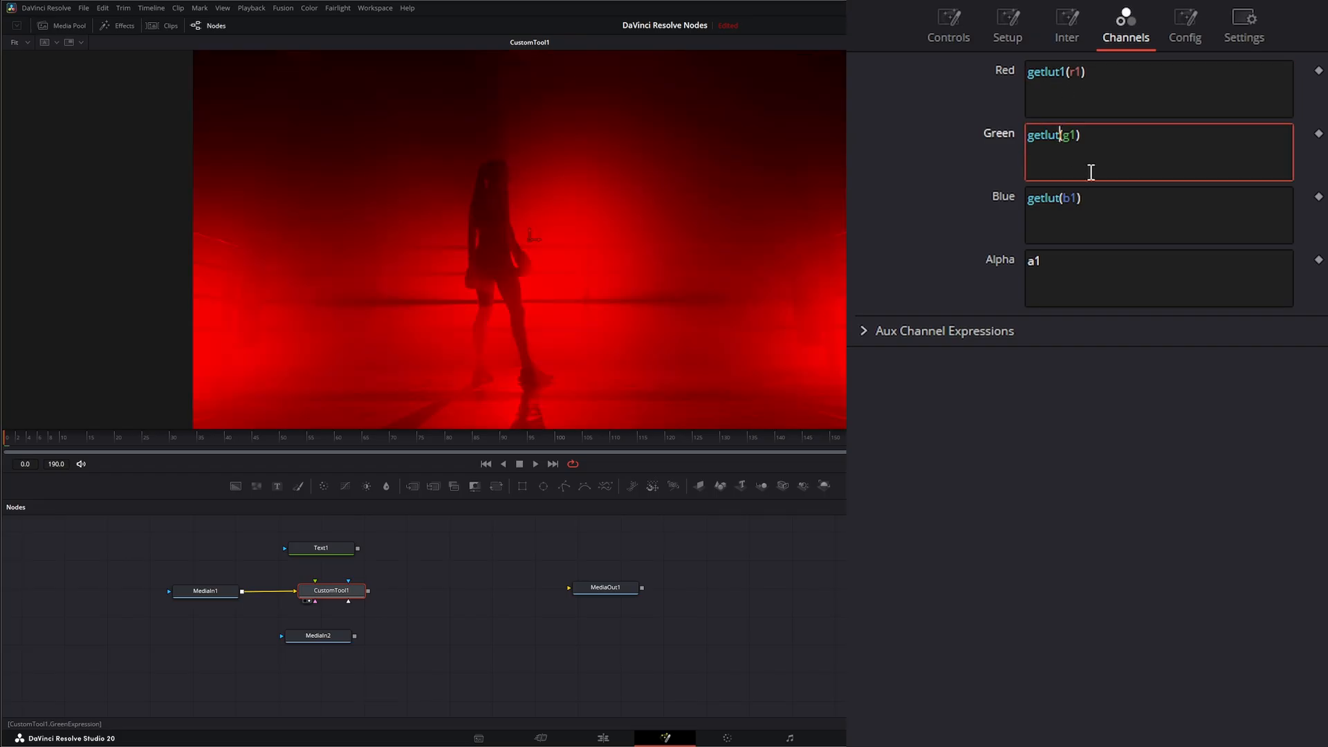
click(1157, 214)
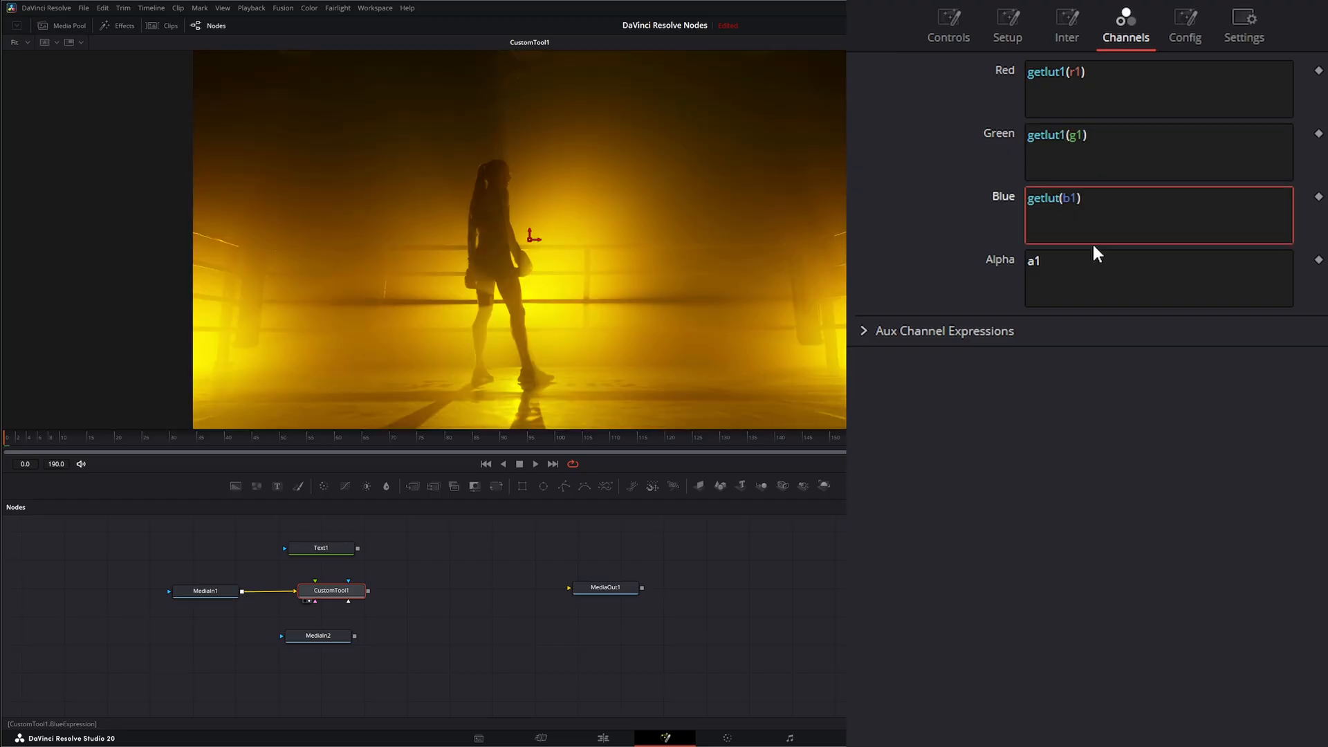
click(947, 26)
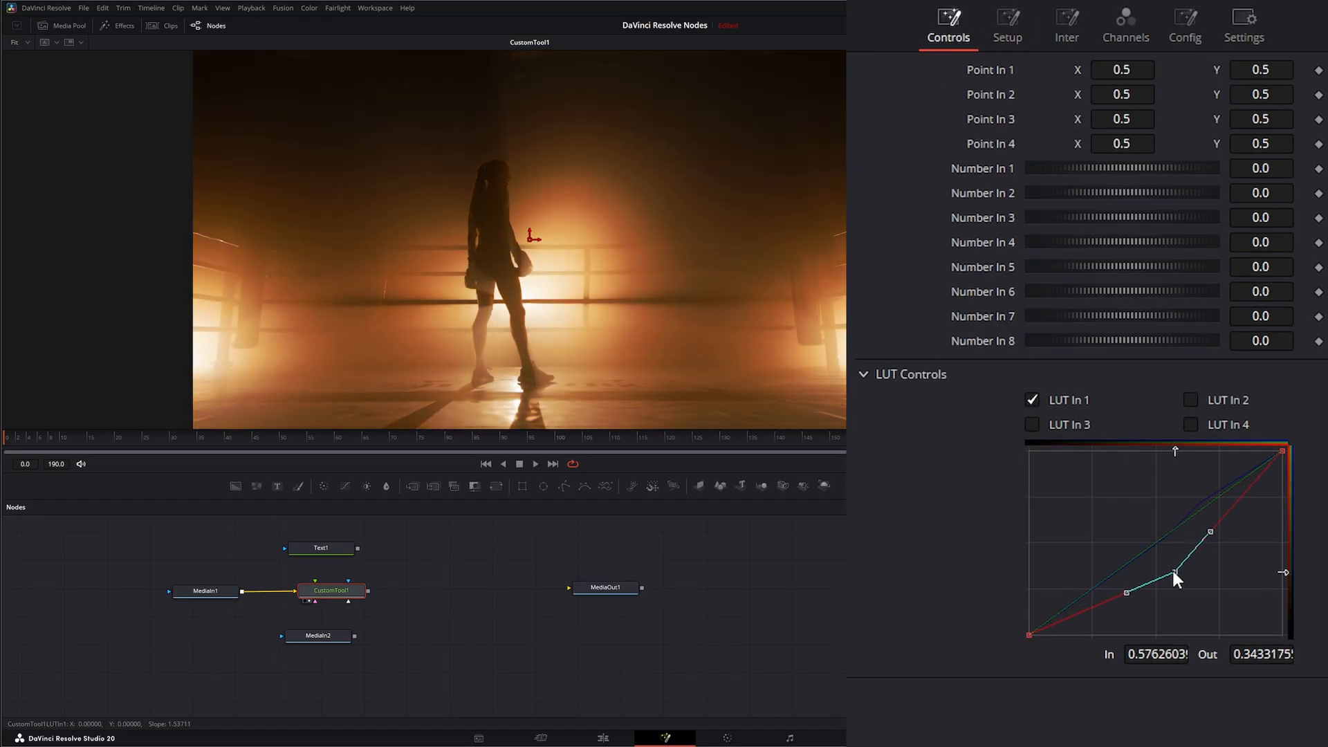
drag(1177, 580, 1127, 523)
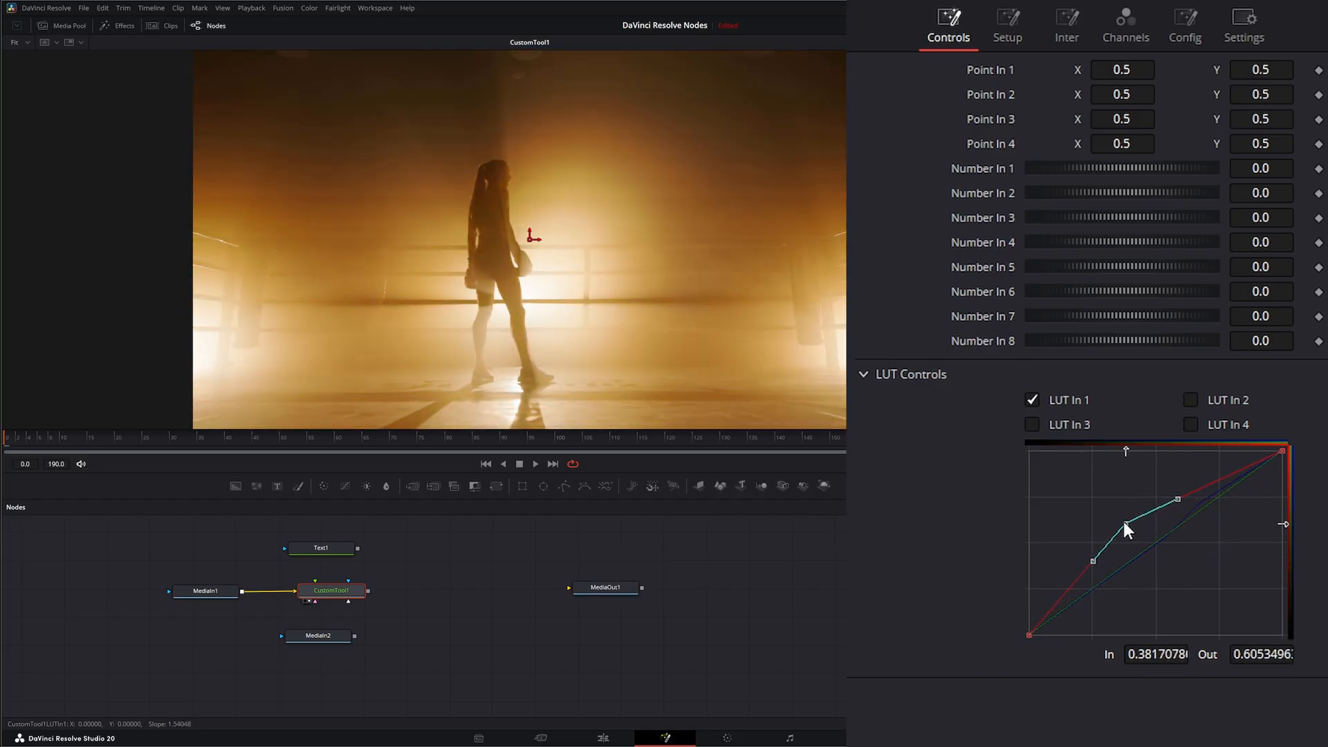
click(1125, 26)
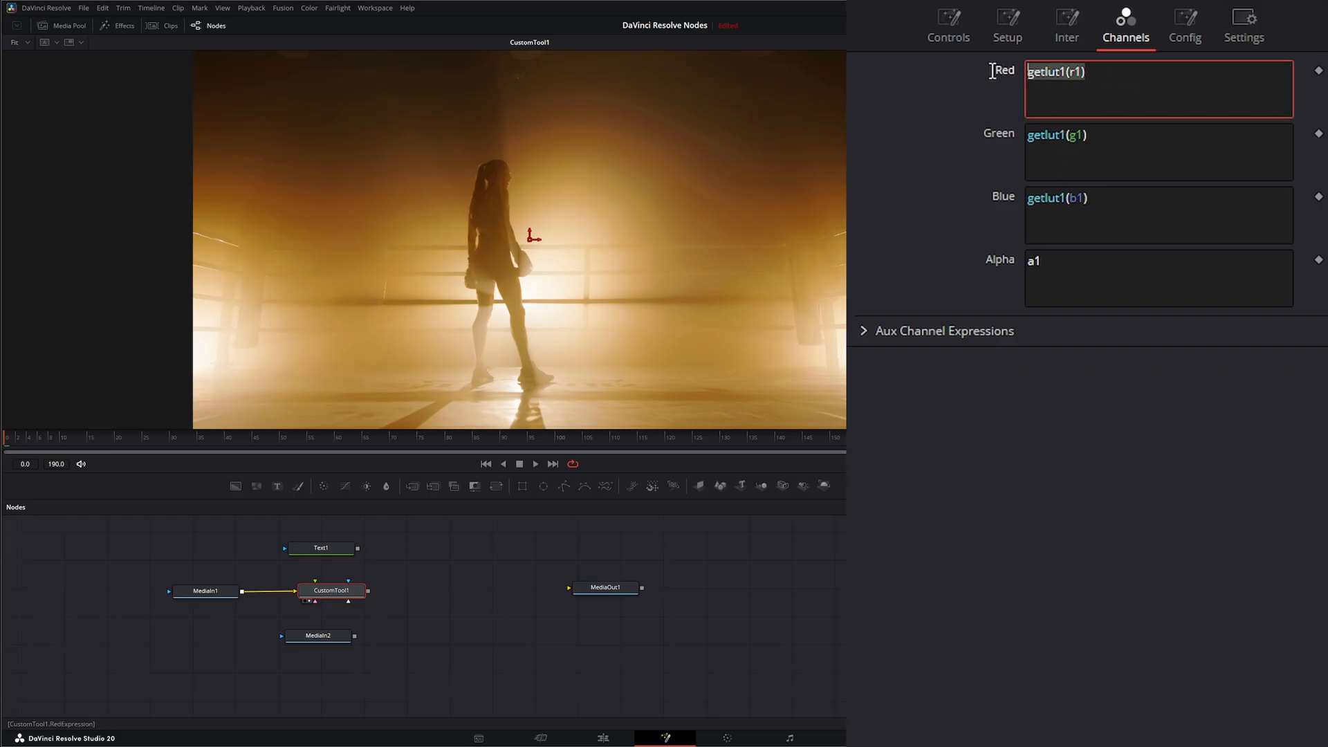
Set the colour expressions to c1*n1 and drag Number In 1 to 0.54
text(c)
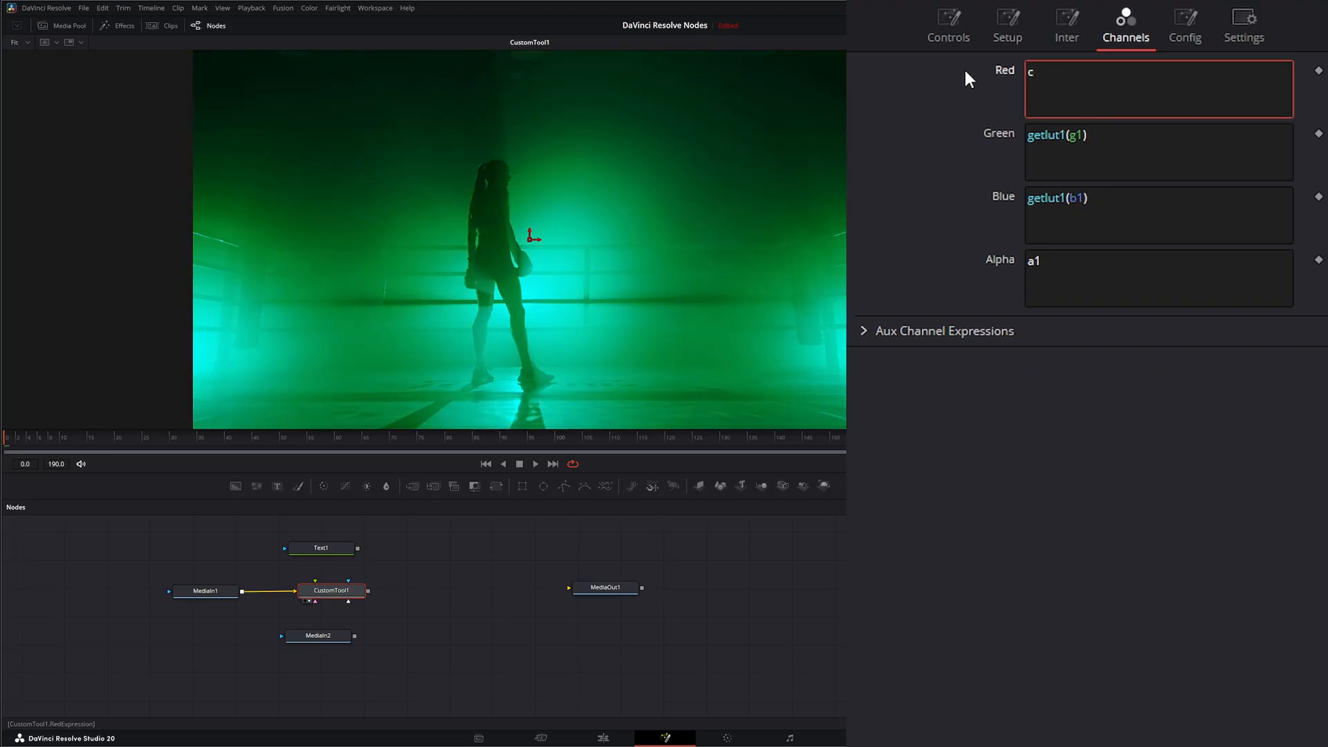
text(1*n1)
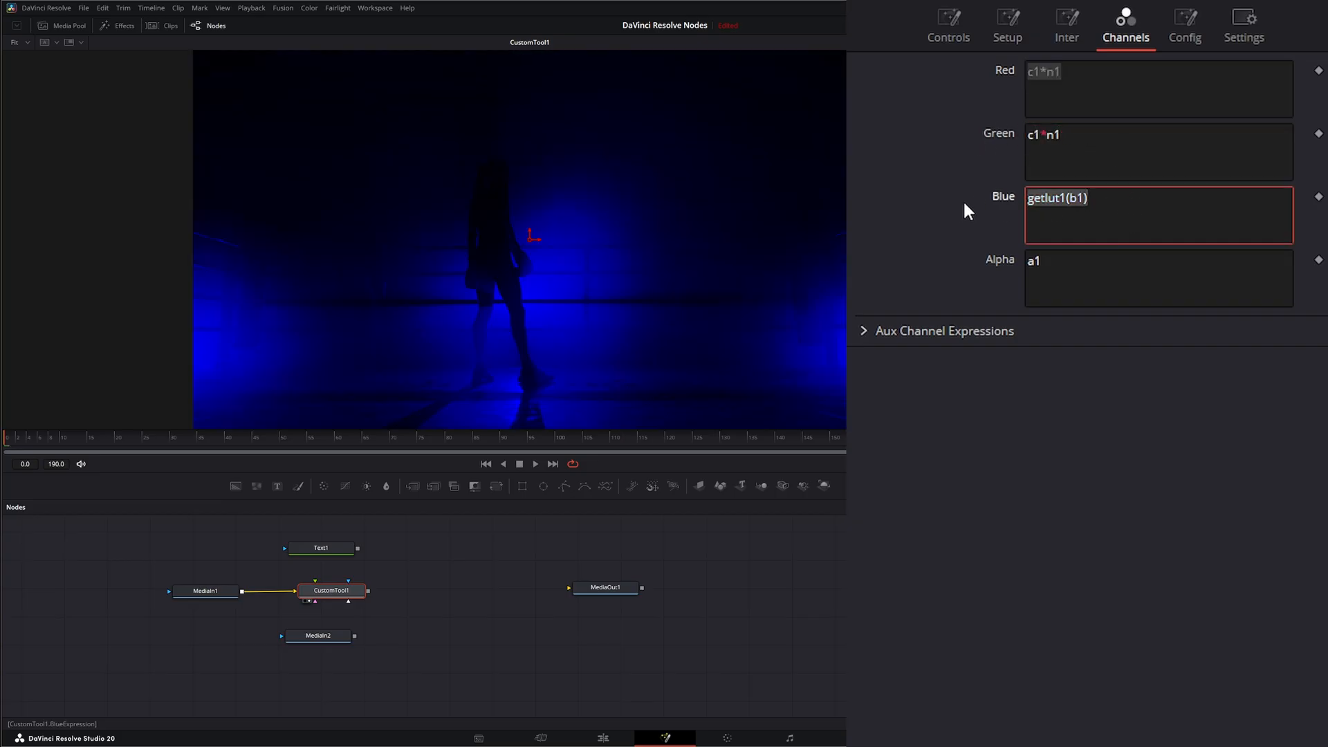
click(947, 25)
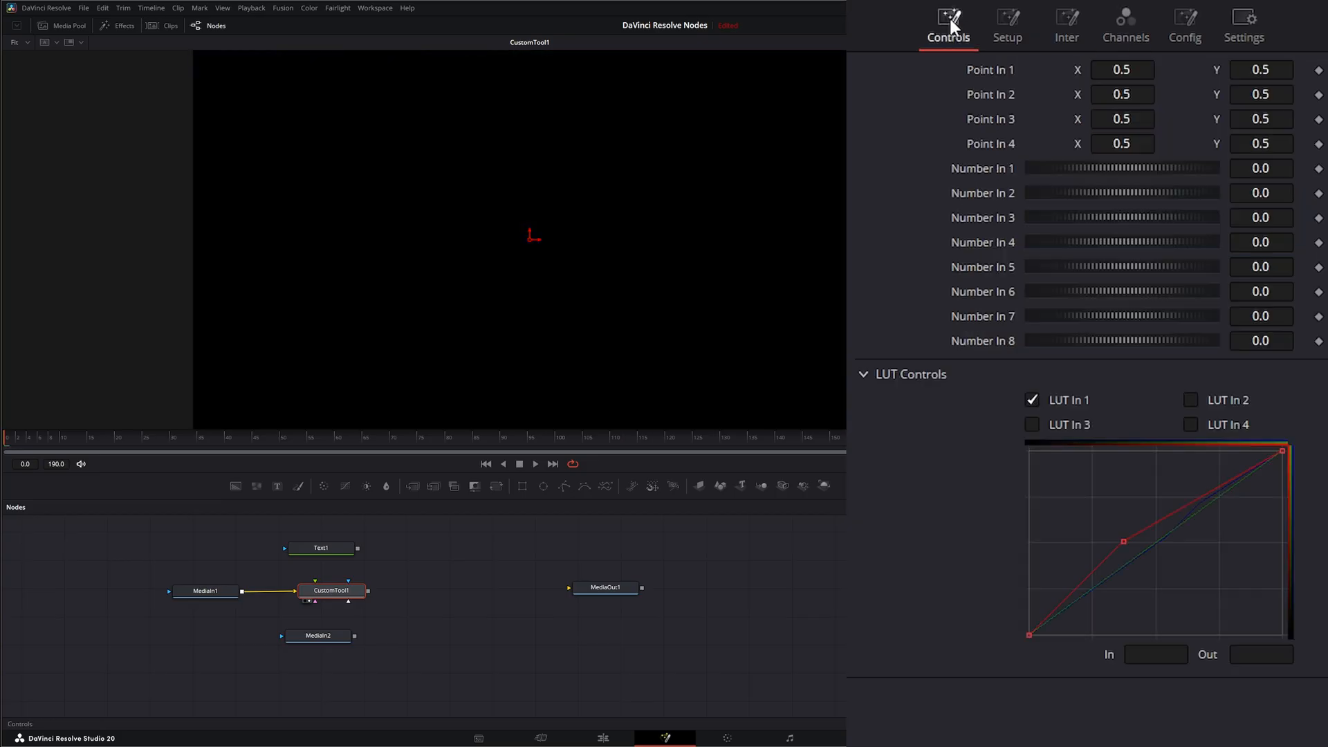
drag(1029, 168, 1169, 168)
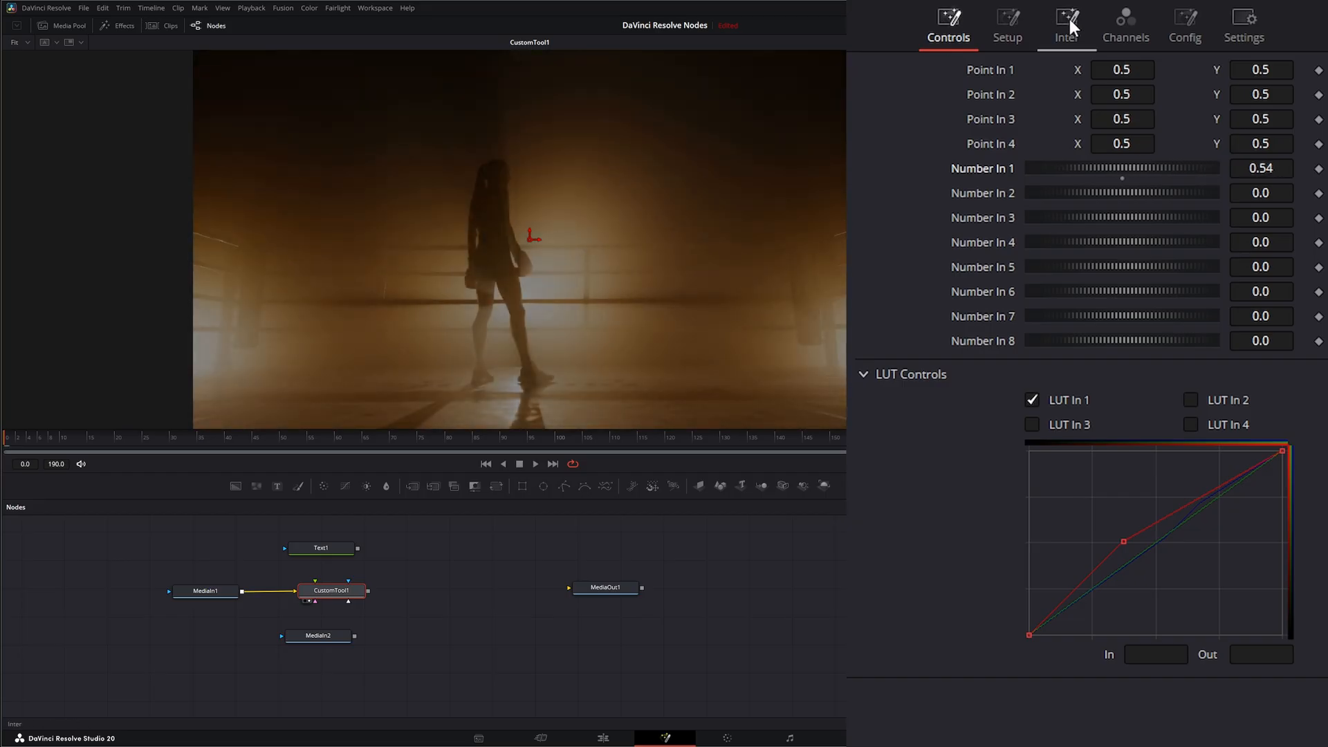
Uncheck Show Number 3–8 in Config, leaving only two number controls
click(1183, 23)
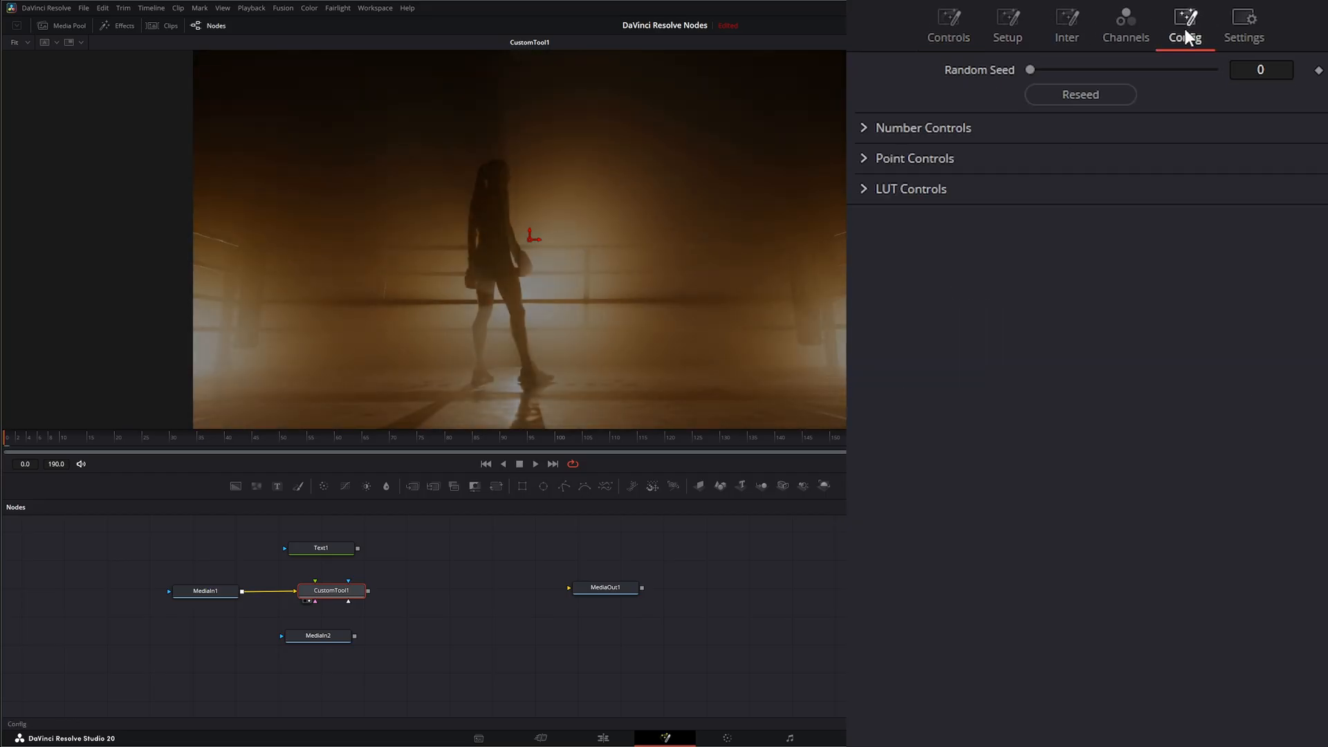
click(922, 127)
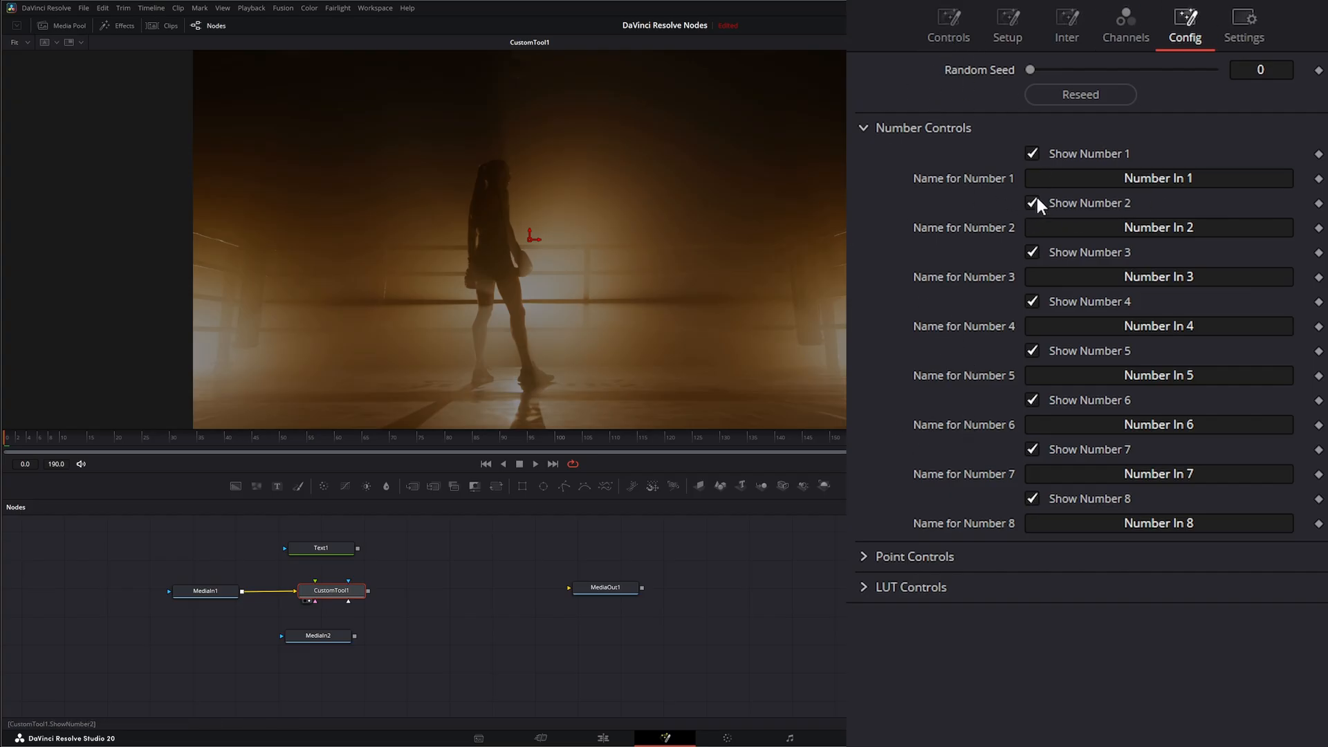
click(1031, 399)
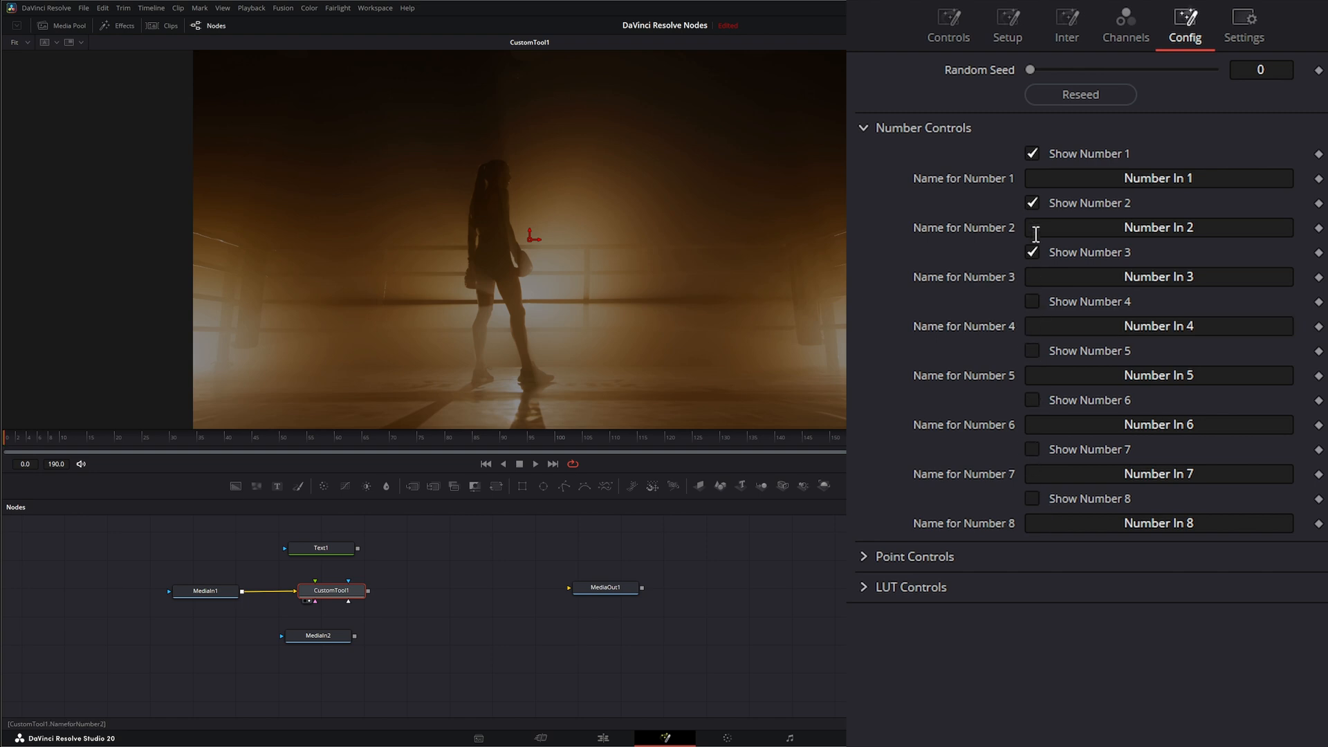
click(947, 25)
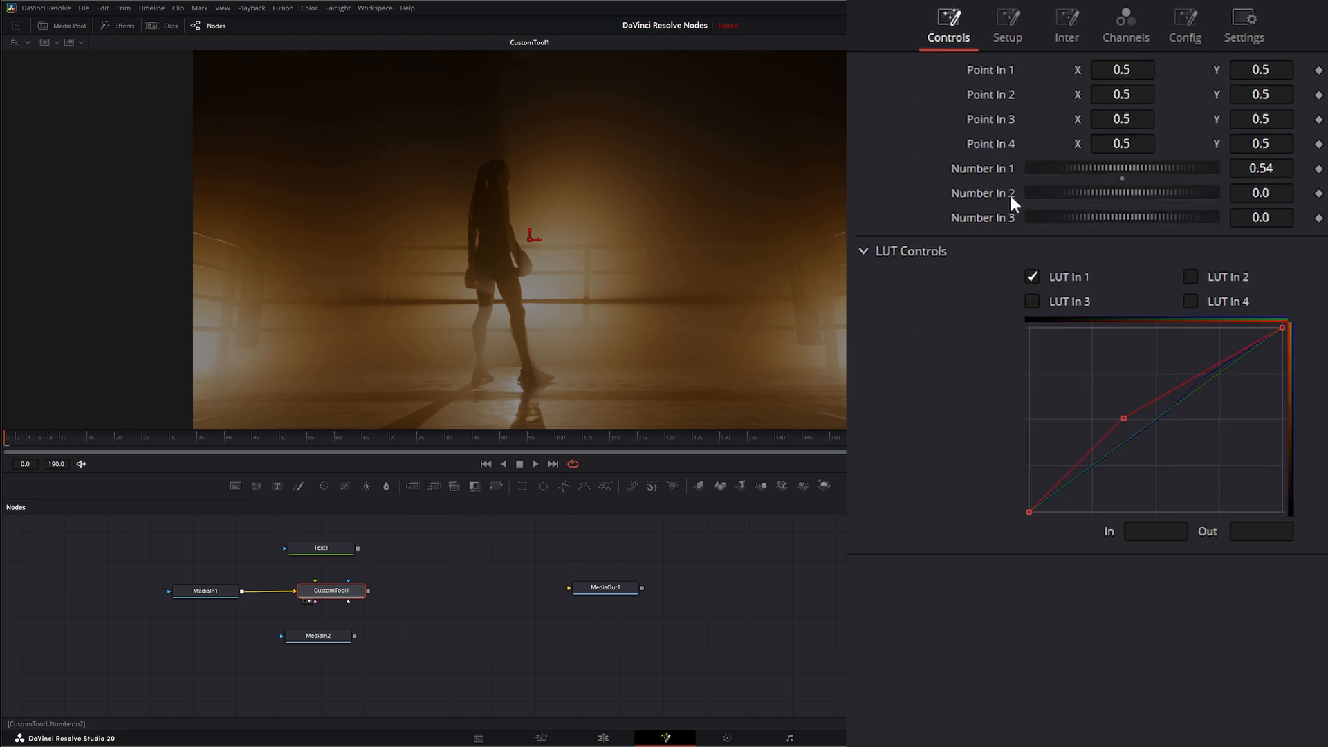
click(1184, 25)
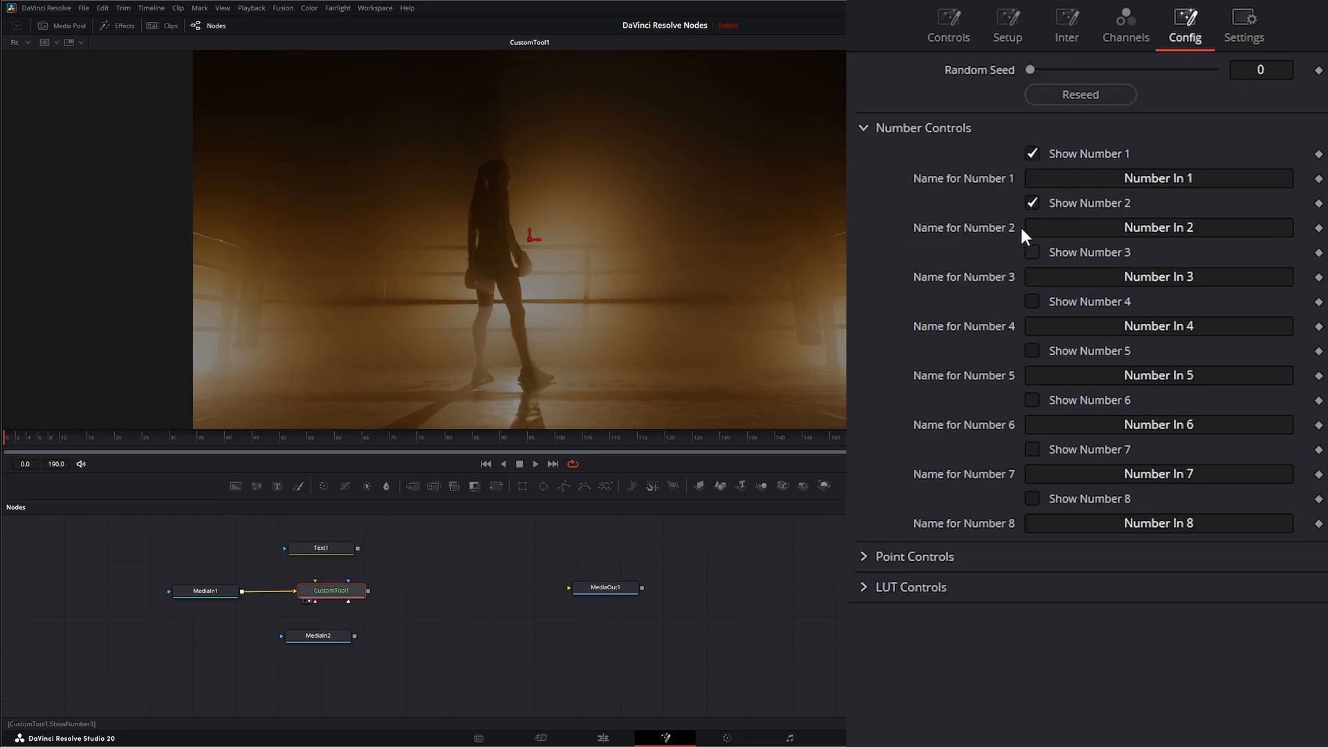
click(948, 26)
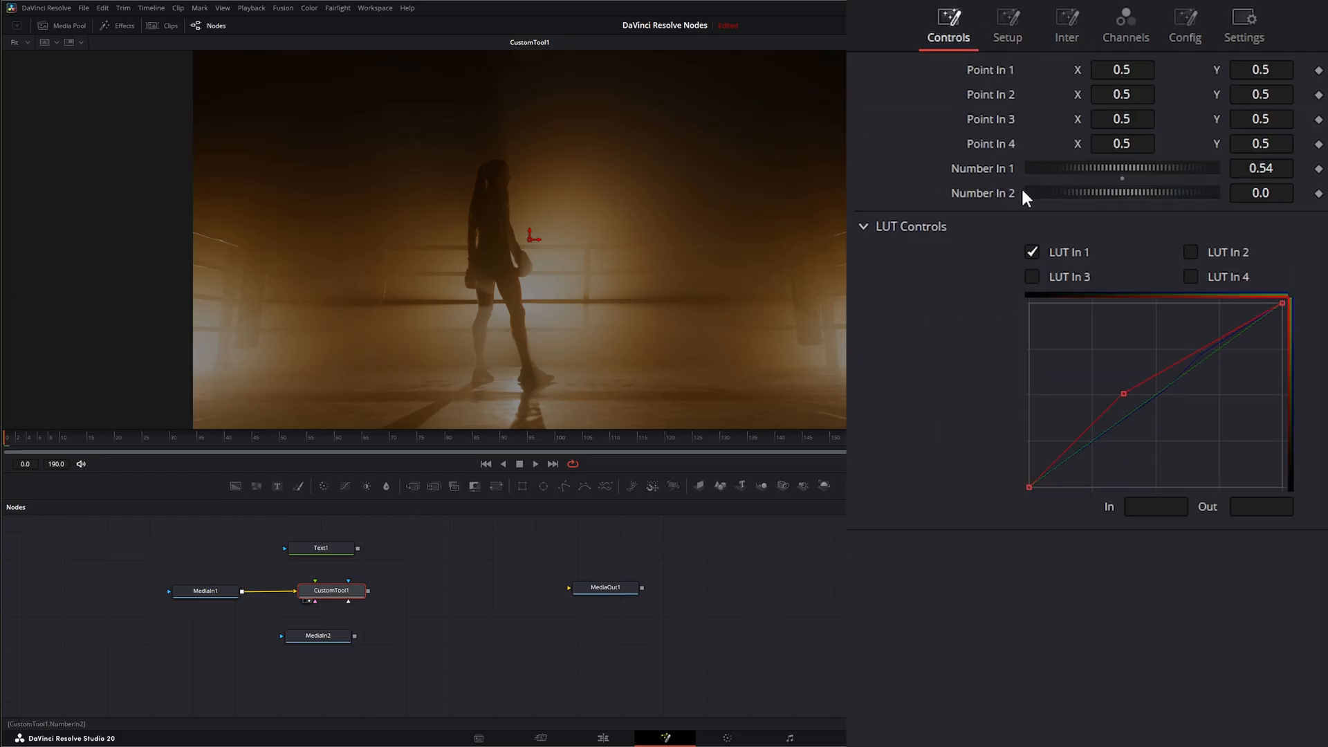
click(1184, 25)
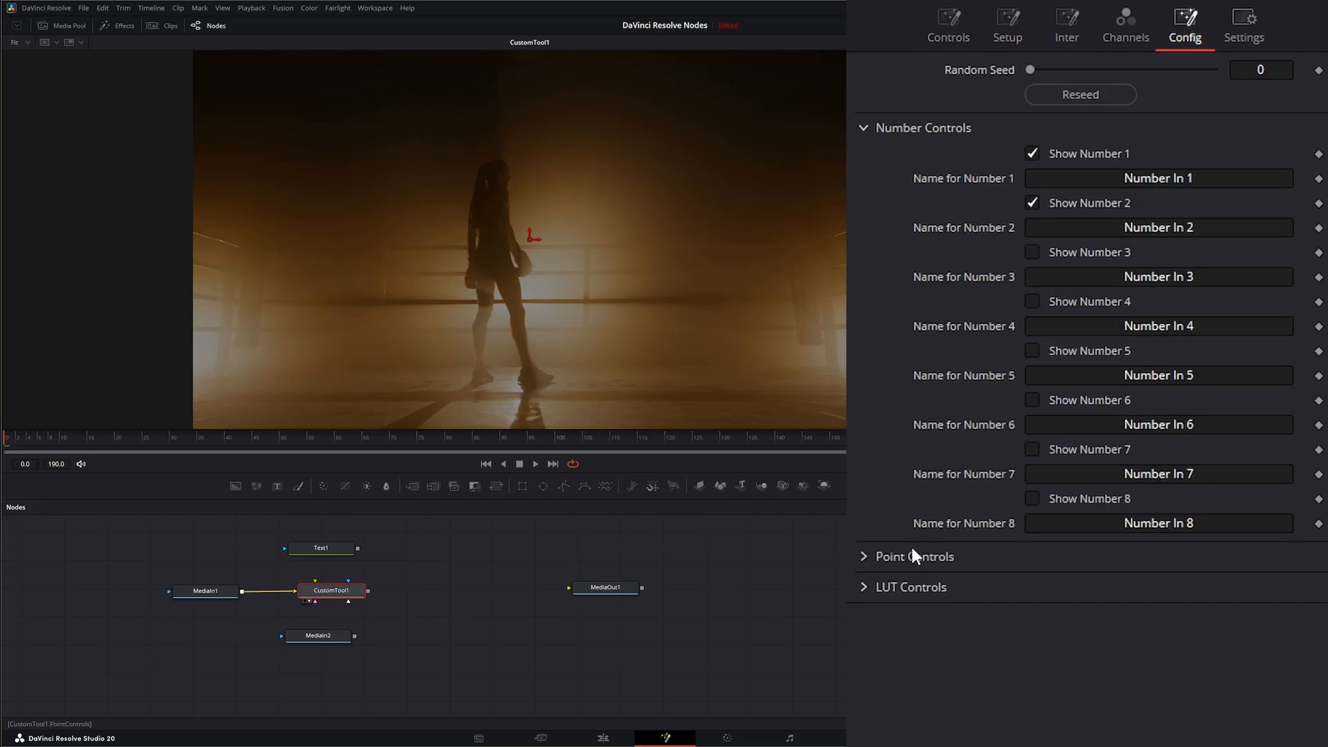
Uncheck Show Point 3–4 and Show LUT 3–4, leaving two points and two LUTs
click(921, 128)
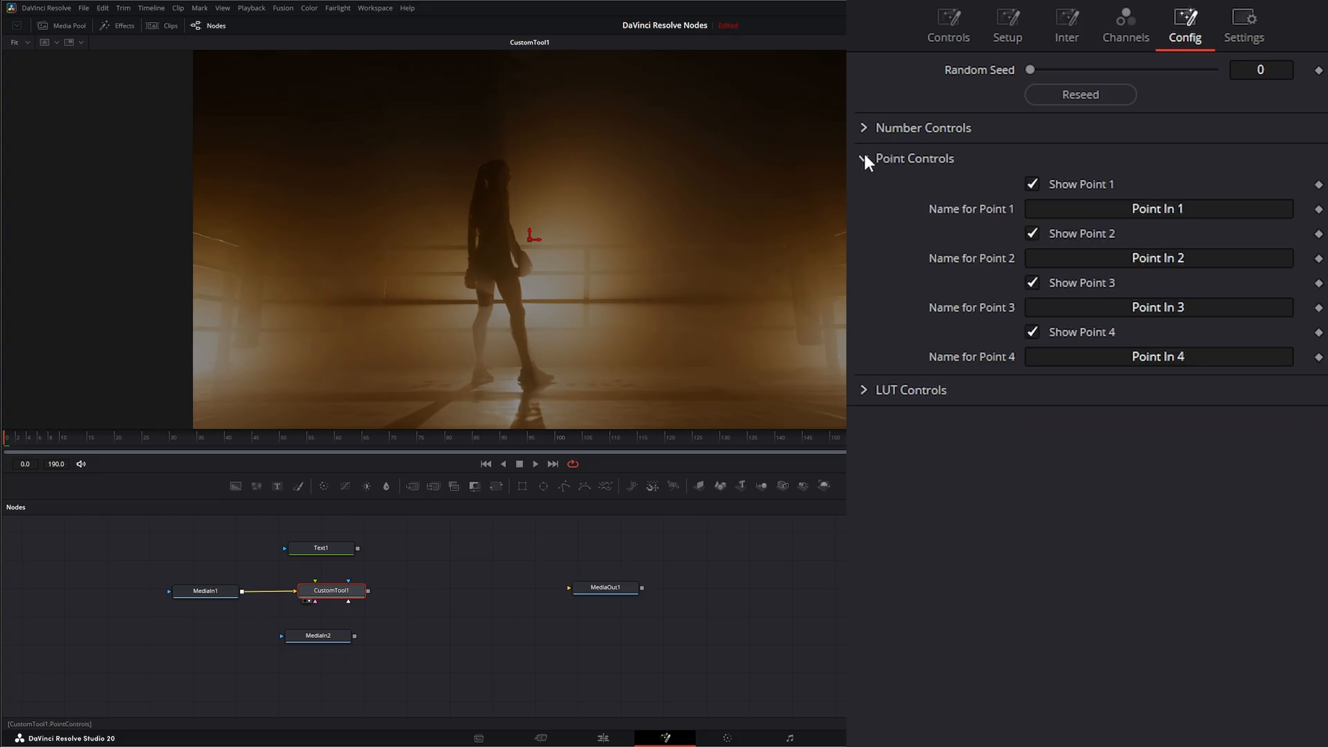
click(1031, 283)
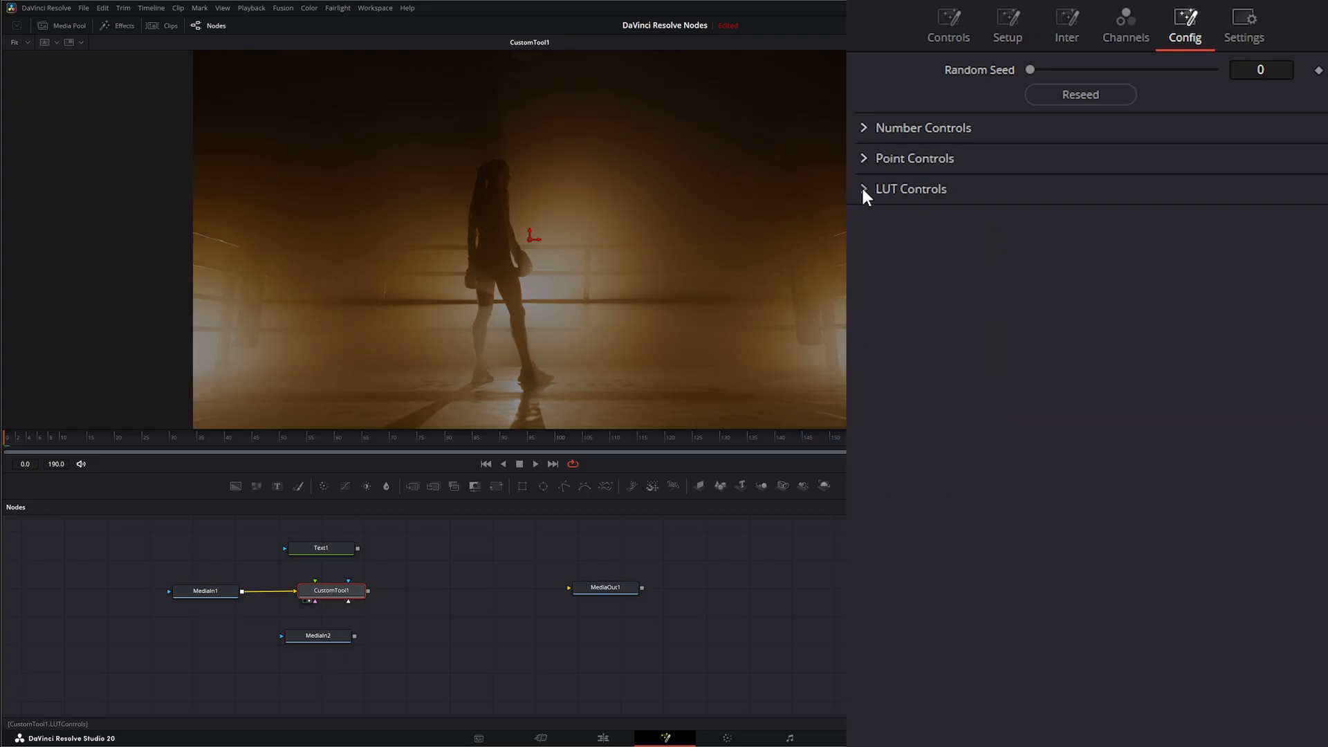
click(863, 188)
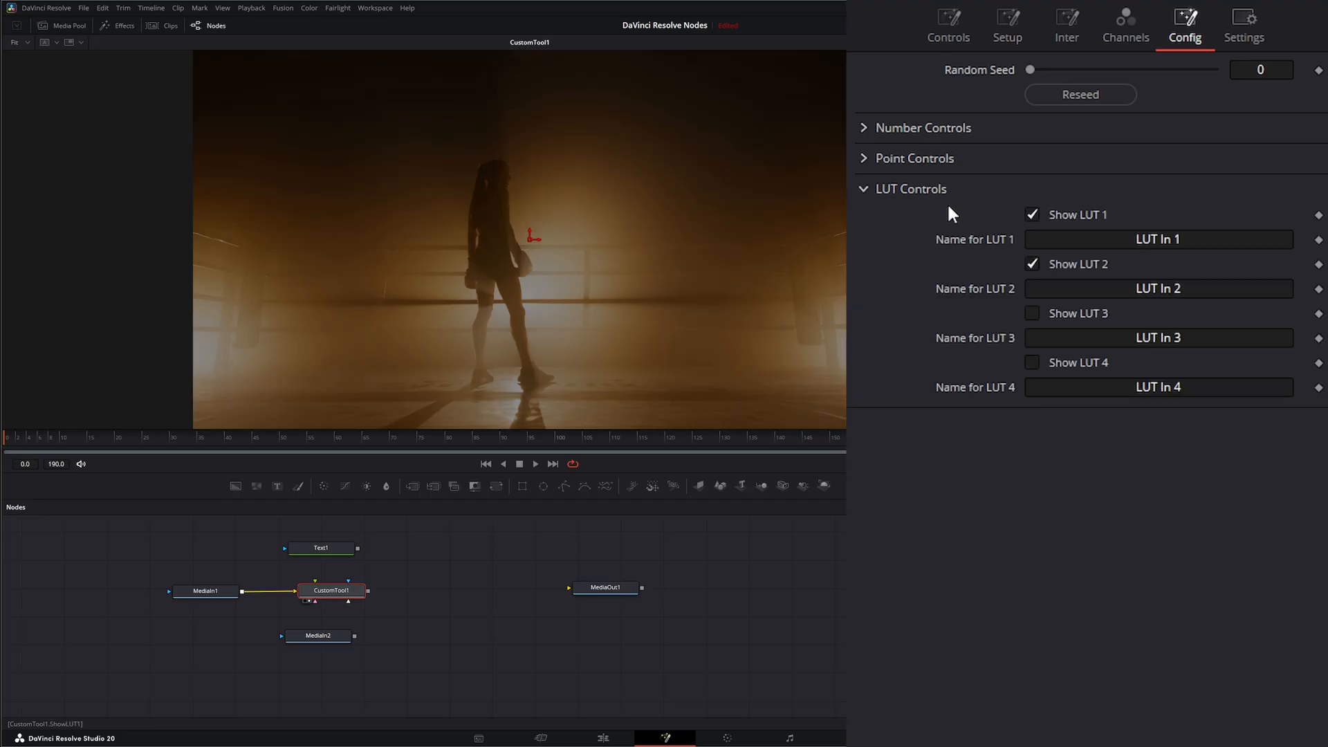
click(947, 26)
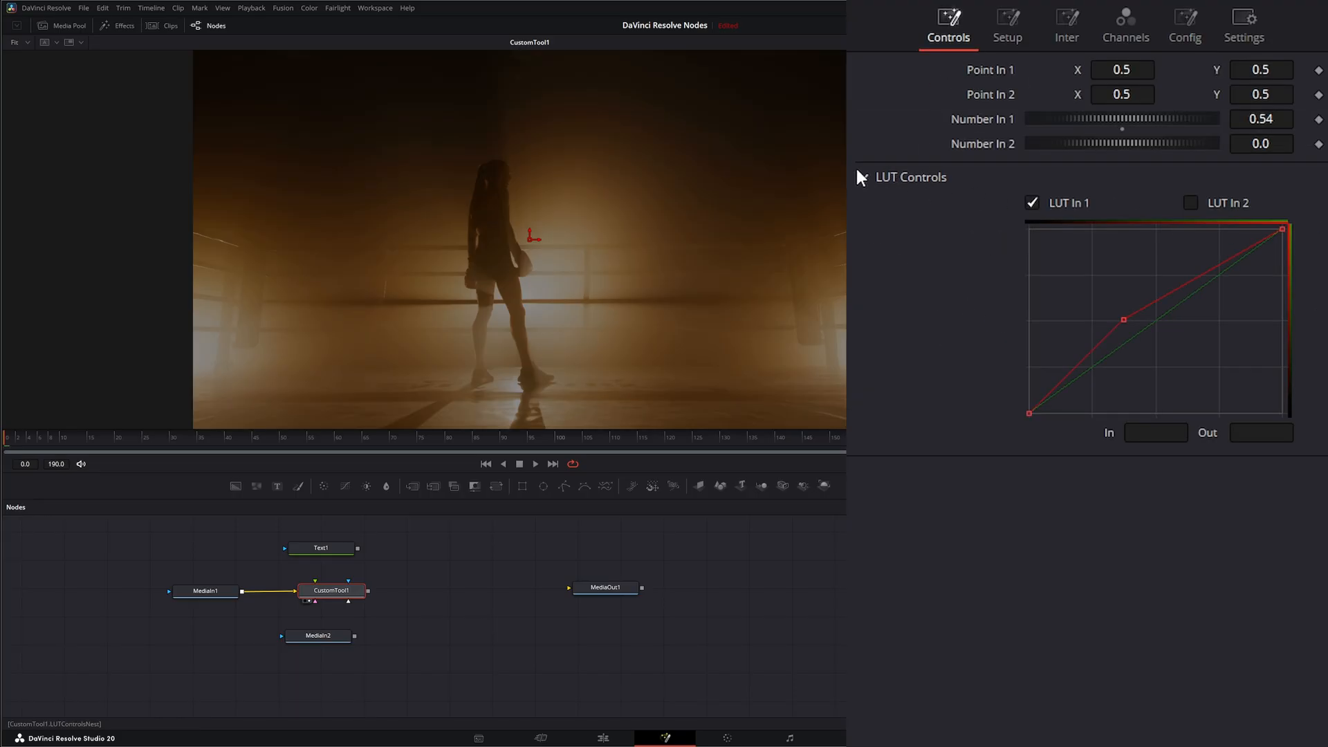
click(863, 177)
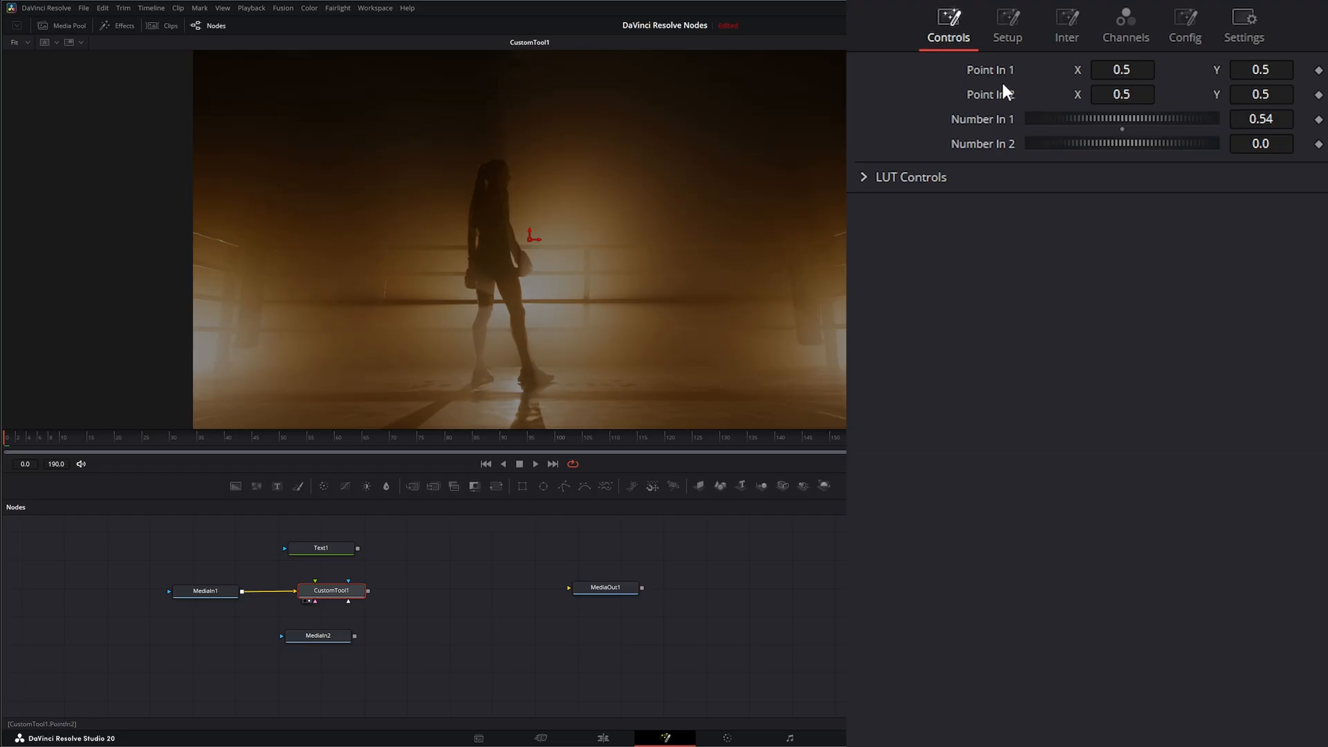
click(1185, 26)
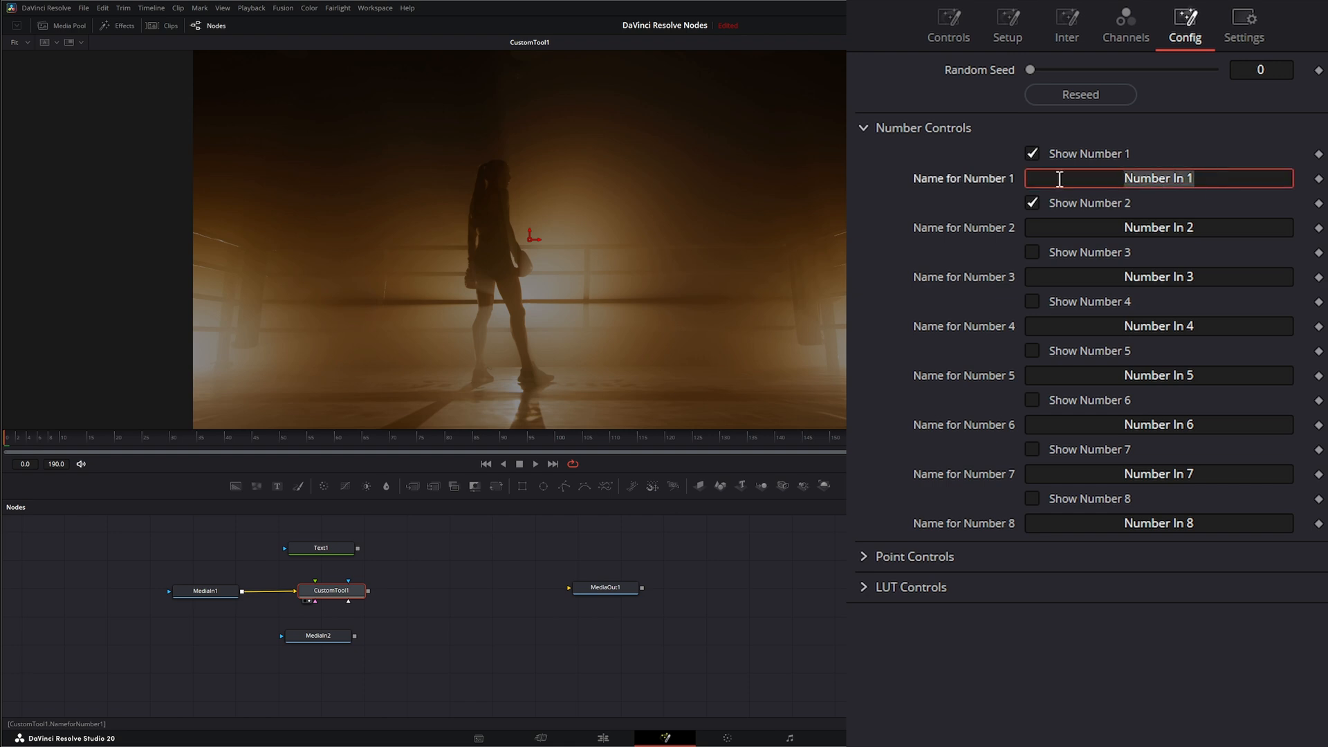
Rename Number In 1 to n1, then raise the Random Seed and reset it to 0
text(n1)
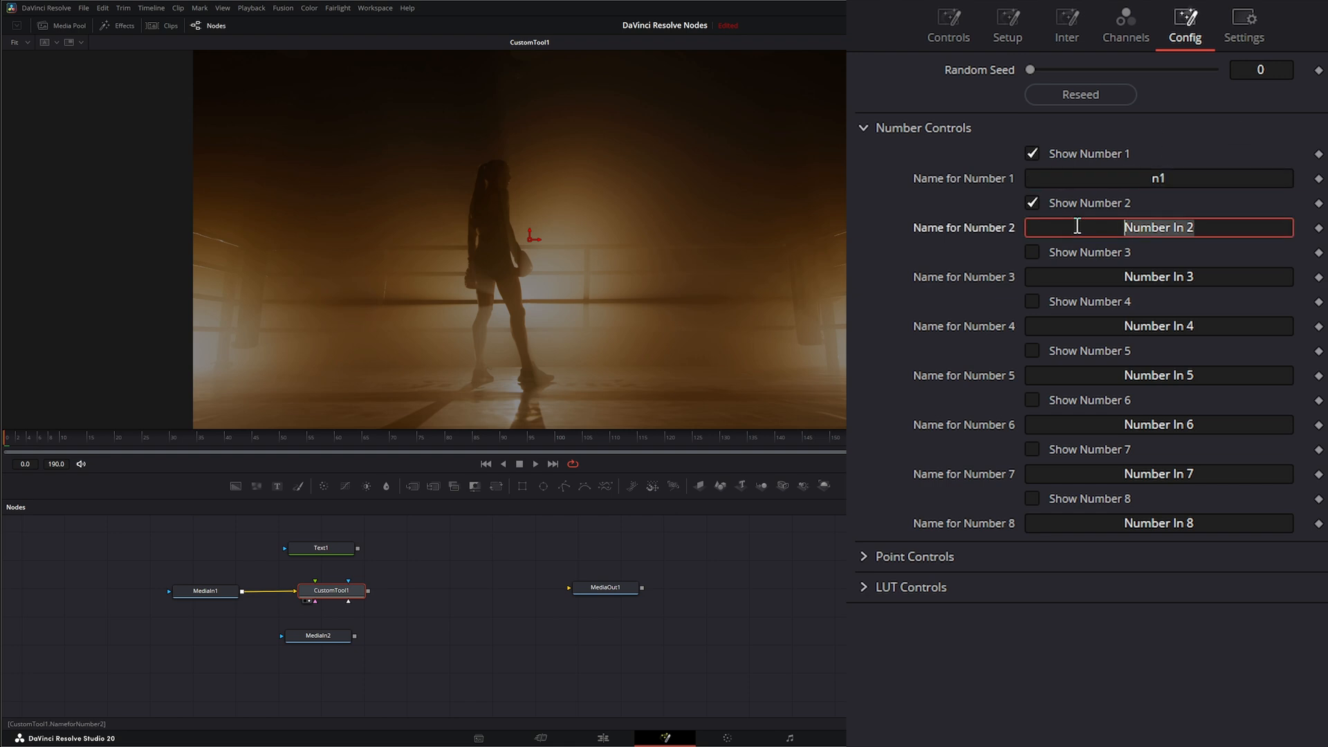
click(947, 25)
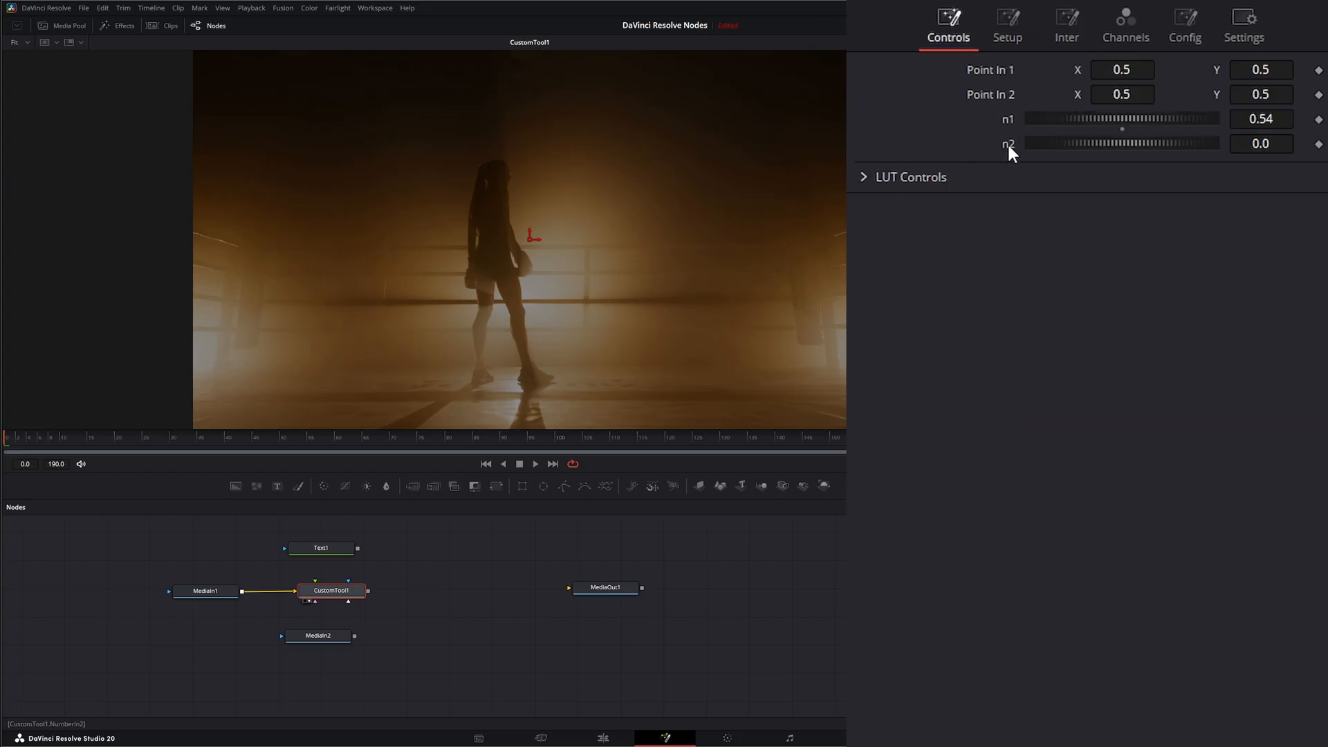
click(1184, 26)
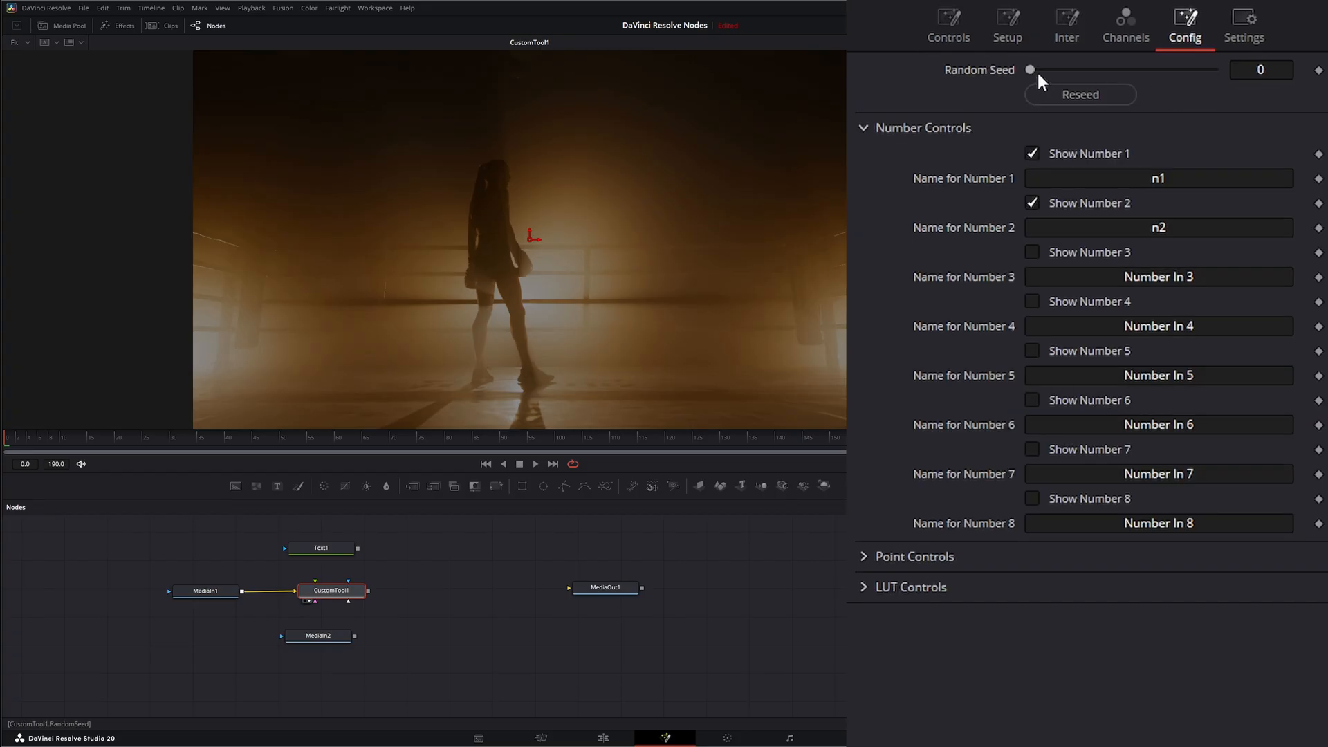
drag(1030, 69, 1053, 69)
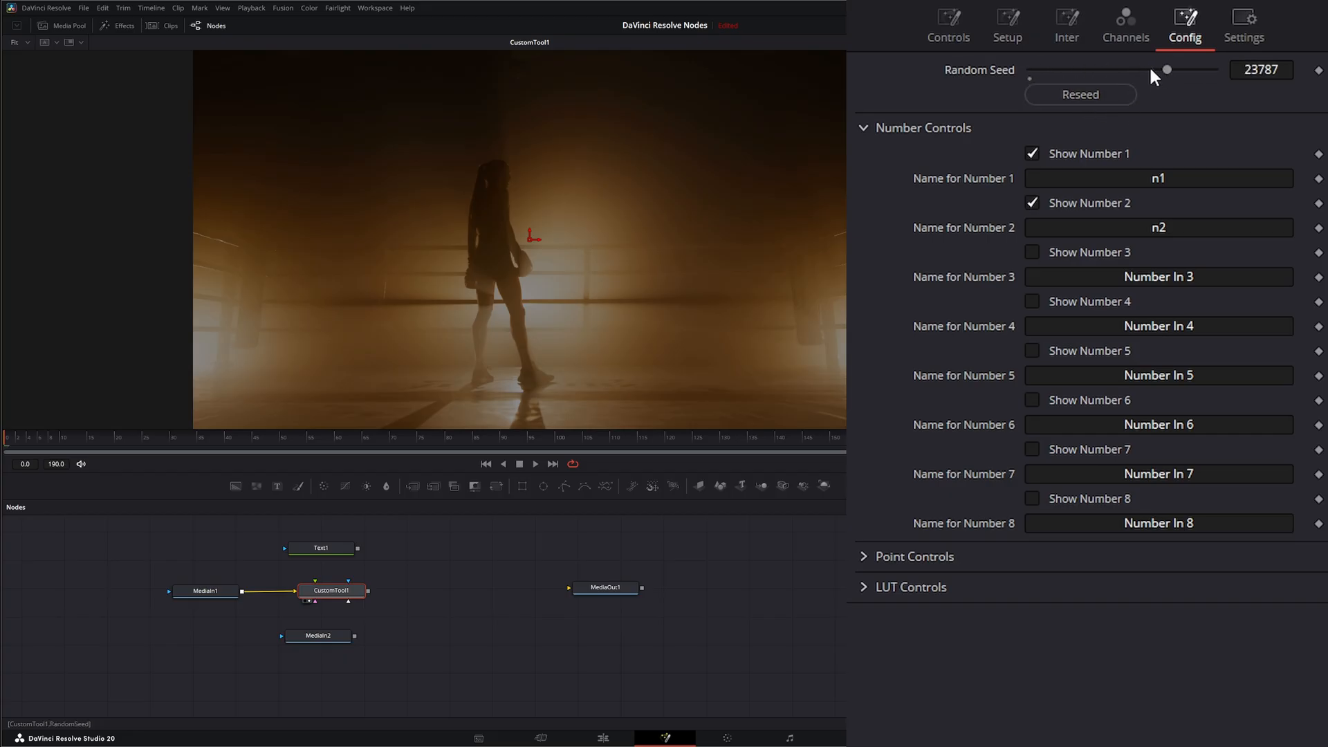
drag(1167, 69, 1030, 69)
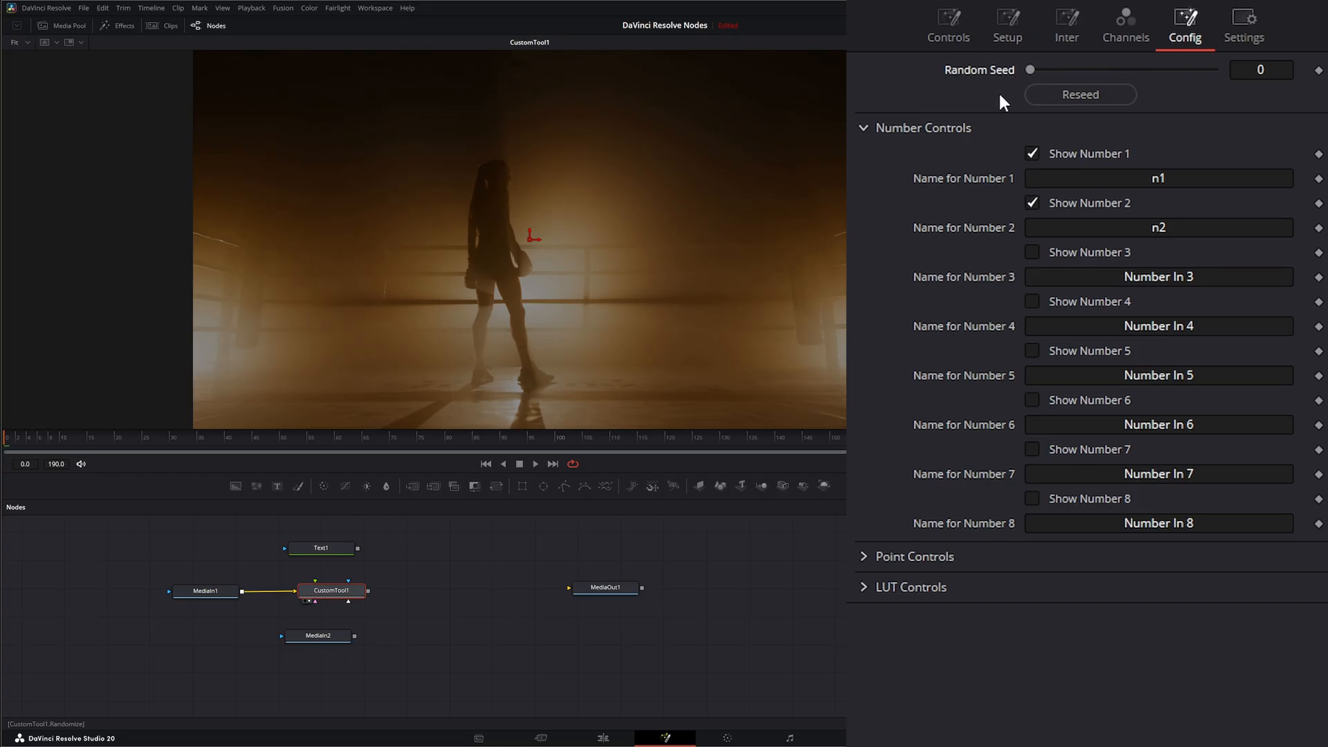
click(1124, 25)
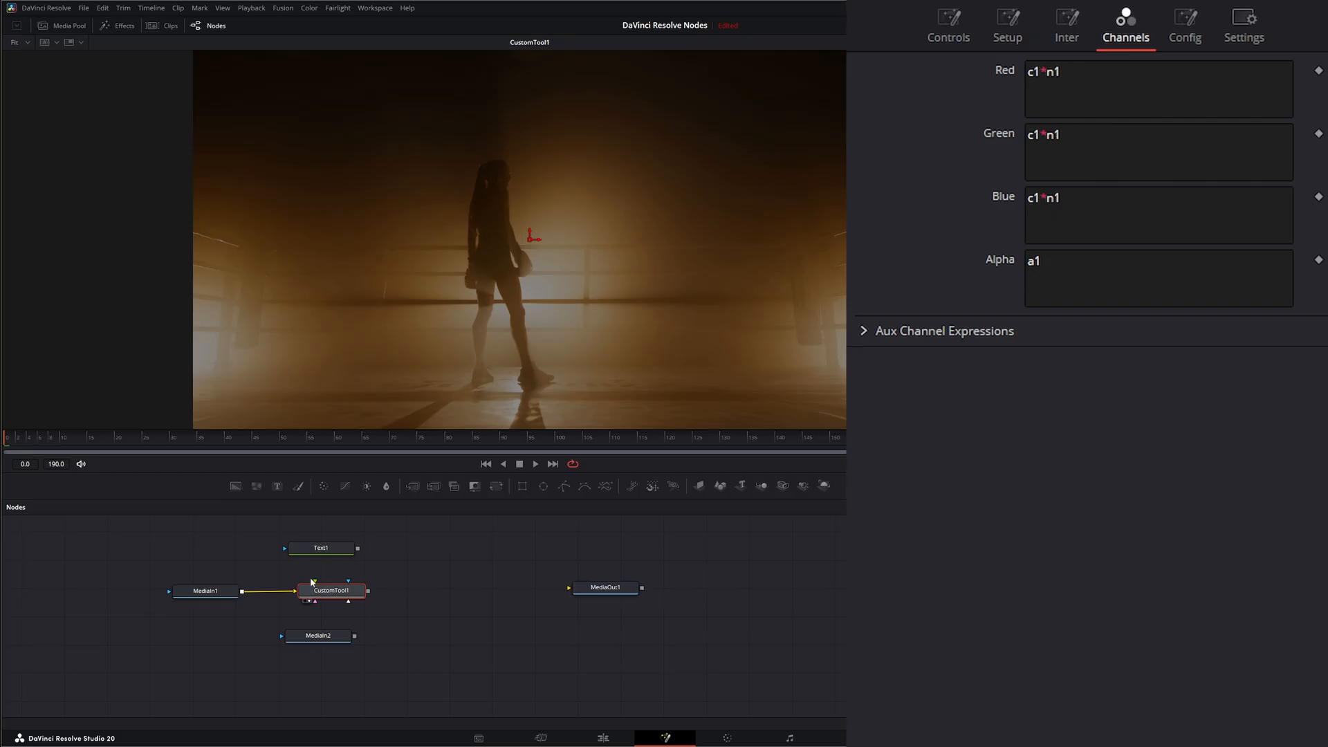
Feed the BOXING text node into CustomTool1 so the boxer clip shows inside the letters
click(320, 547)
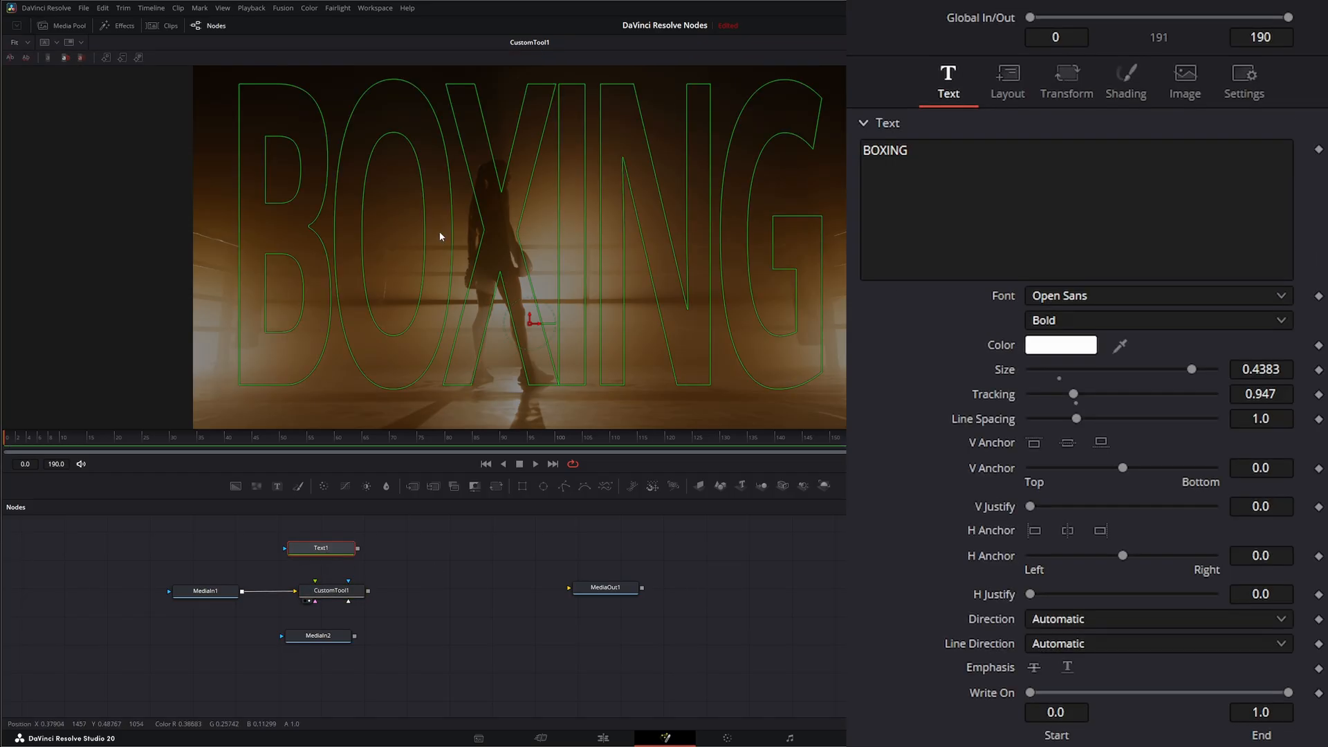
drag(347, 555, 317, 590)
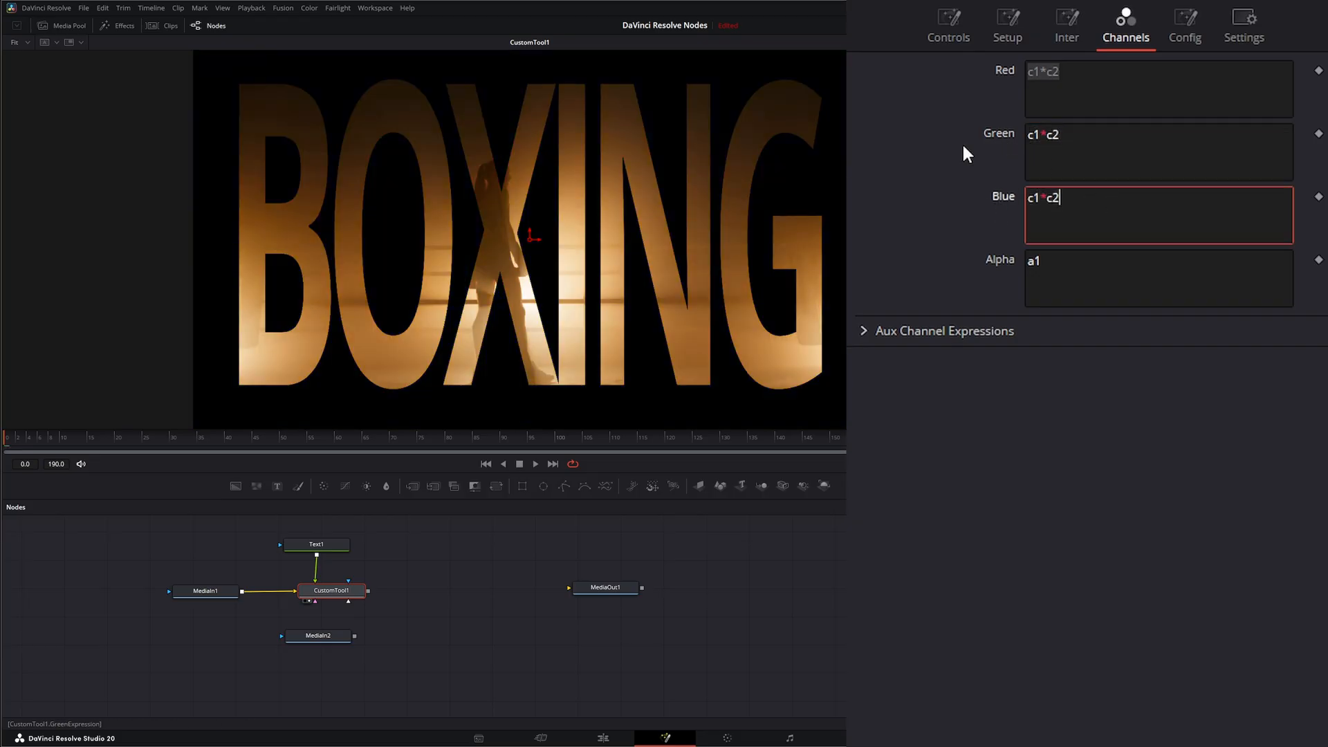
mouse_move(225, 609)
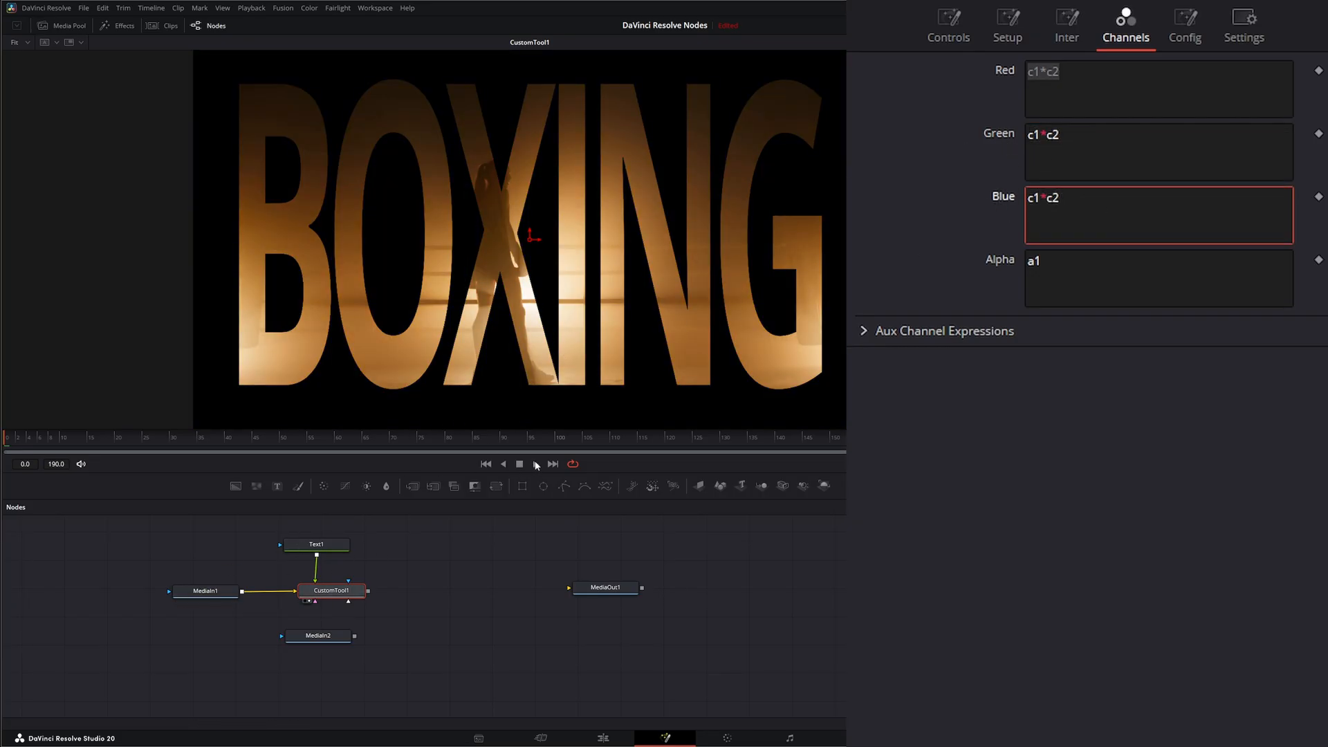
click(535, 463)
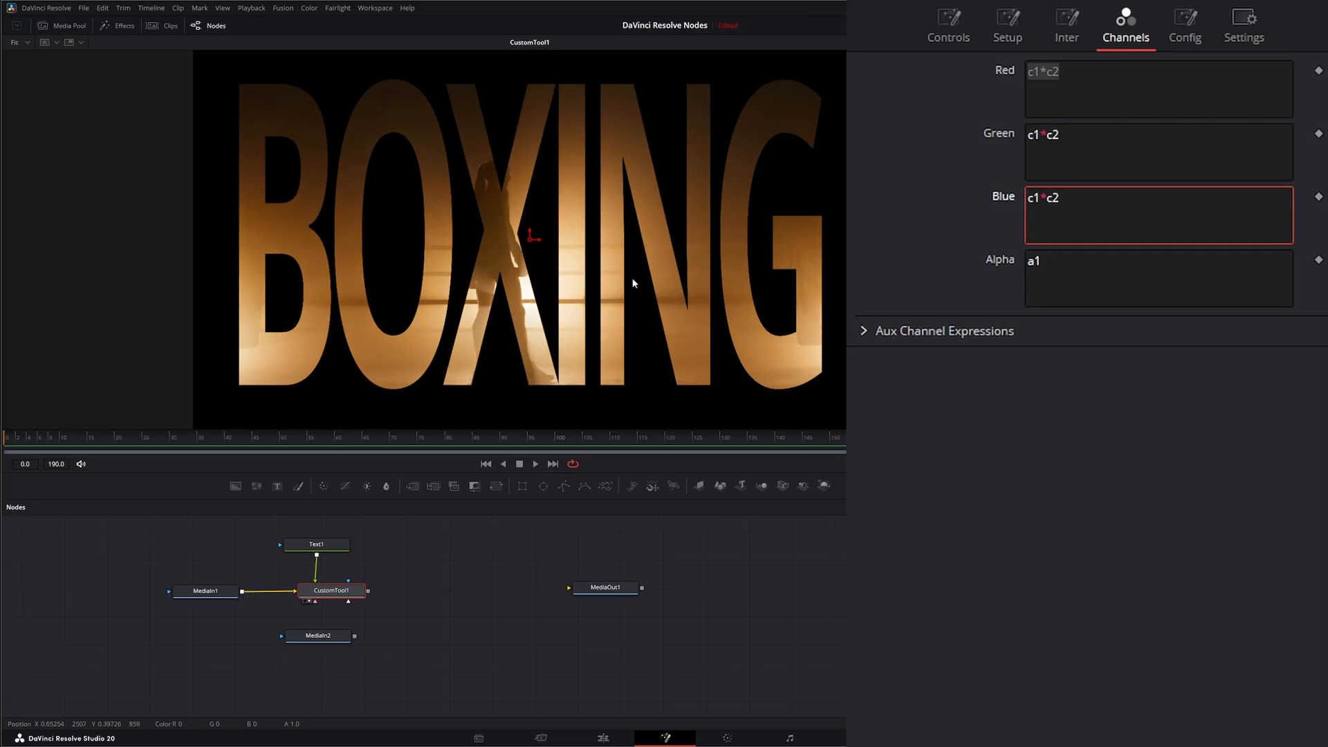
click(317, 634)
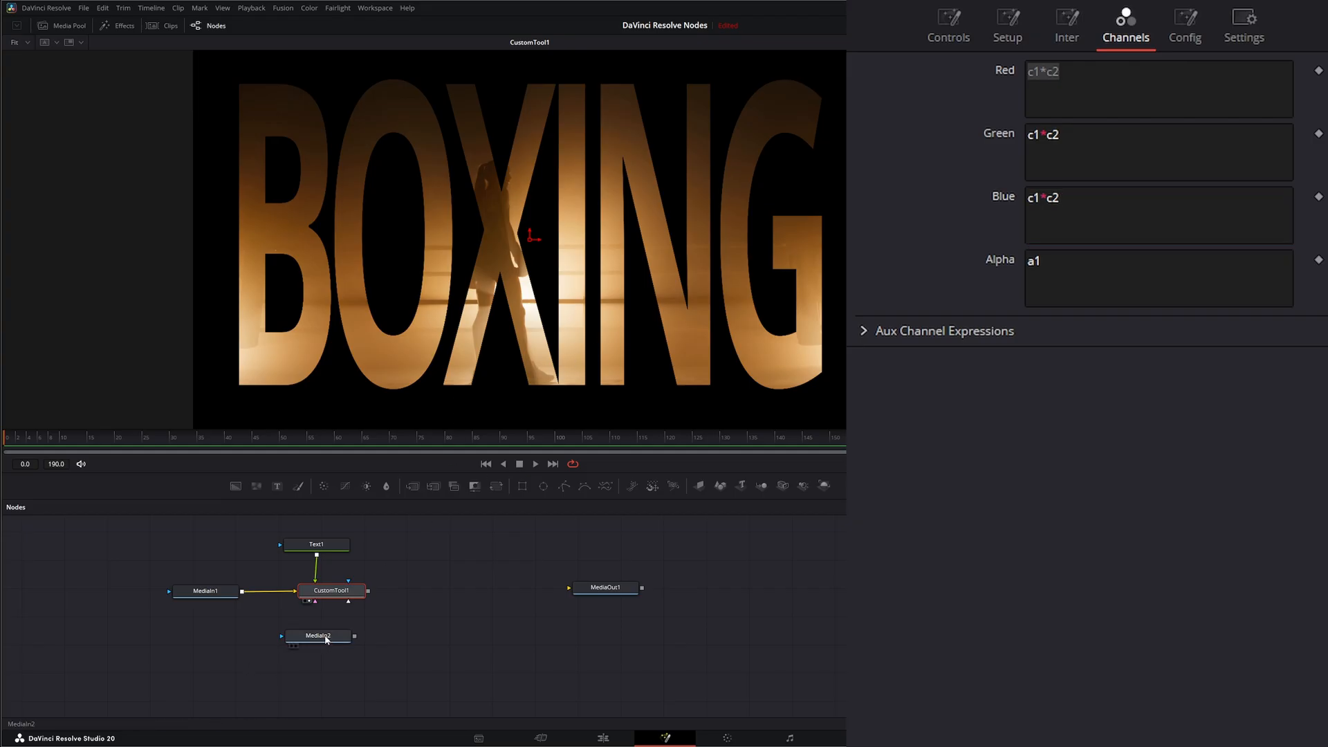
Connect MediaIn2 to the Custom Tool and place its node below the tool
click(317, 636)
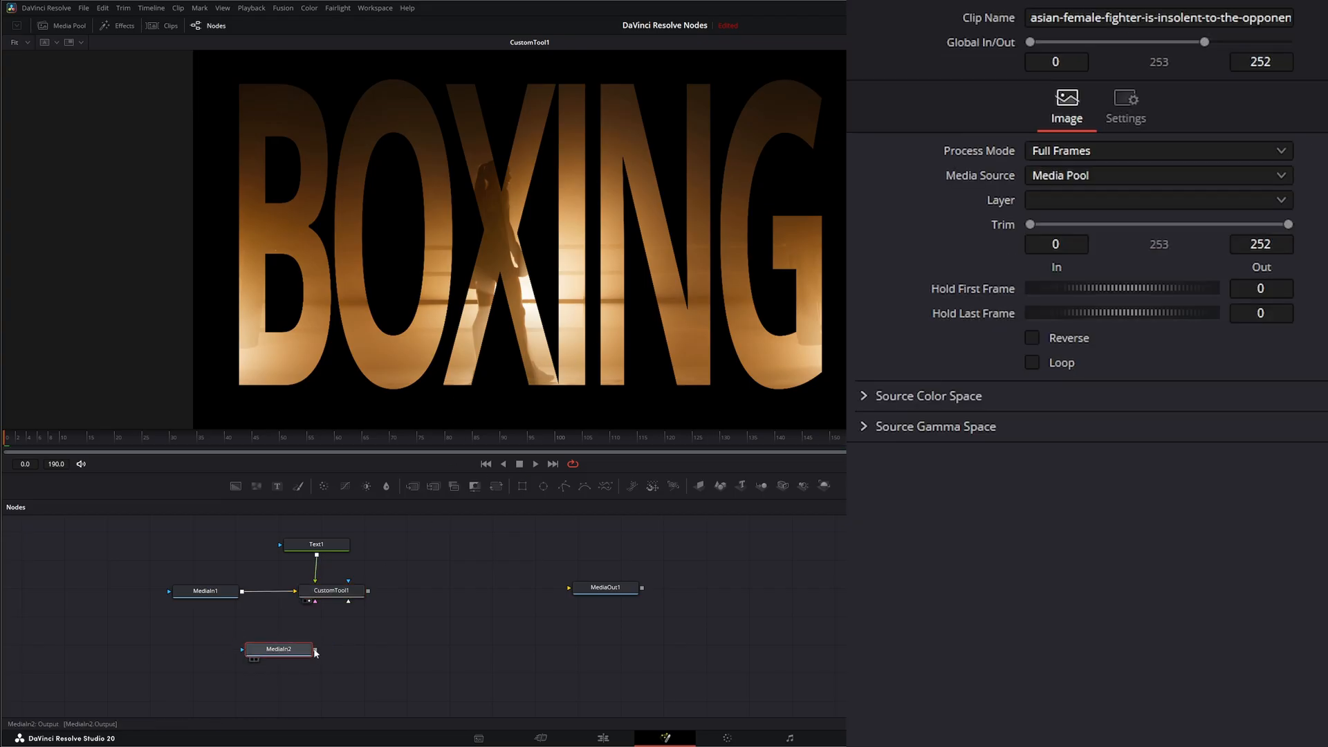
drag(279, 648, 316, 590)
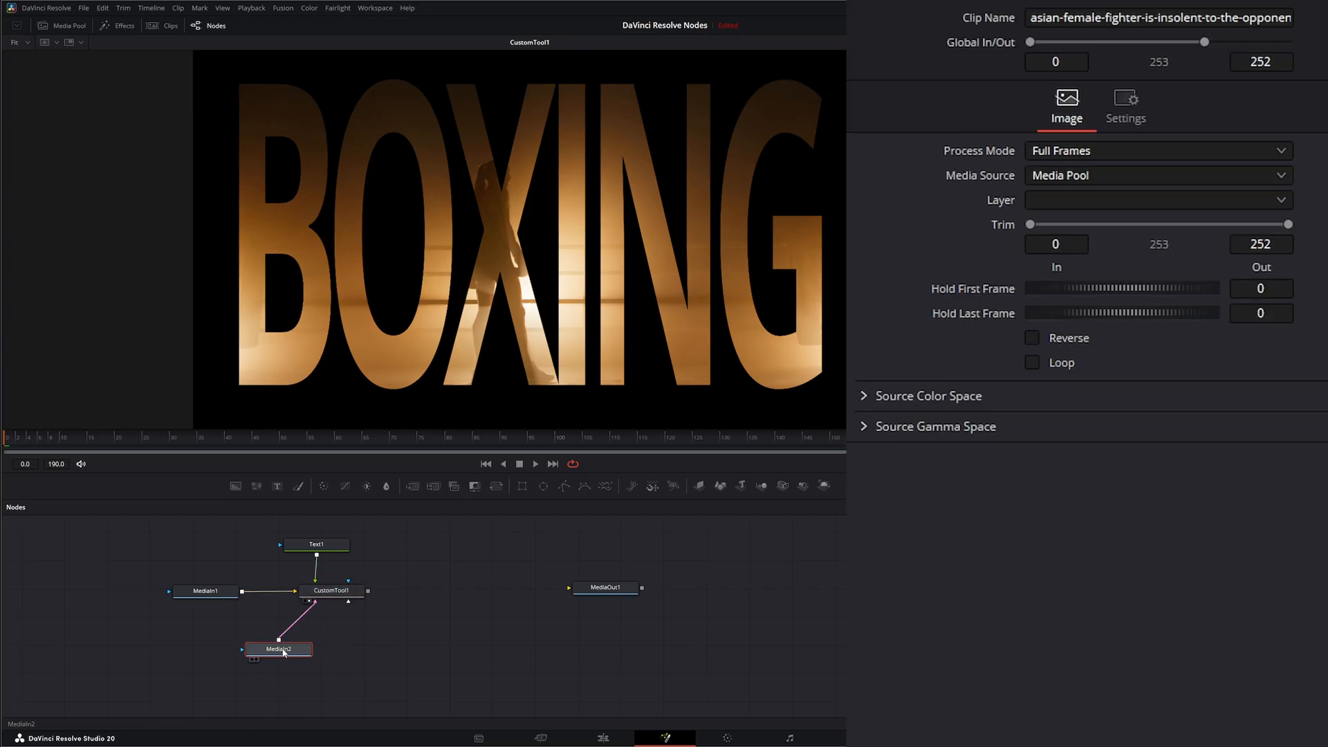
drag(279, 649, 313, 642)
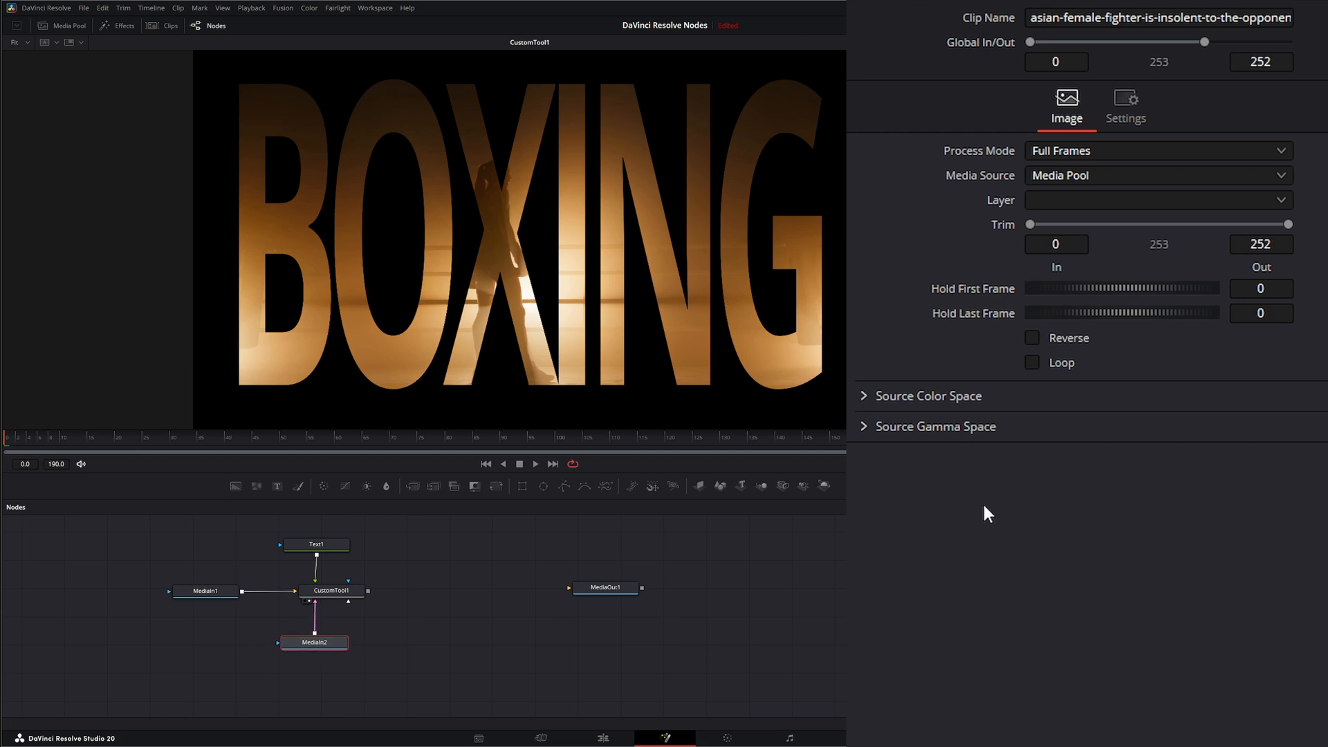
click(331, 589)
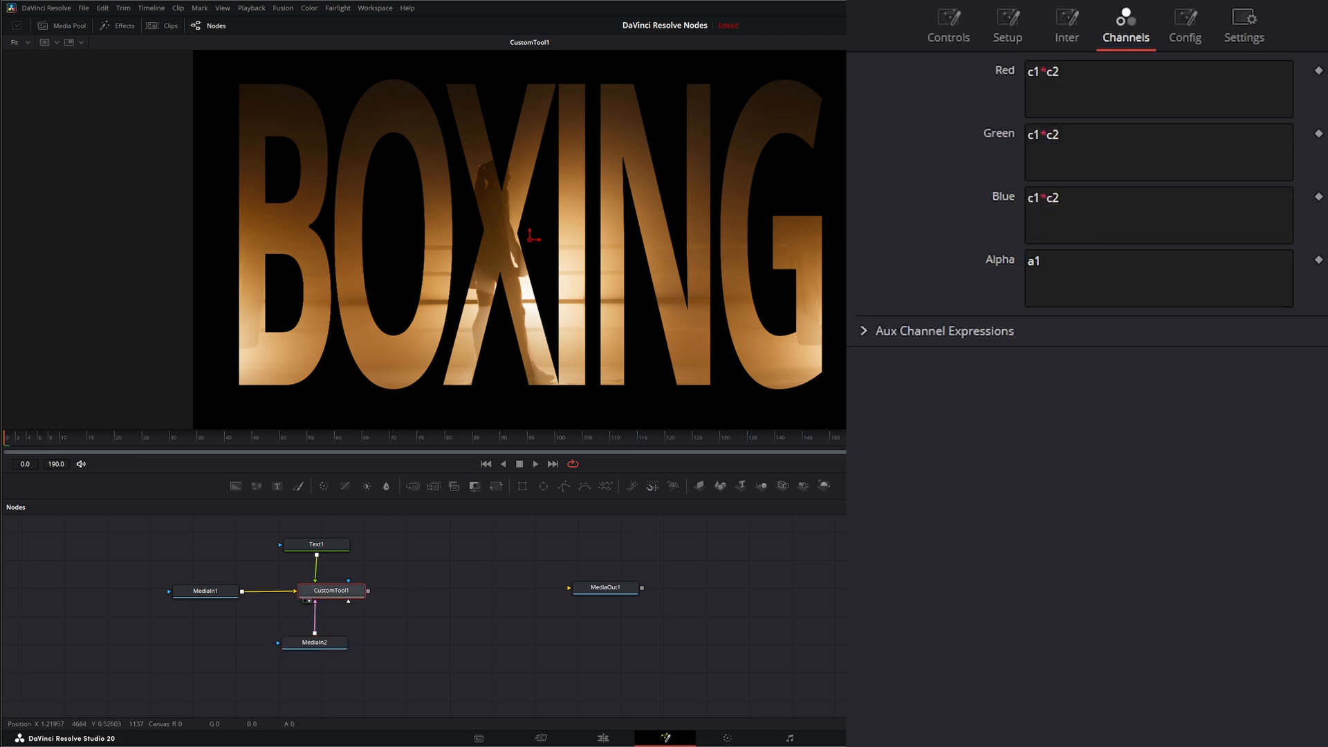
Rewrite the Red, Green and Blue expressions as (c1*c2)+(c3*(1-c2)) and play back
click(1158, 88)
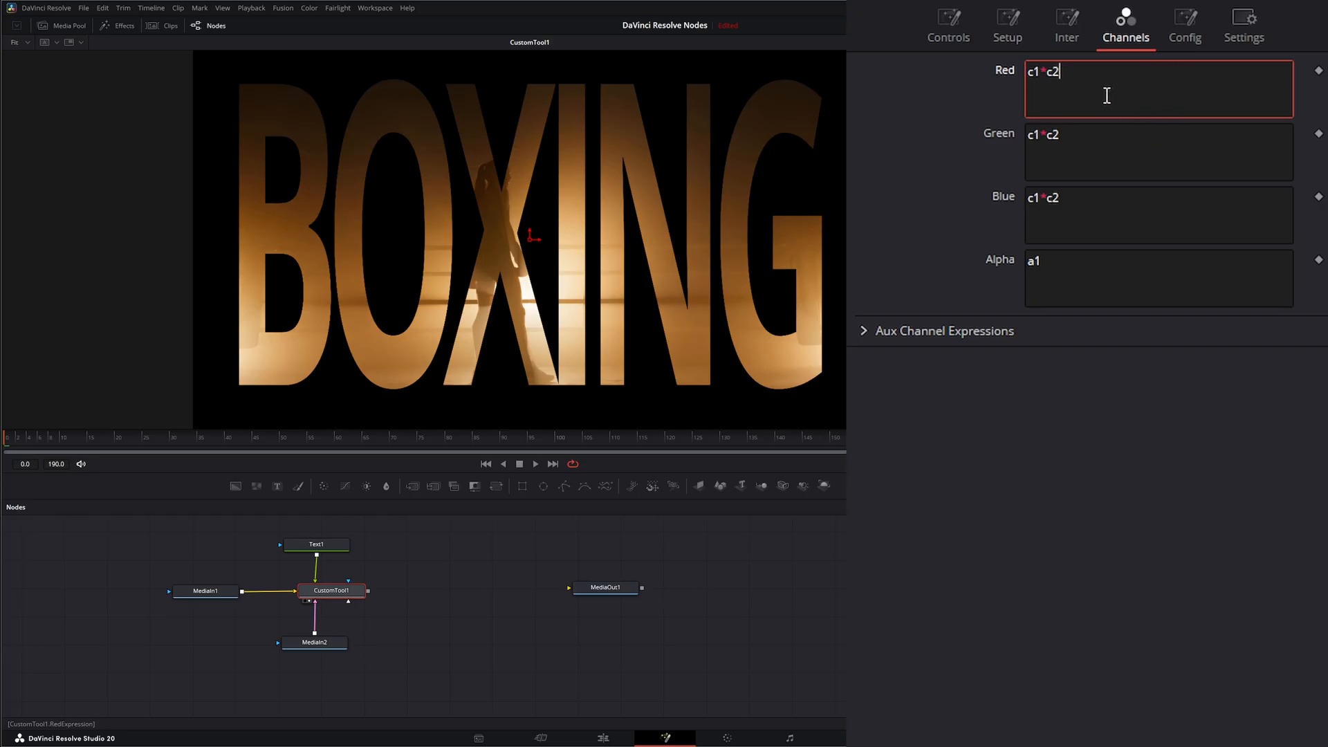
click(1158, 214)
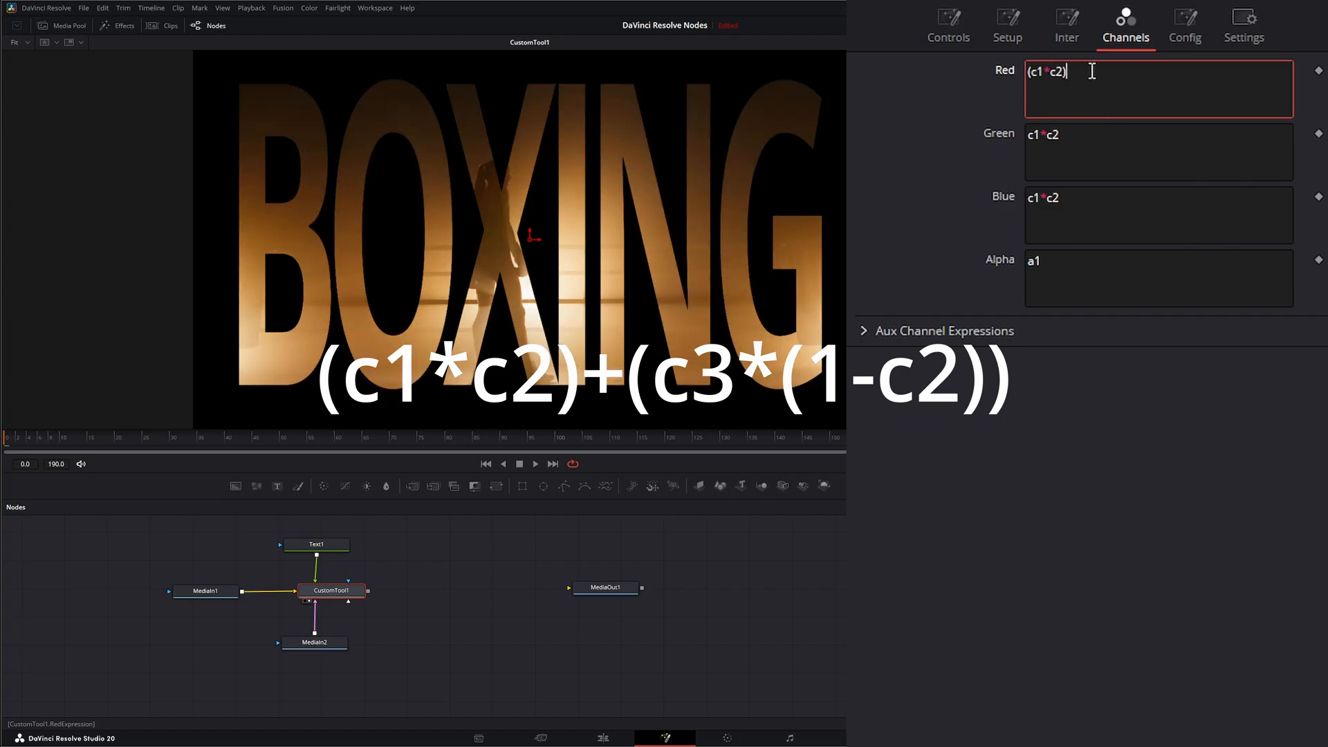
text(*(c)
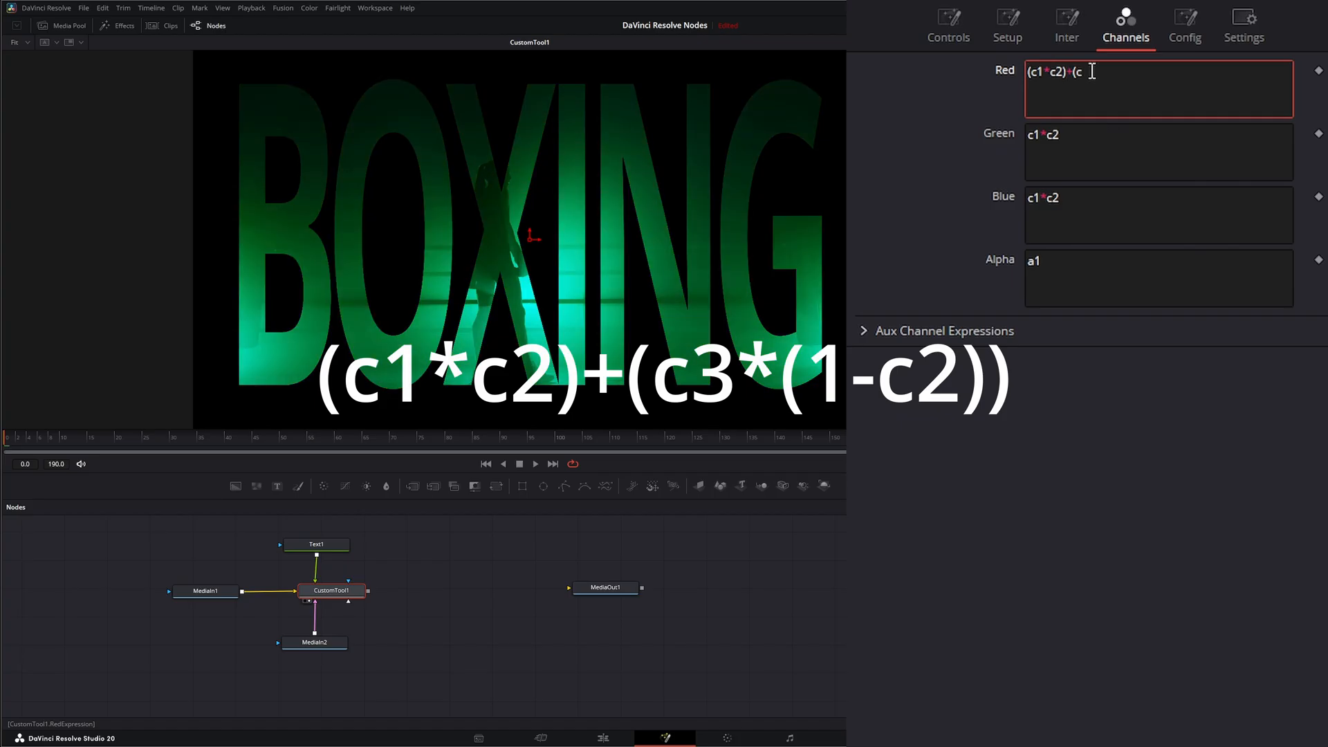
text(3)
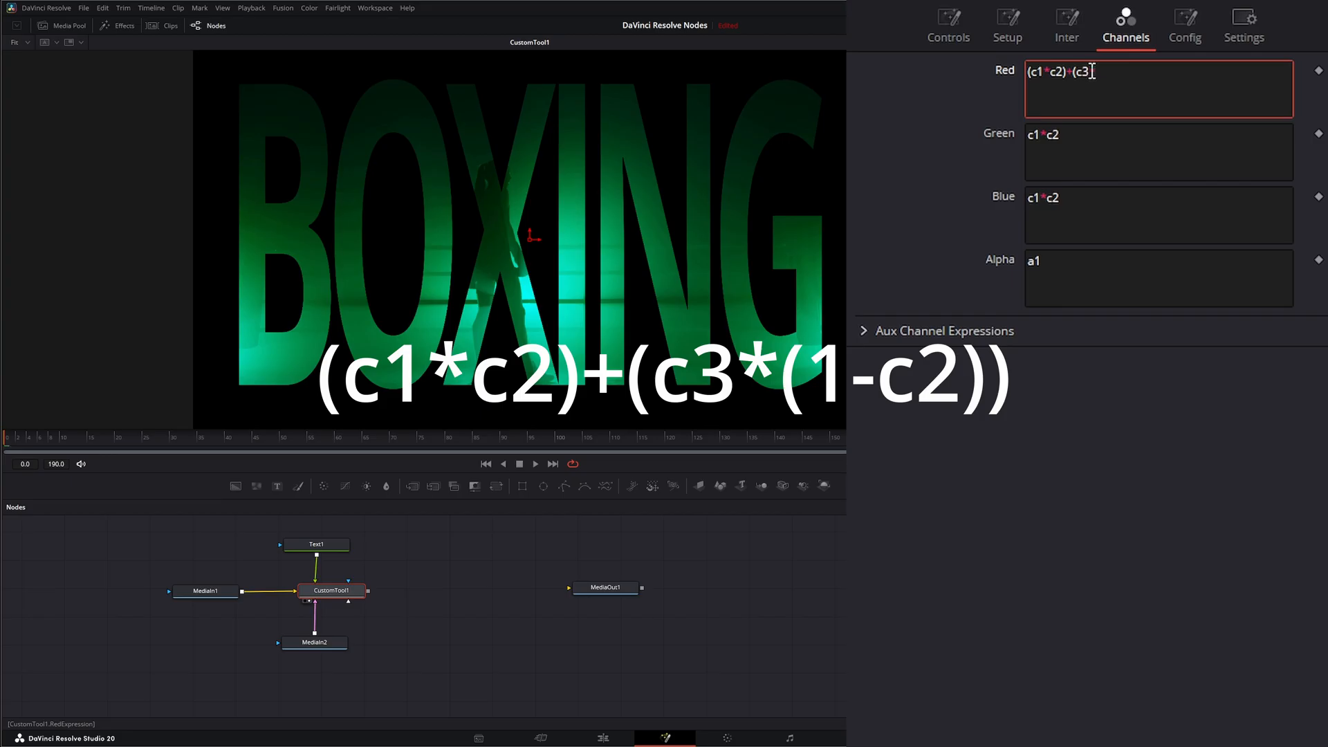
text((1)
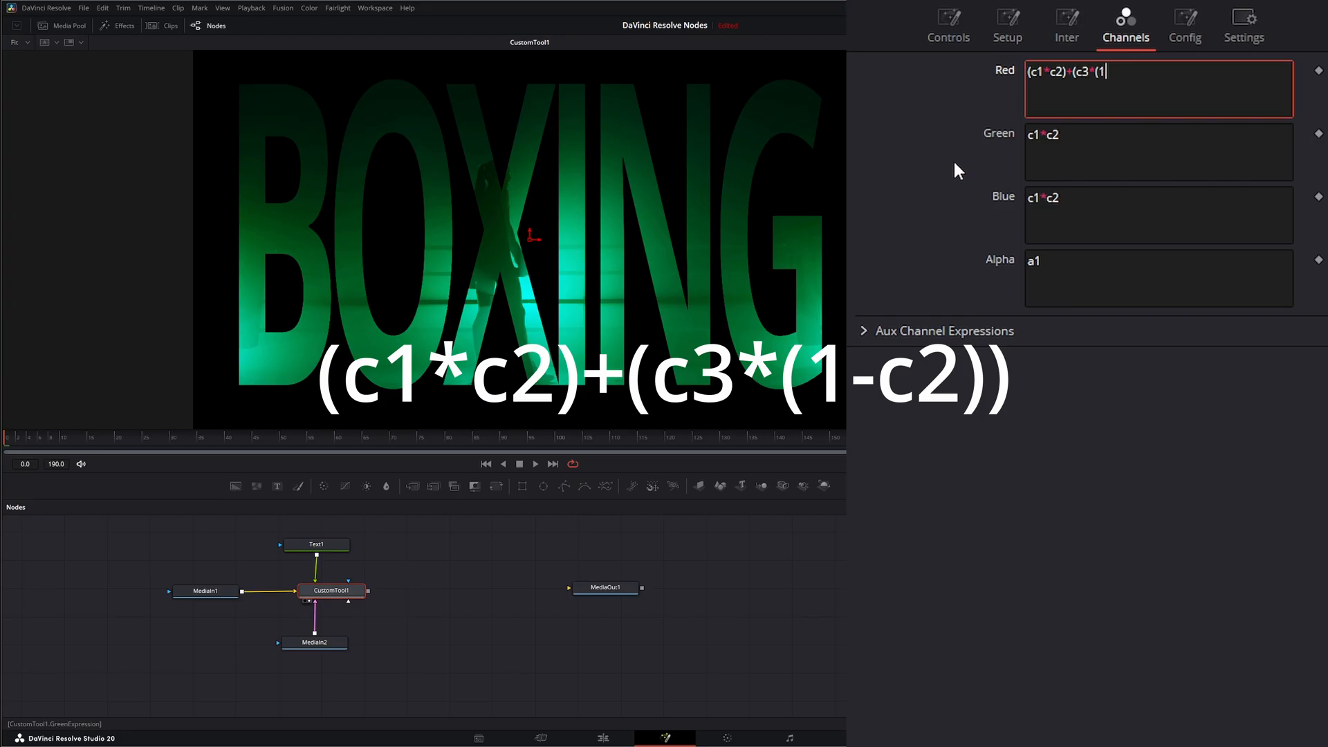
text(c2)
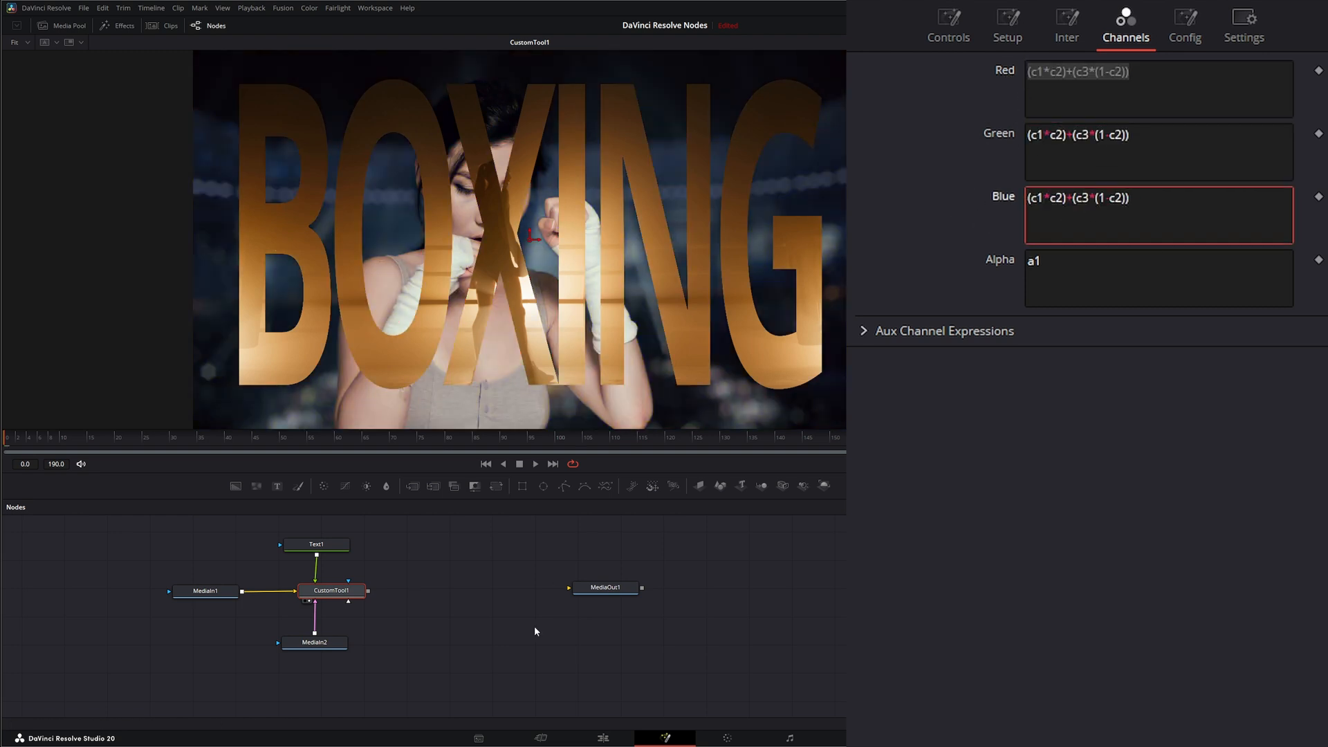
click(535, 463)
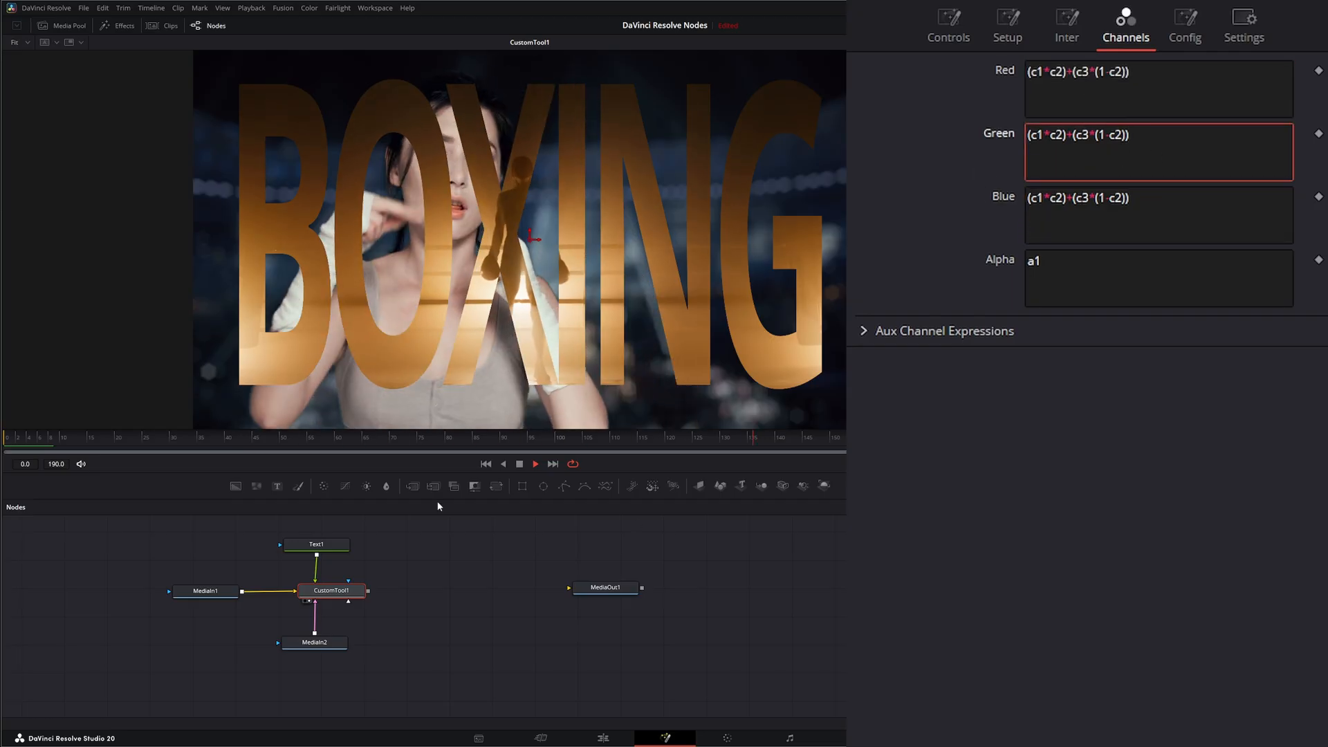
Change the RGB expressions to (c1*n1*c2)+(c3*(1-c2)) and set n1 to 0.828
click(485, 464)
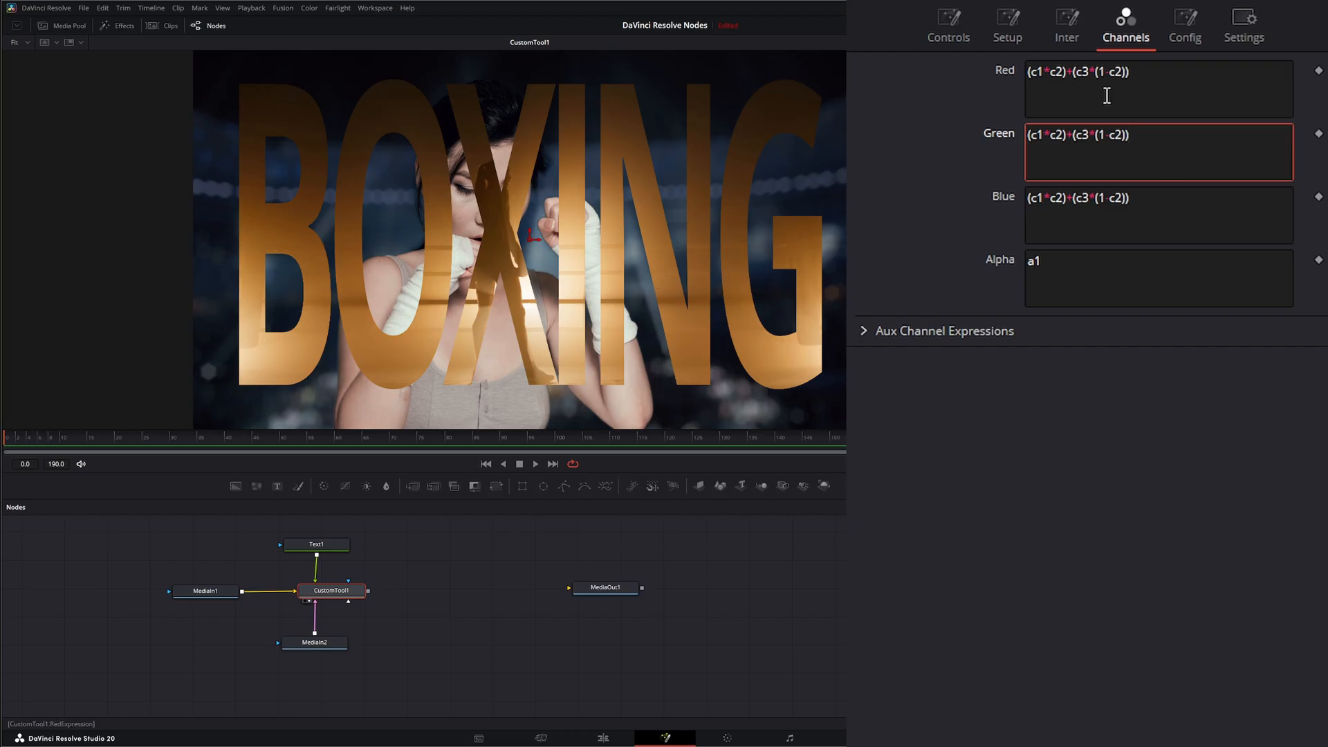
click(1050, 71)
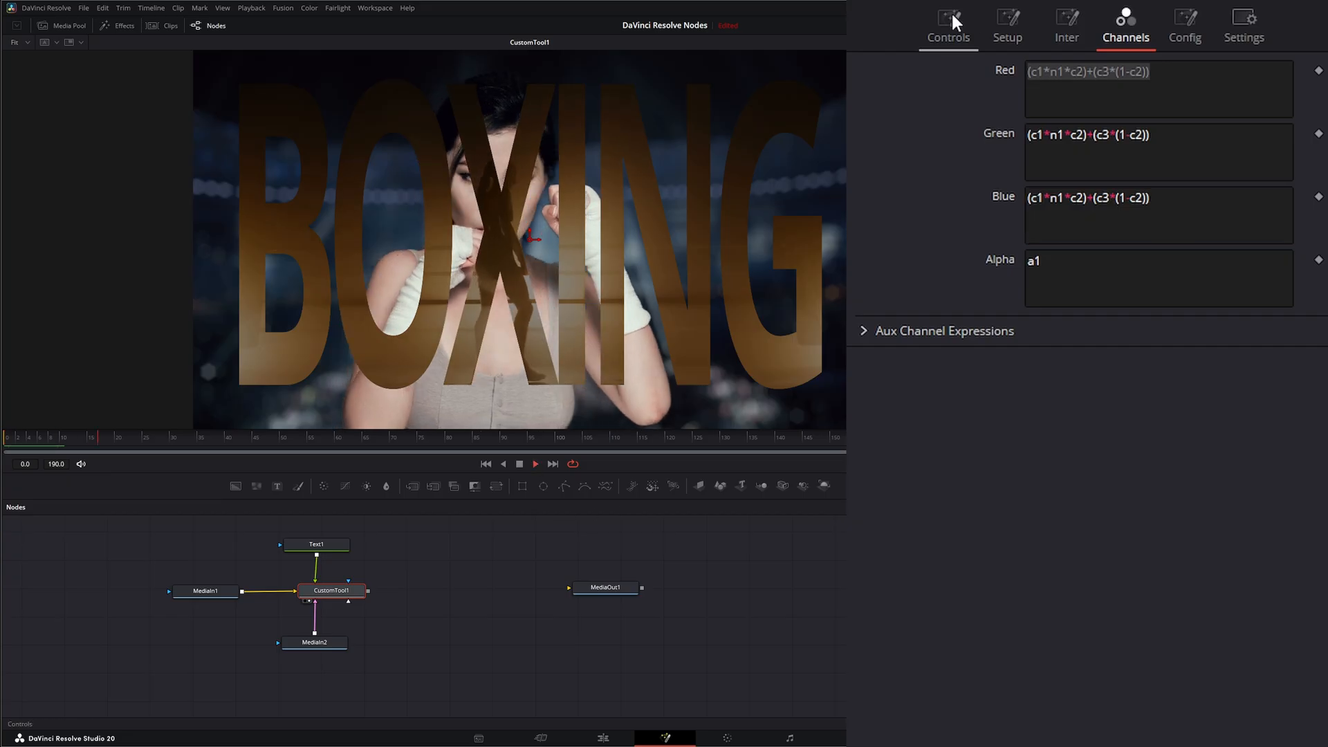
click(947, 26)
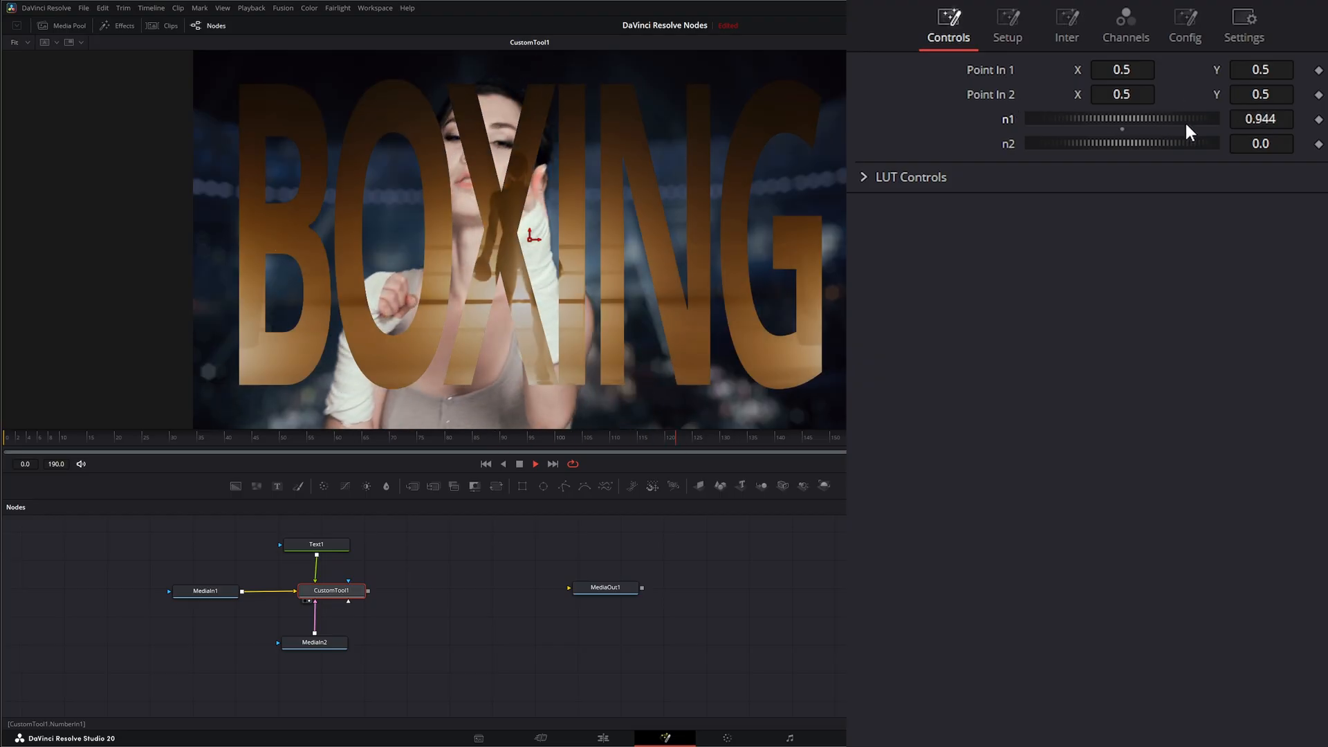
drag(1173, 118, 1169, 119)
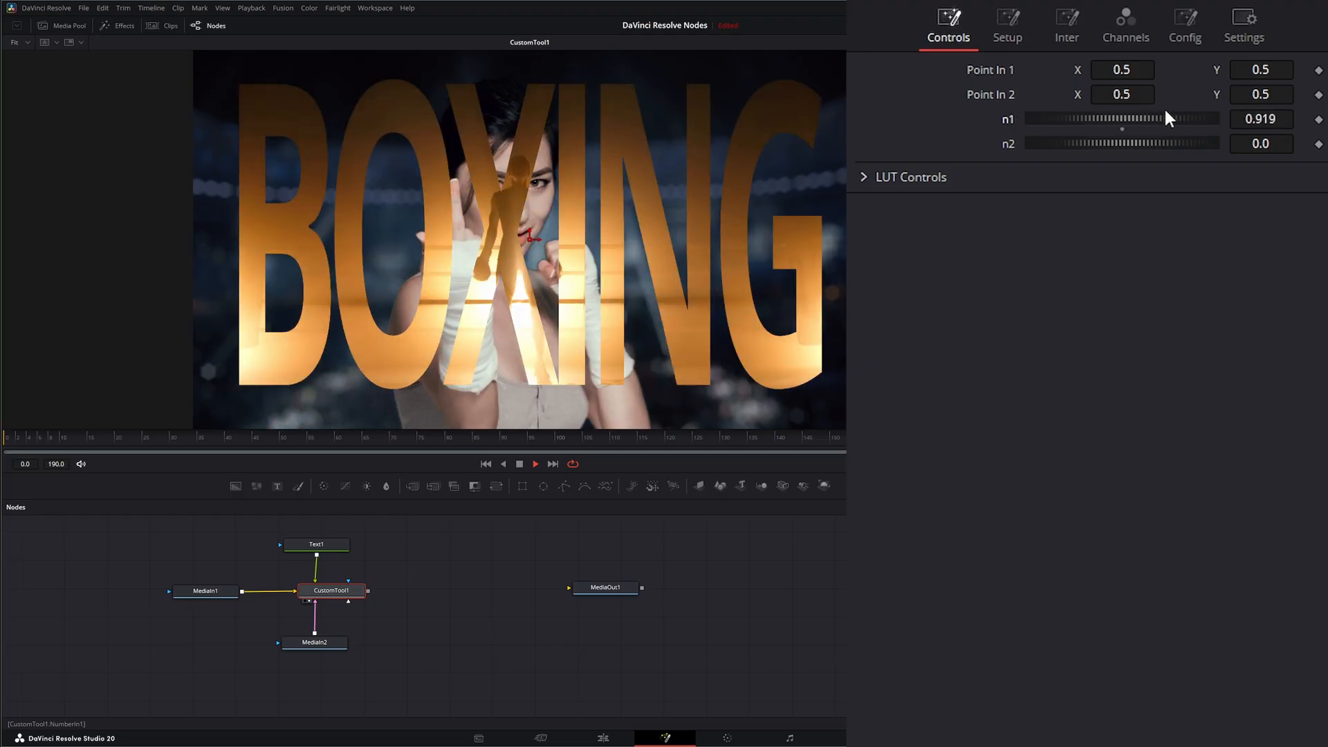
drag(1185, 118, 1160, 118)
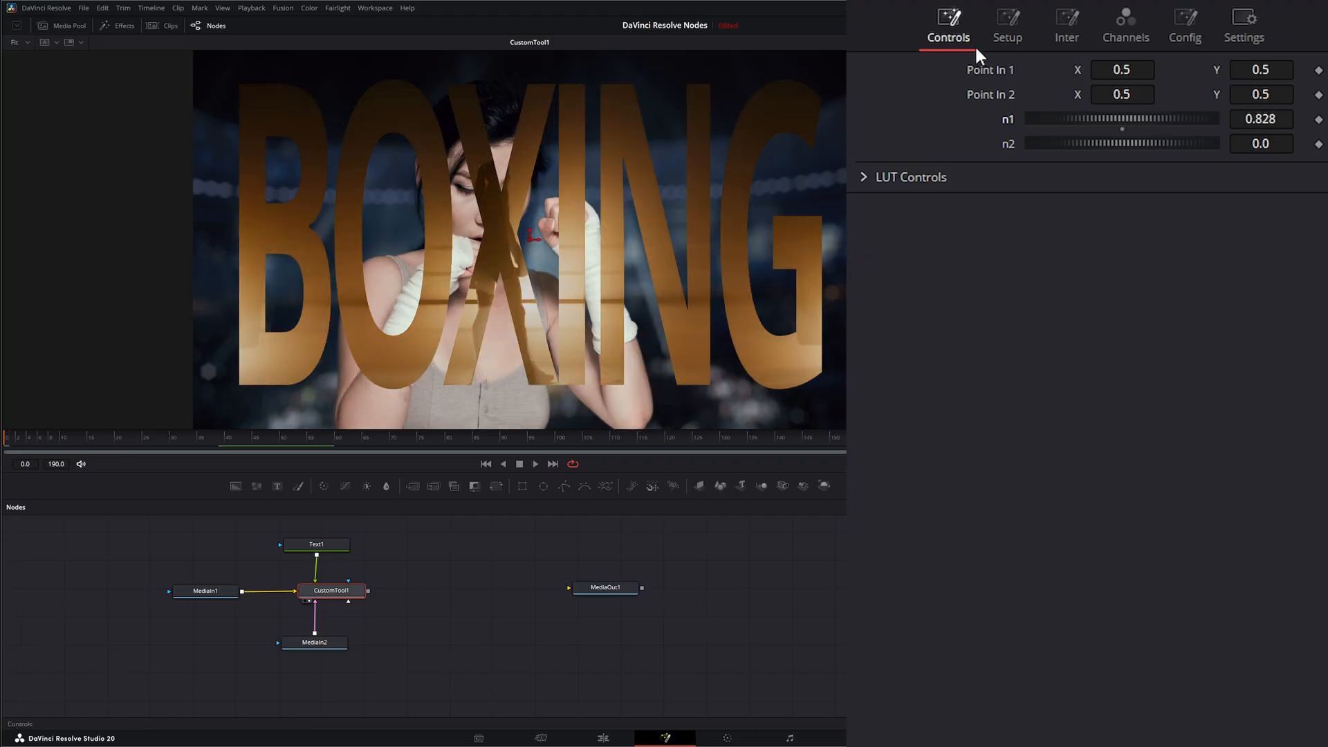
Browse the Setup, Inter and Channels tabs, ending on the empty Setup expression slots
click(1006, 25)
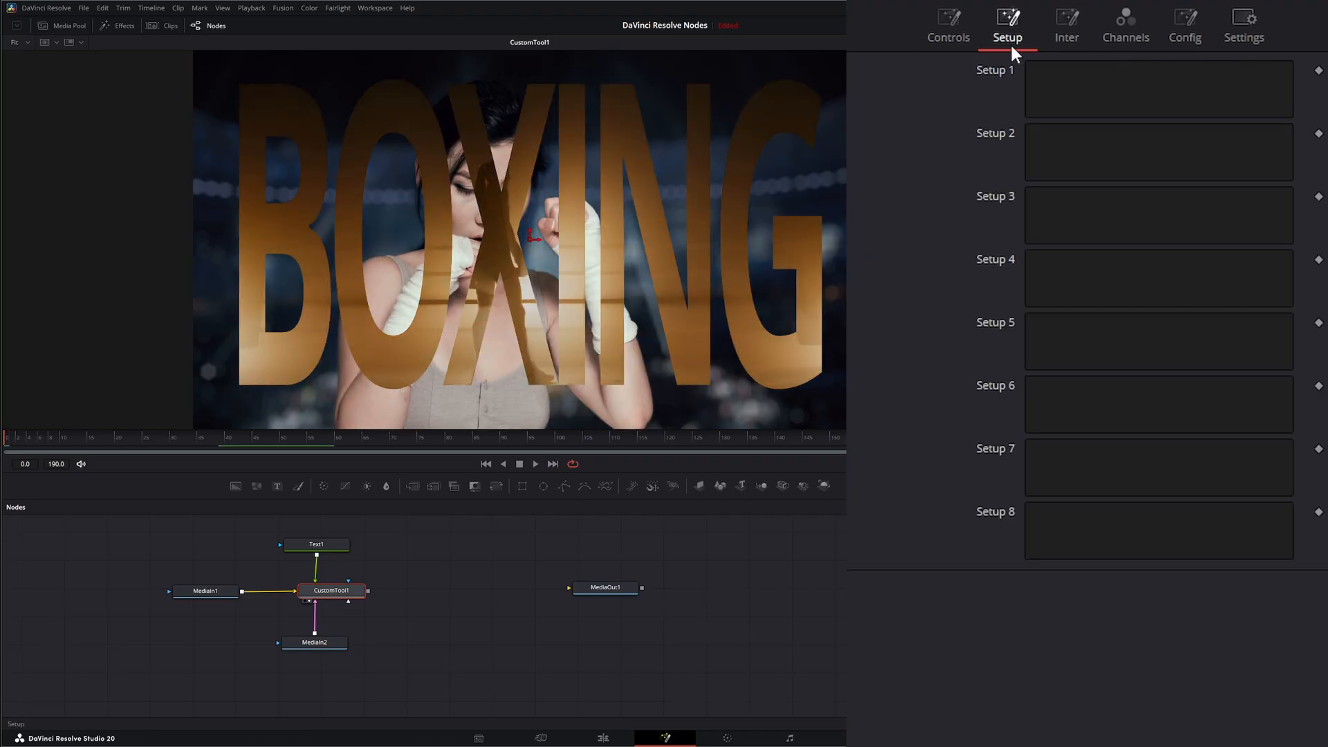
click(1067, 26)
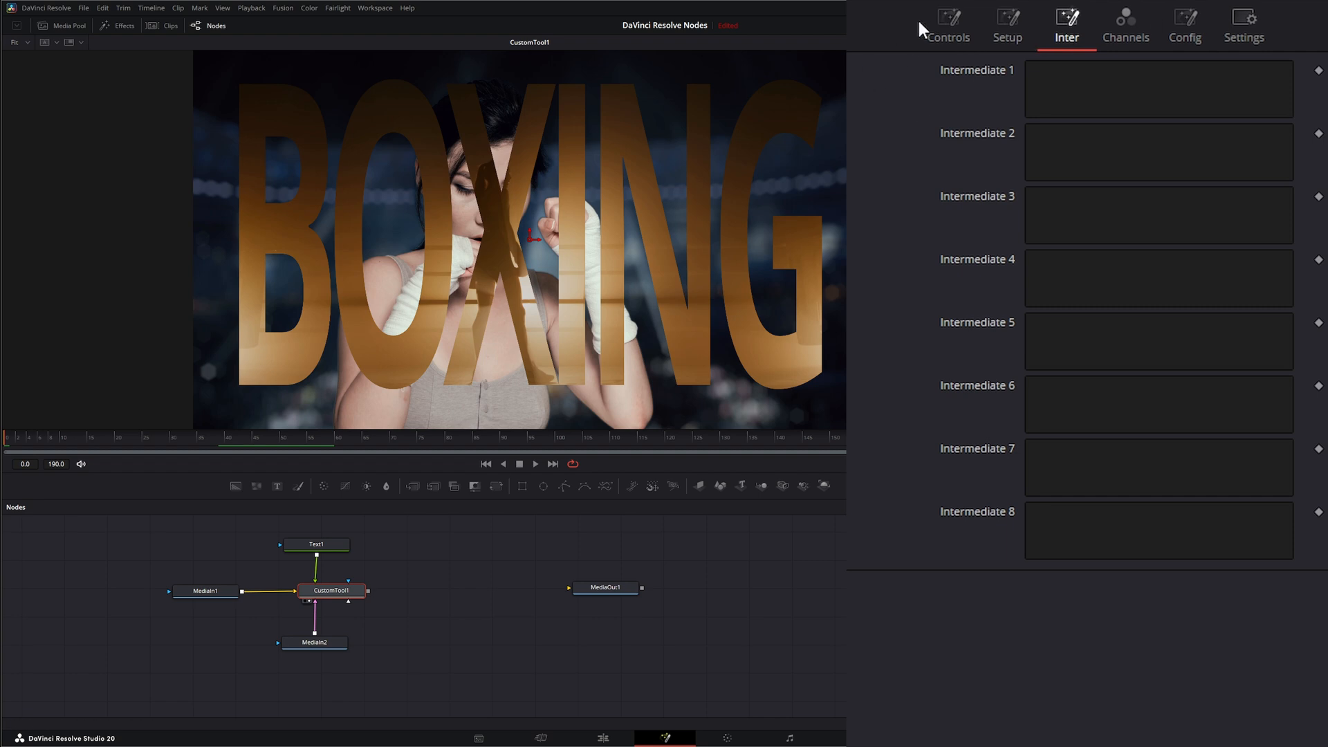
click(1007, 25)
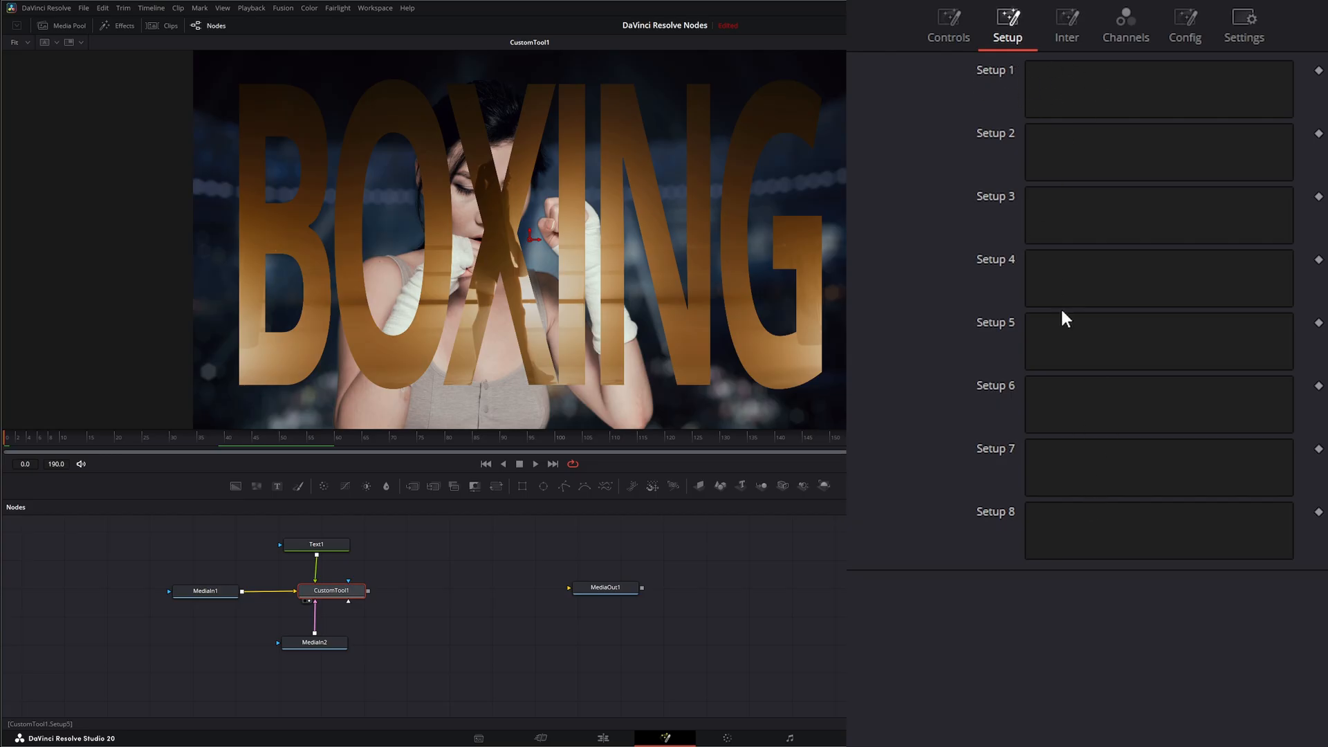
click(1065, 26)
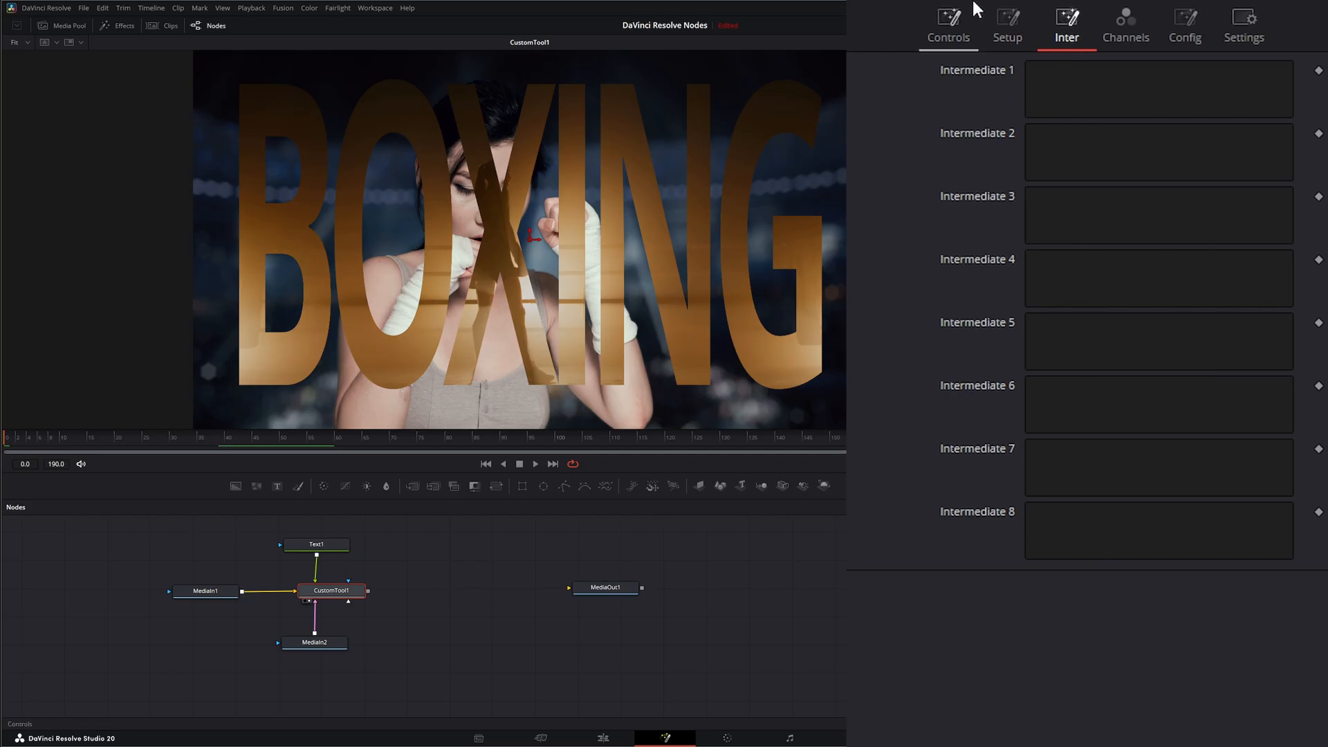
click(1007, 26)
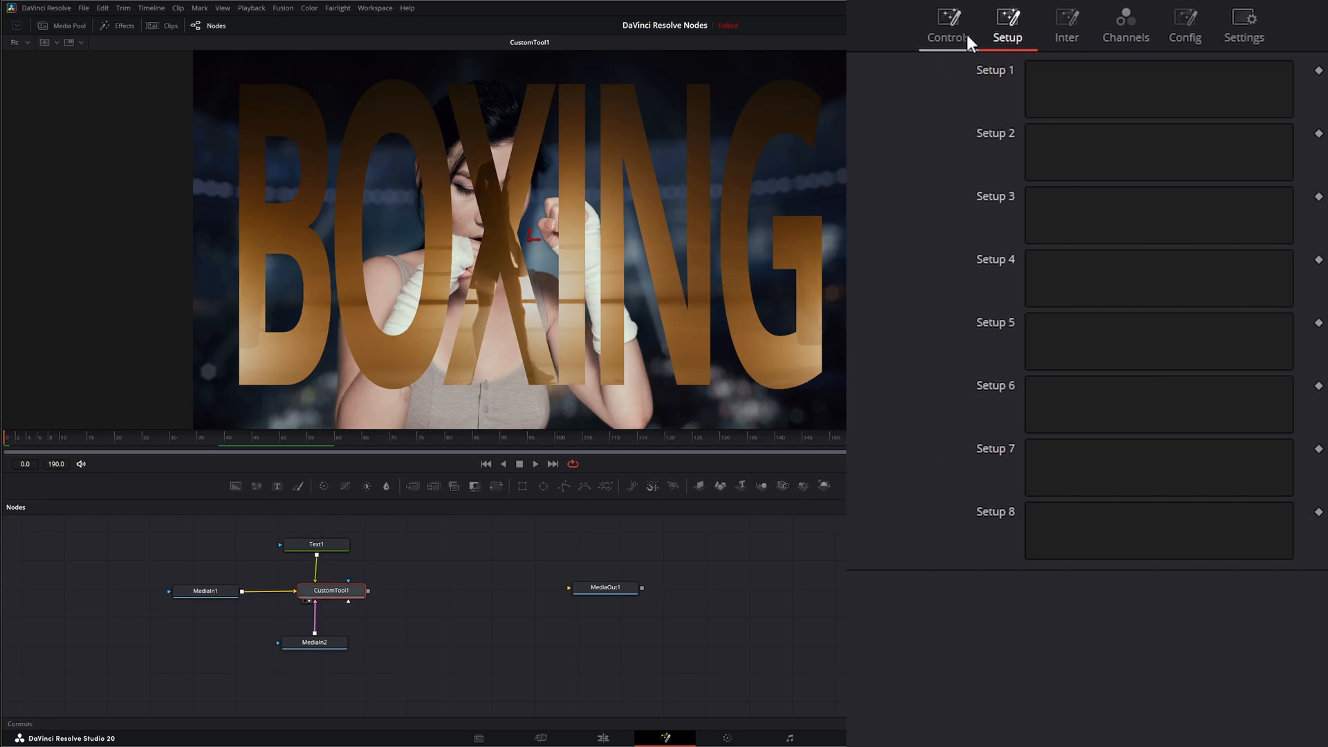
click(1065, 26)
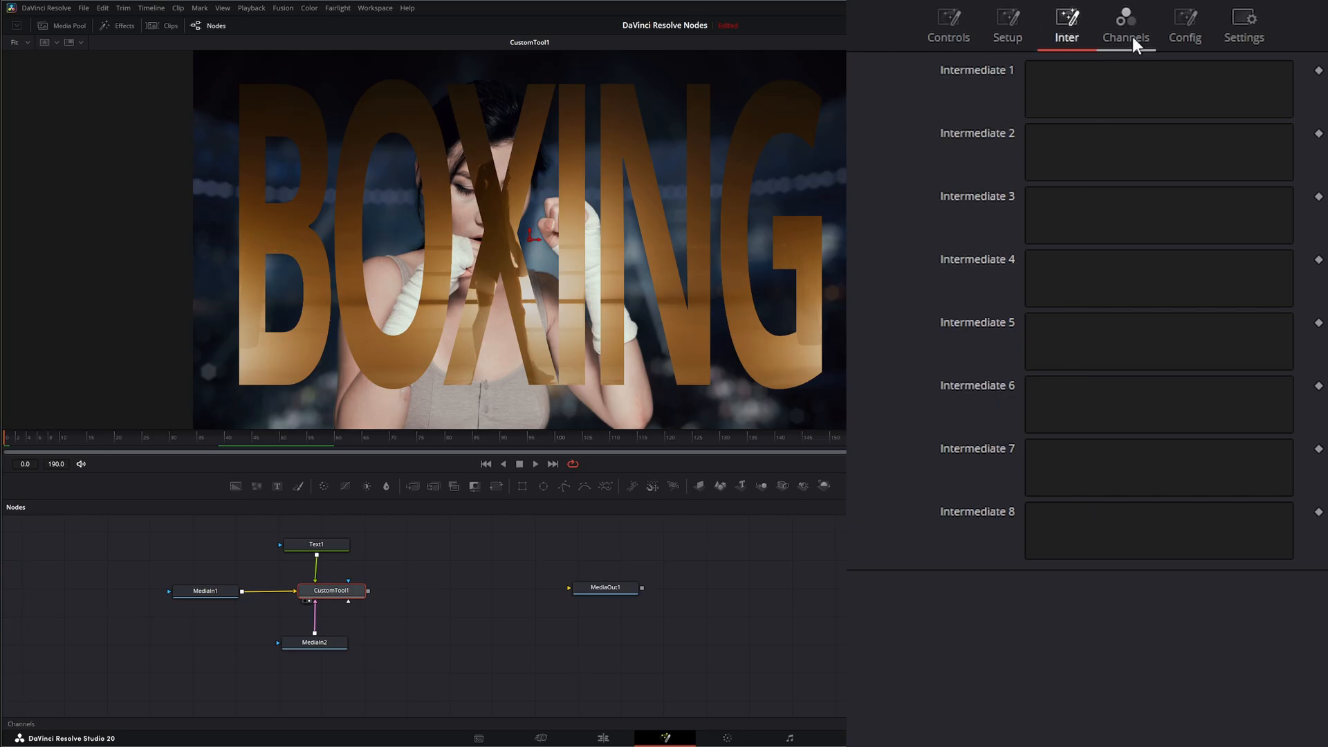
click(1124, 26)
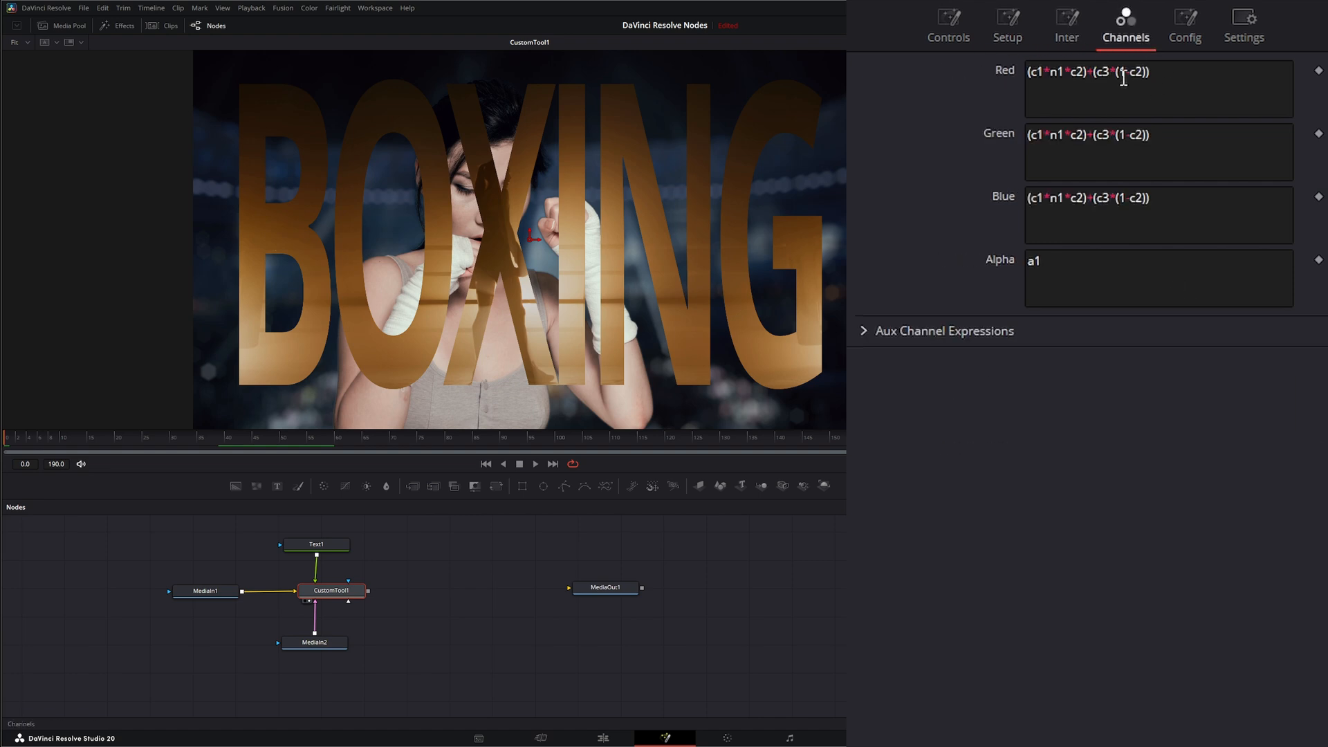
click(1007, 25)
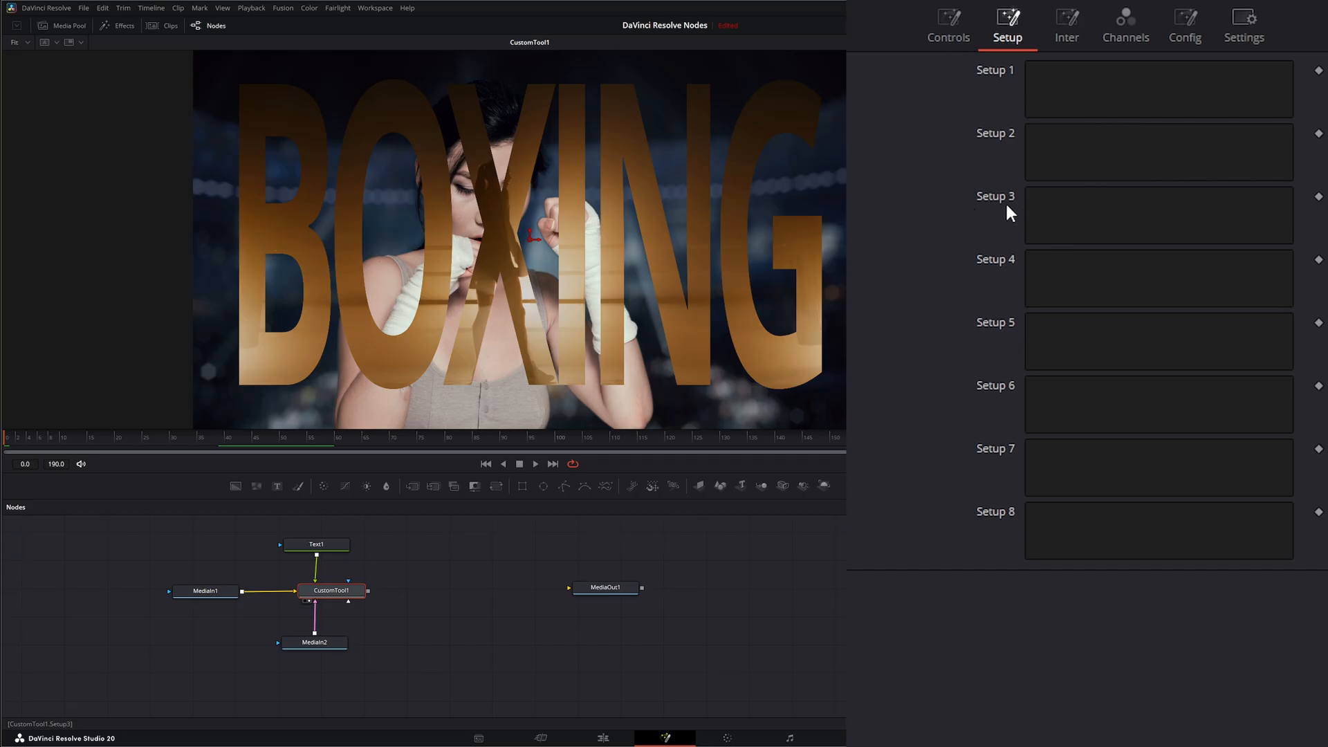
click(1065, 26)
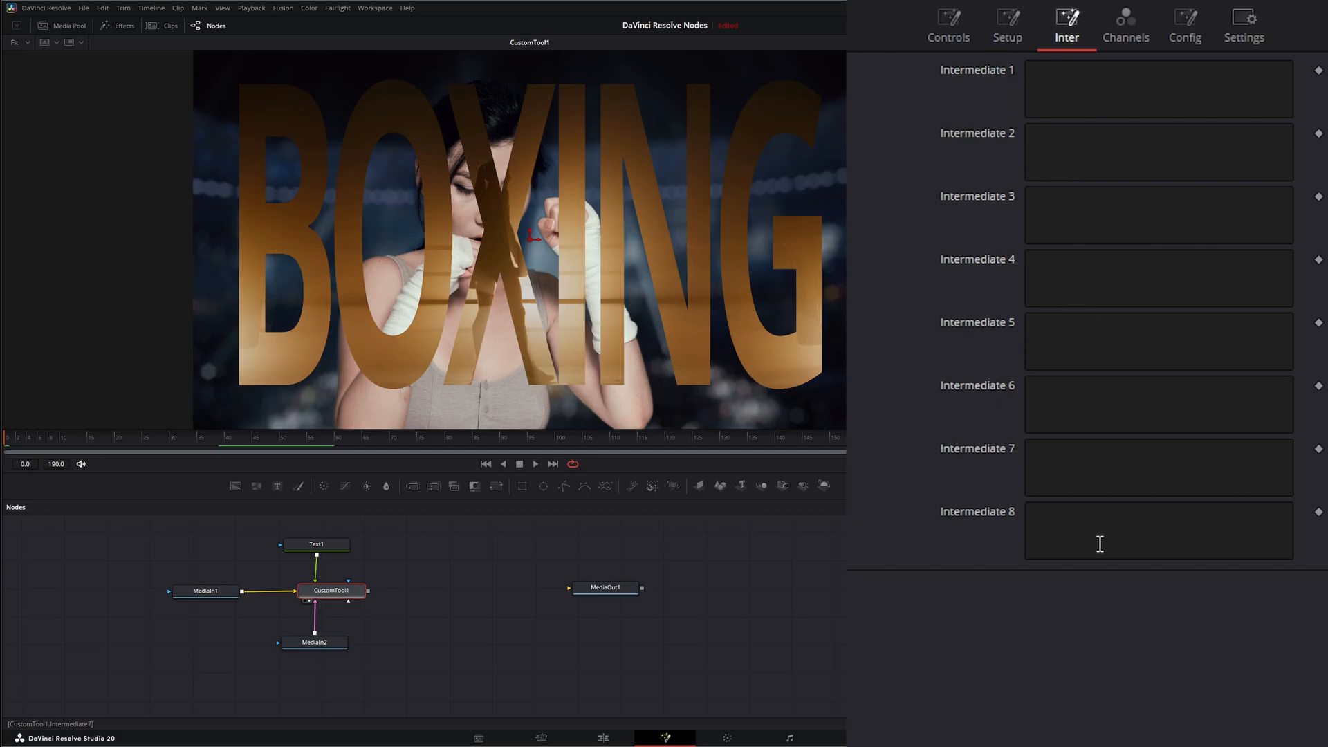
click(1007, 25)
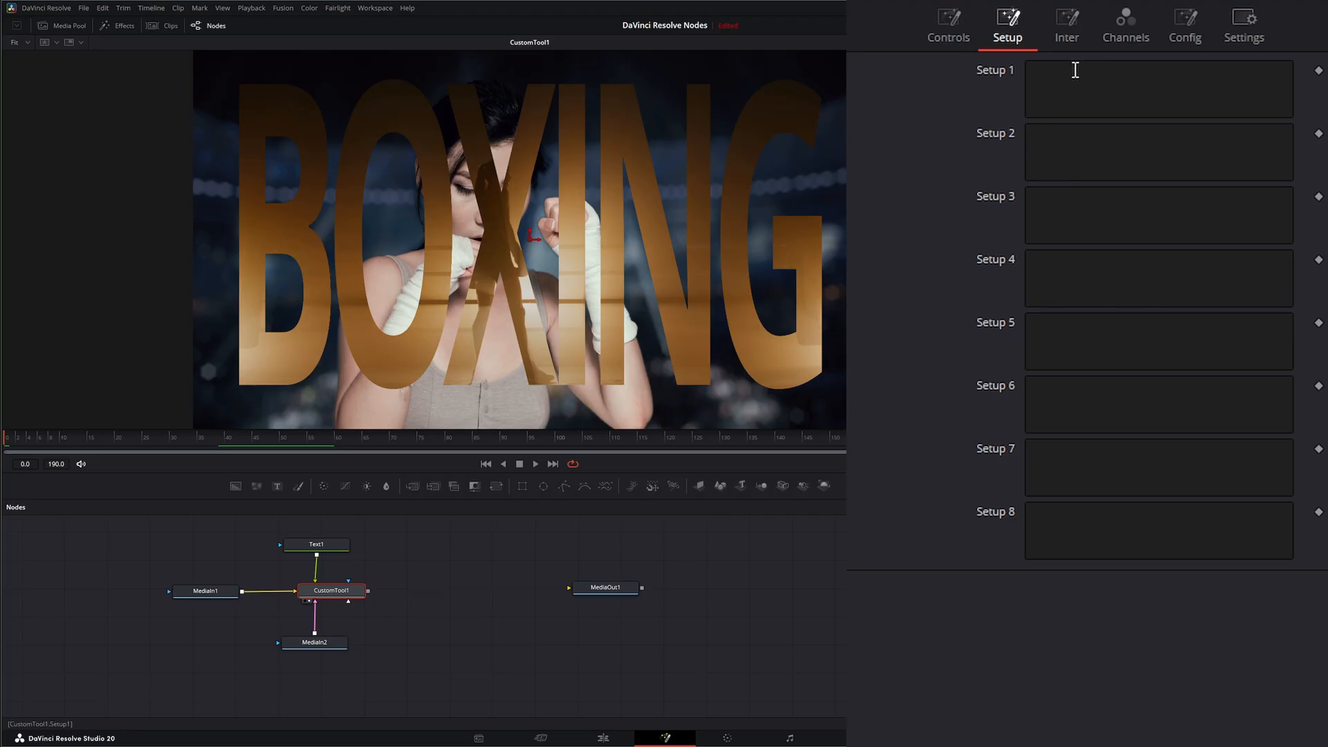
Enter time/190 as the Setup 1 expression
click(1159, 88)
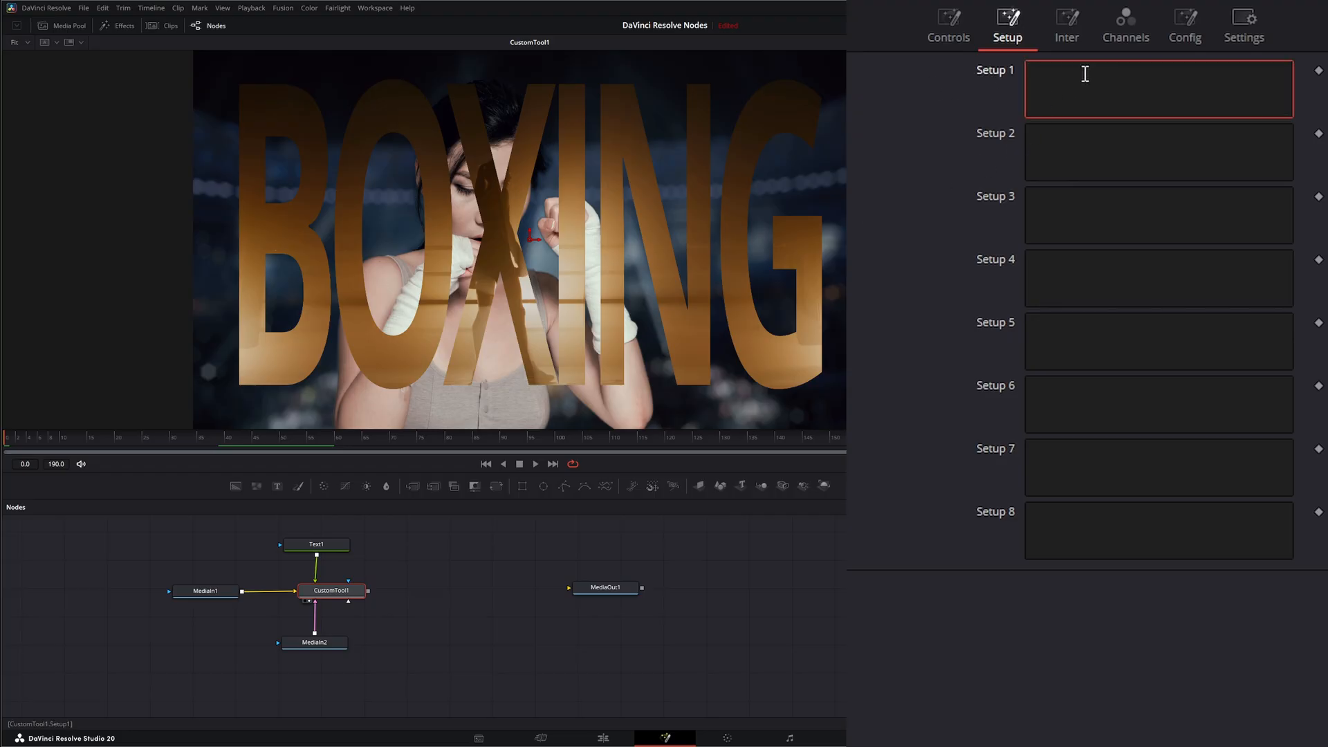
text(time/)
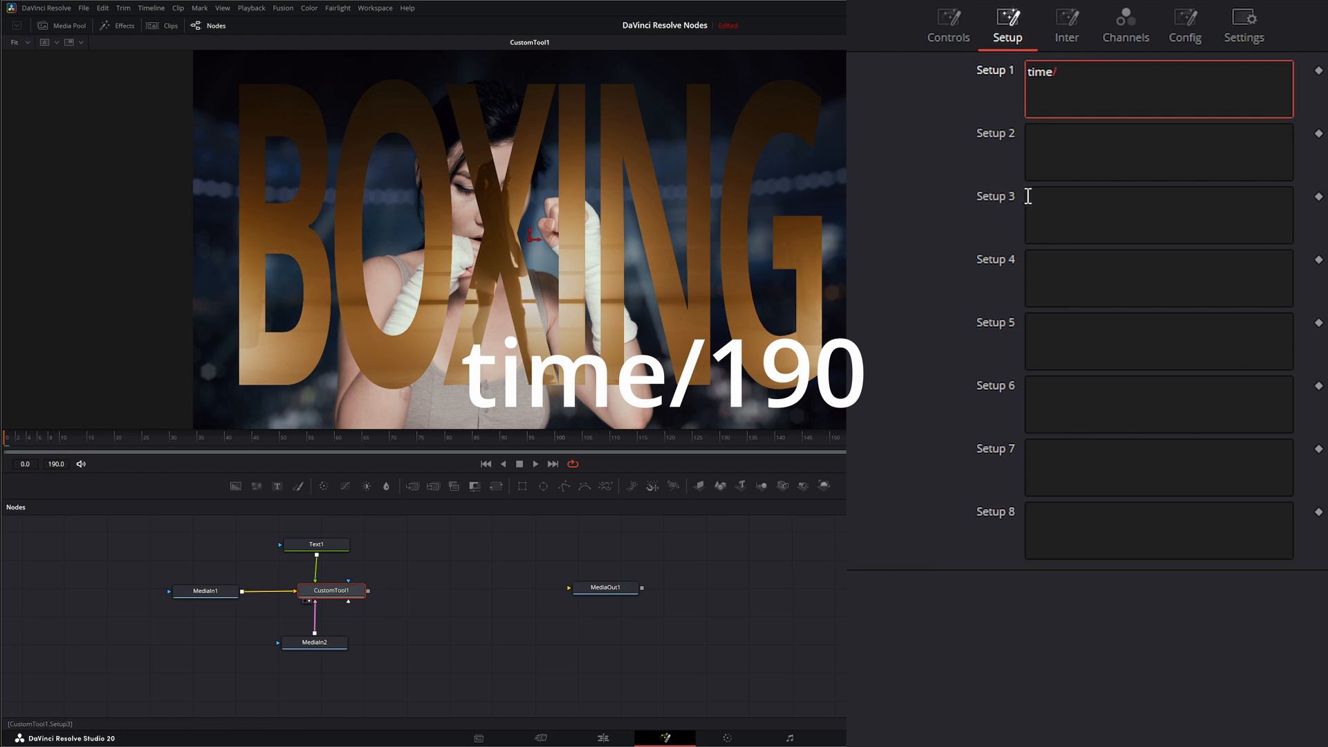
text(190)
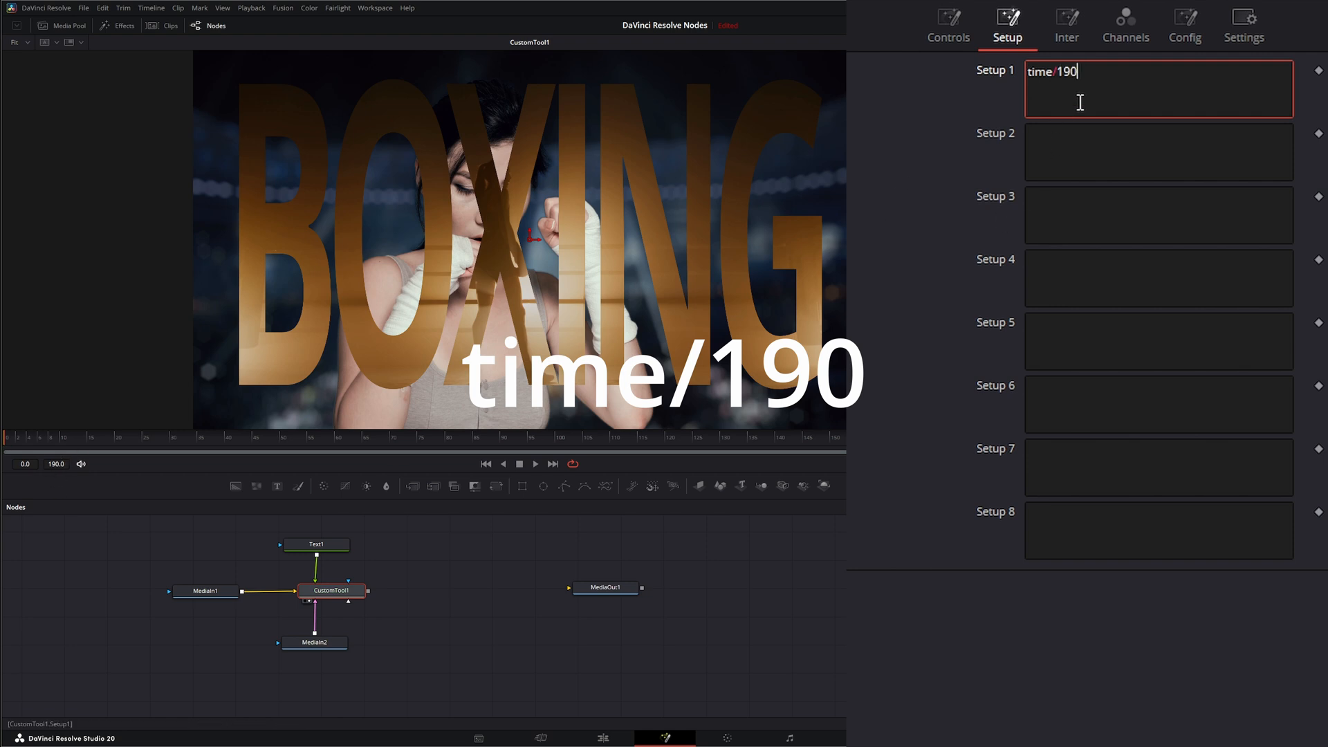
Replace n1 with s1 in the Red, Green and Blue expressions, then play and rewind
click(1124, 26)
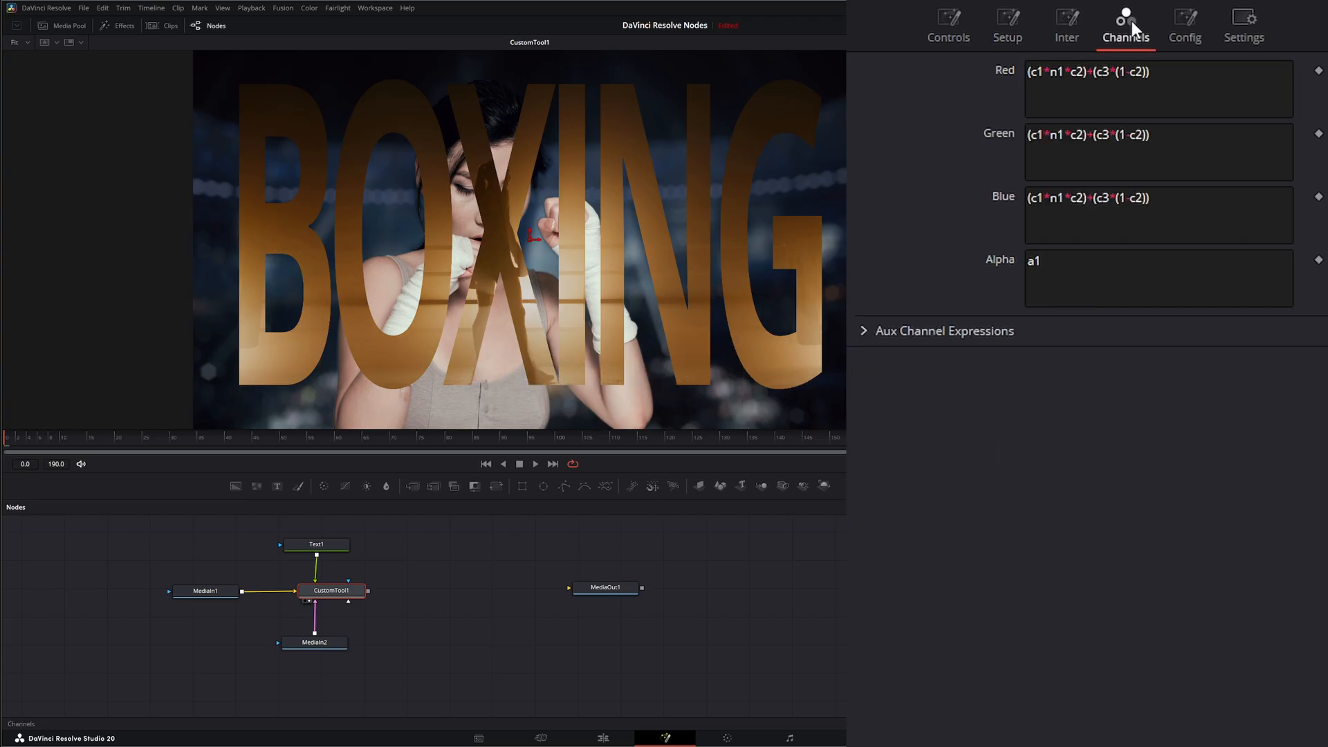
click(1076, 71)
text(s)
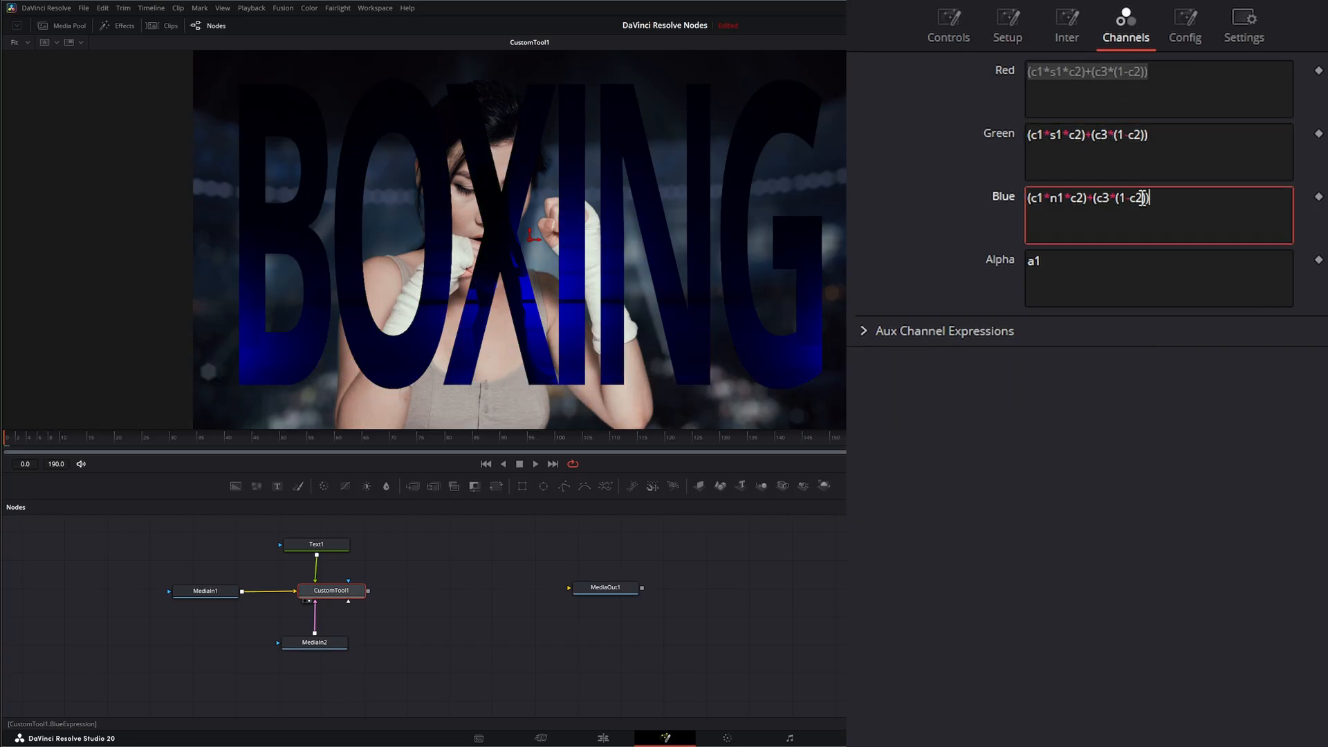
click(1006, 26)
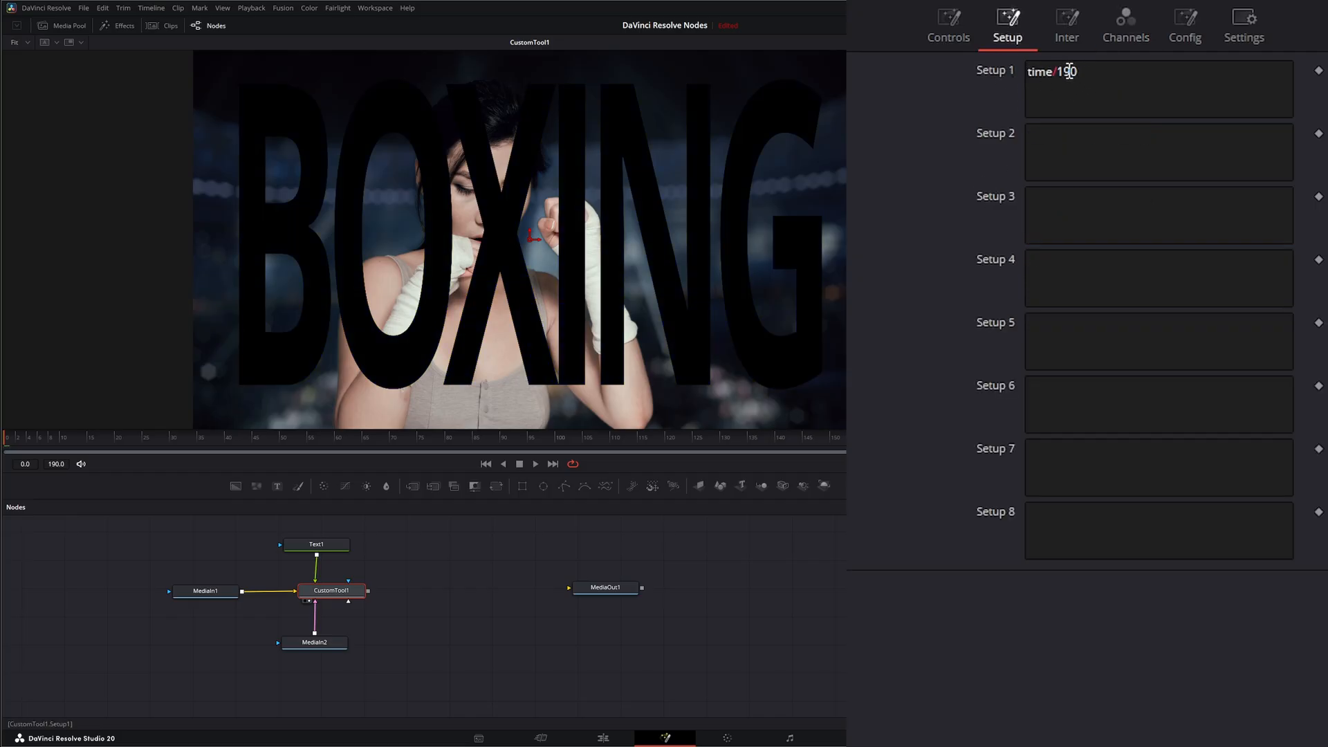
click(1125, 25)
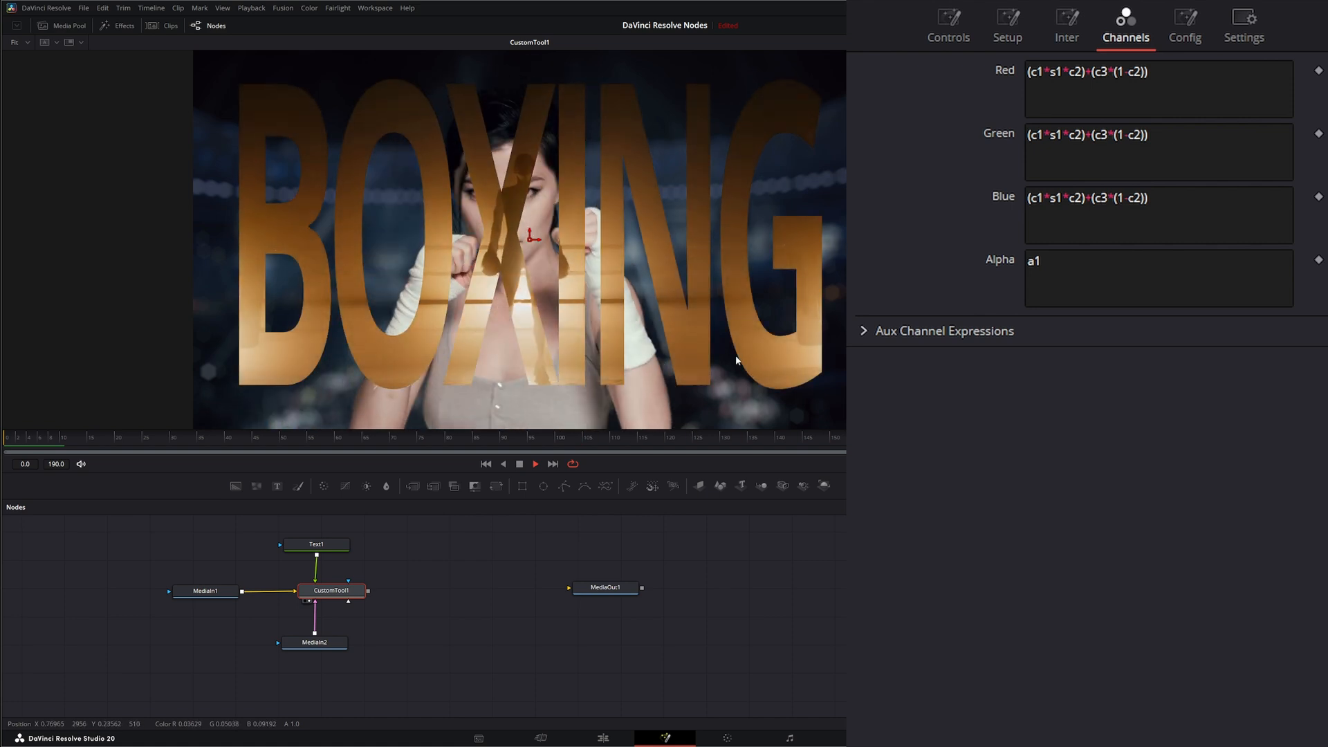
click(519, 464)
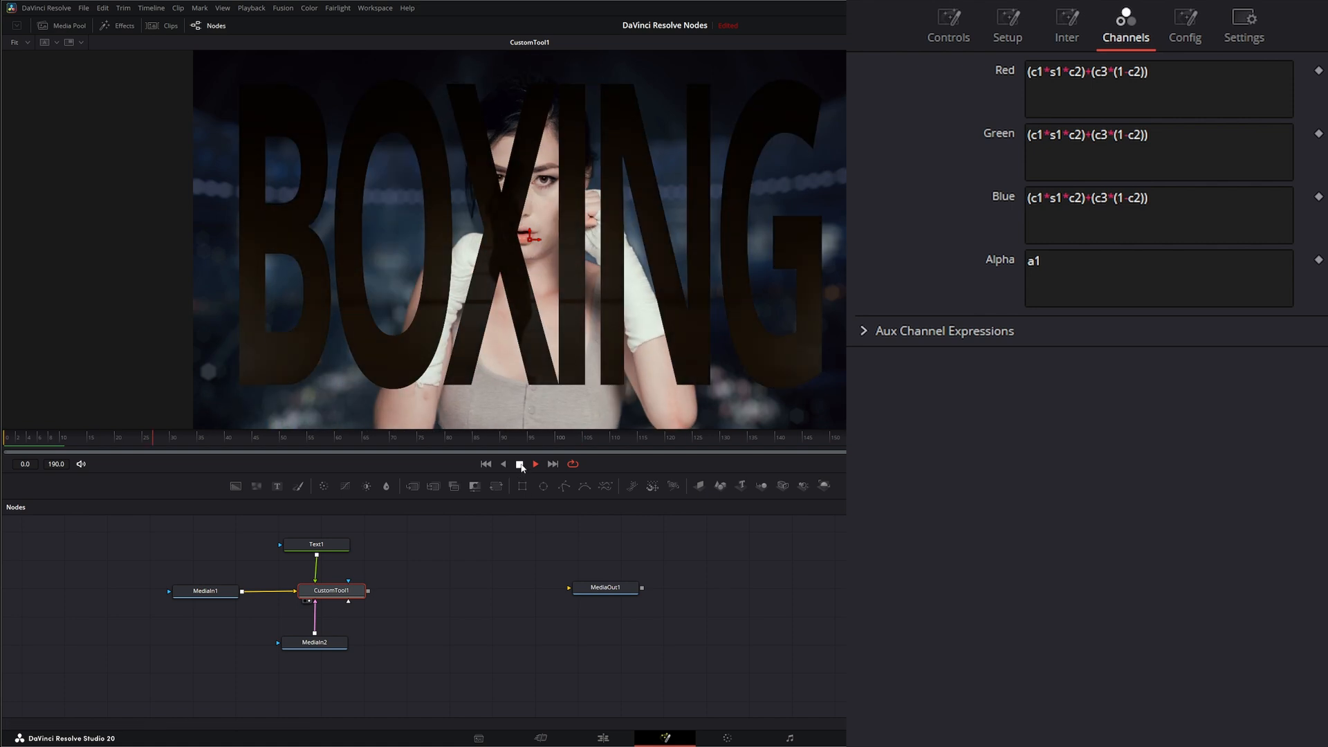
click(520, 463)
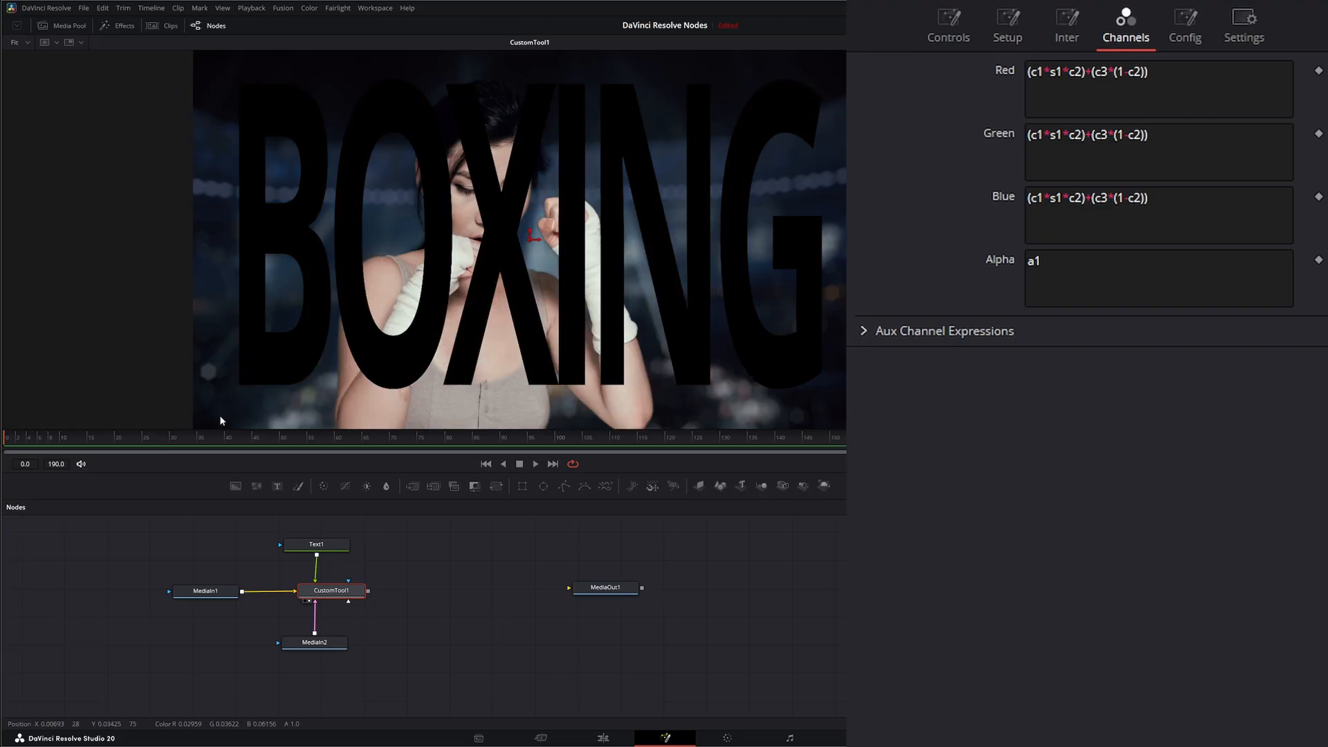
mouse_move(827, 379)
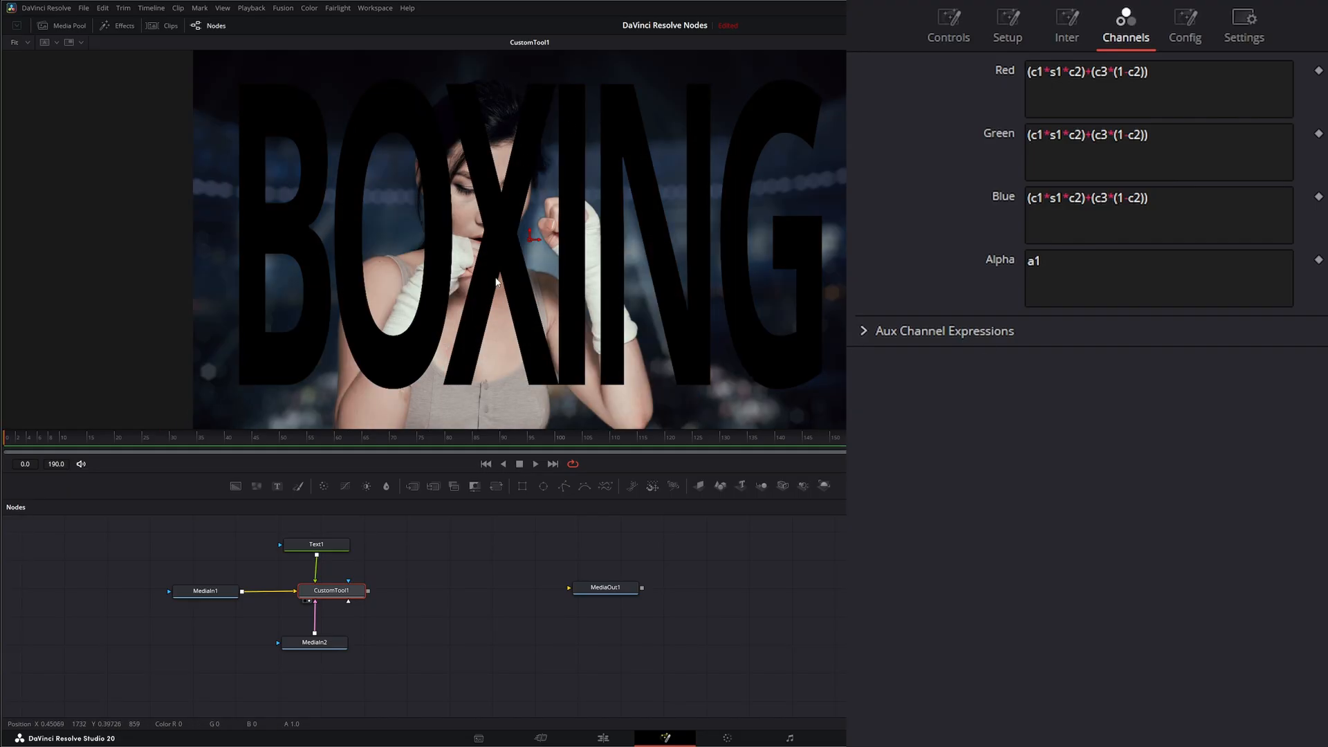
Change each RGB expression to (c1*n1*c2)+(c3*(1-c2))*s1
click(1158, 88)
text(n)
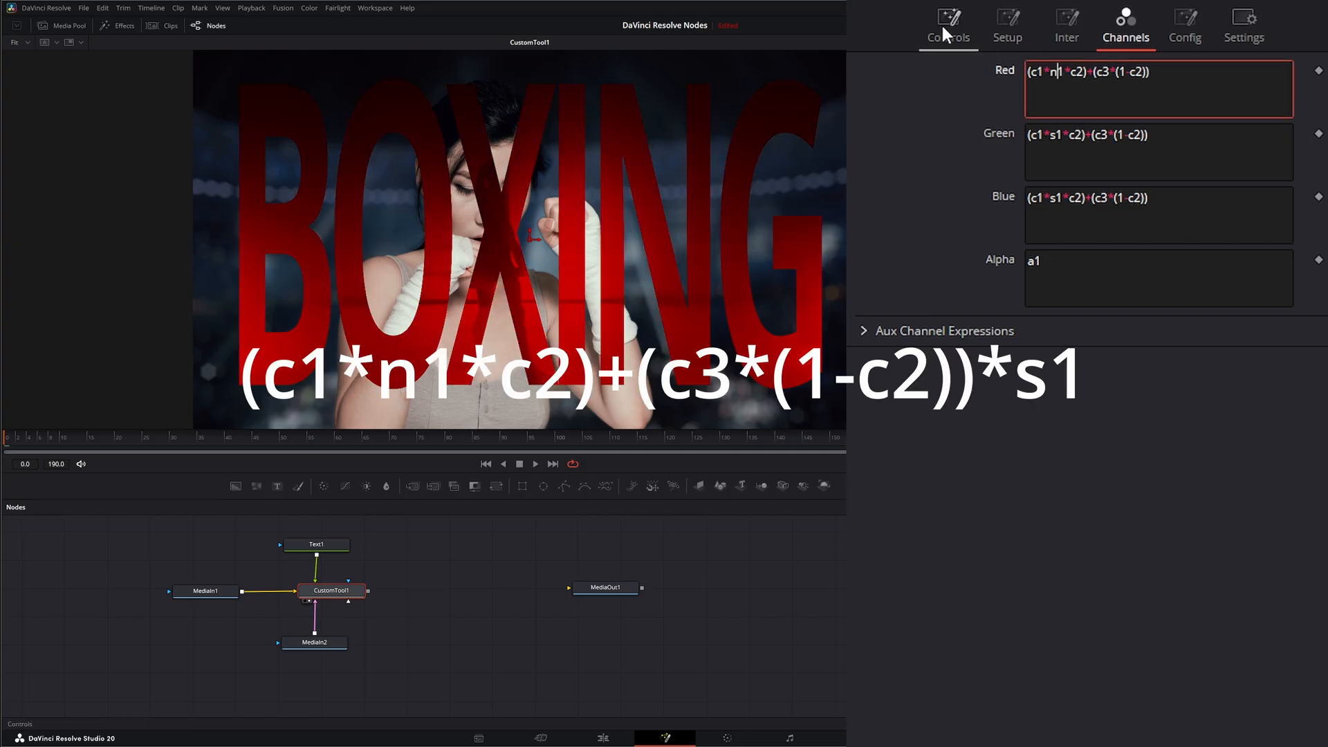
click(1093, 133)
text(n)
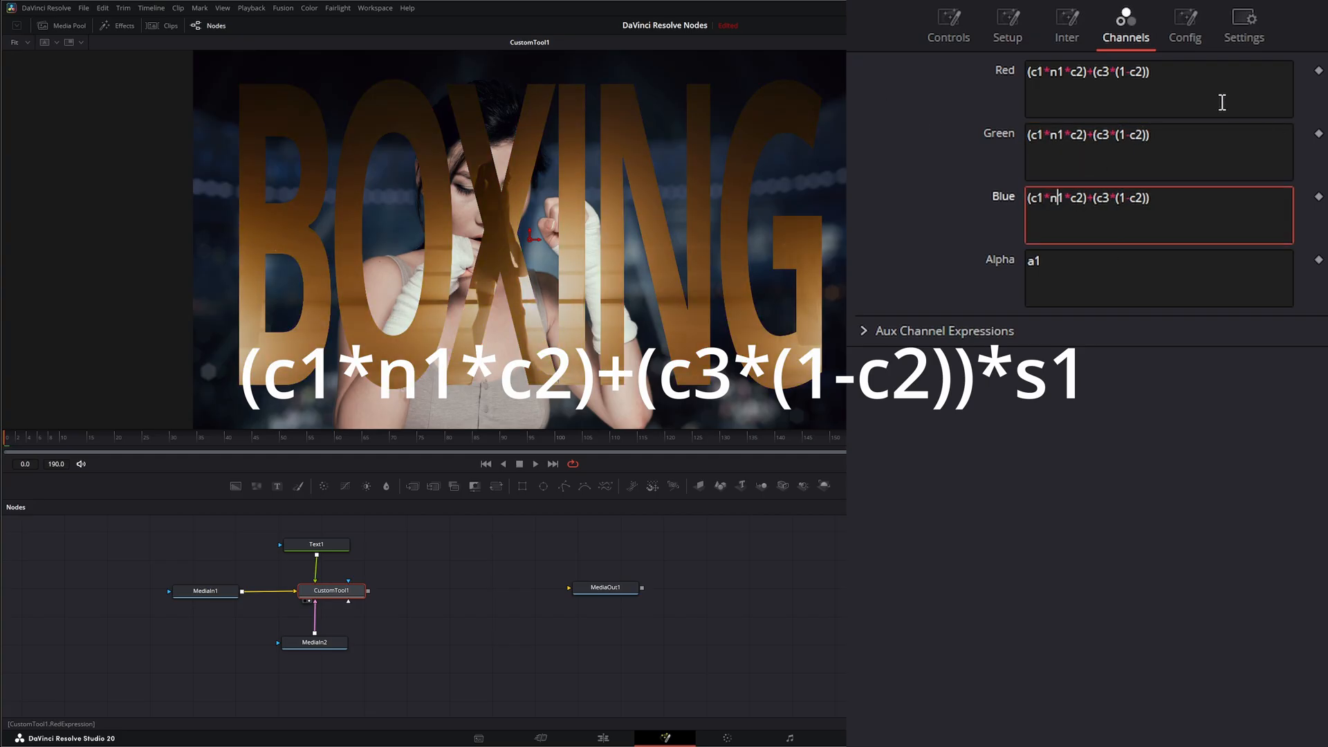
click(1158, 88)
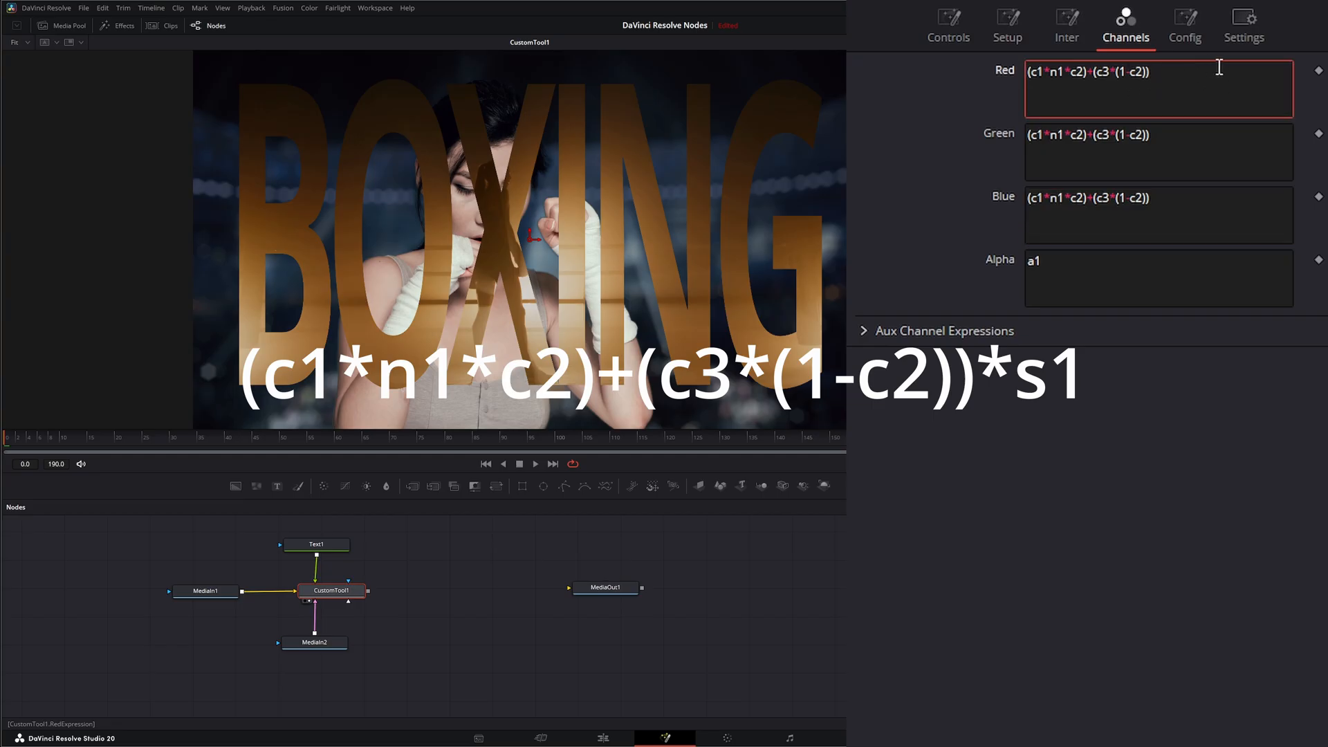
mouse_move(1242, 68)
text(*s1)
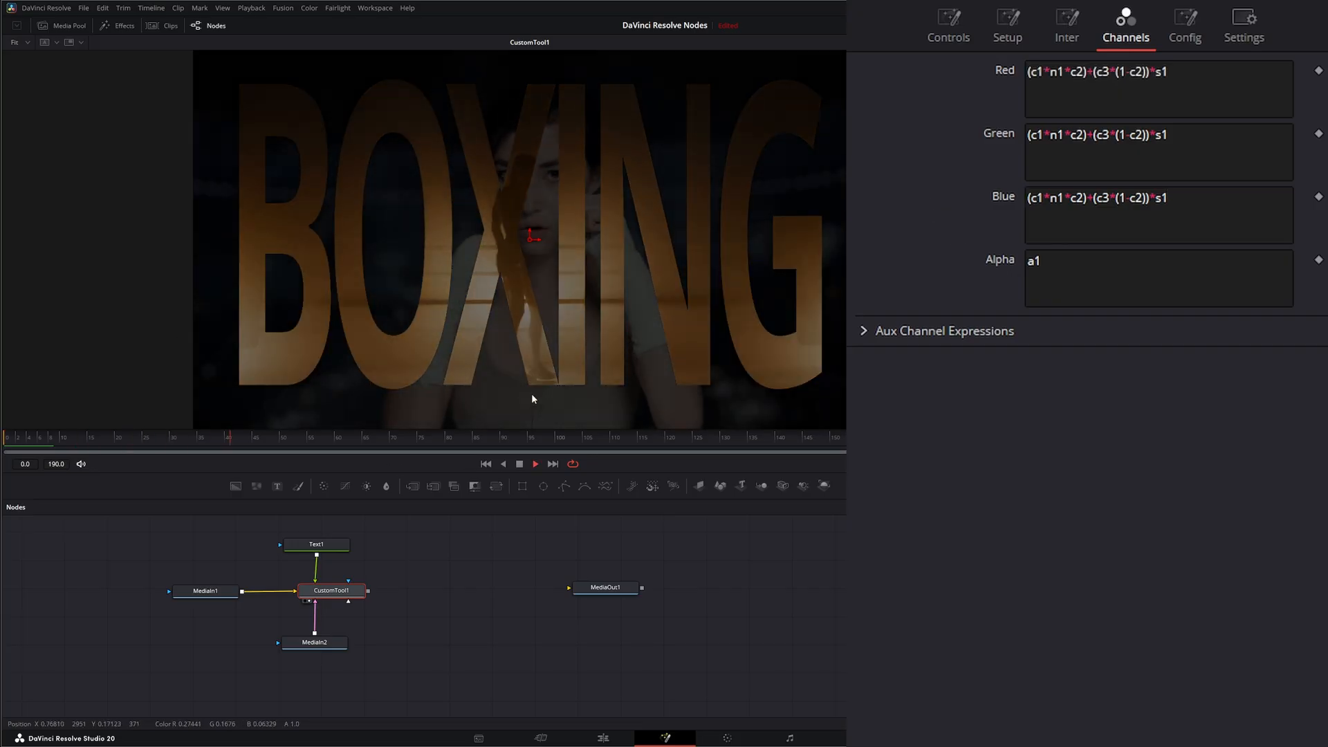
Raise n1 to about 1.378, then review the Setup and Channels expressions
click(947, 25)
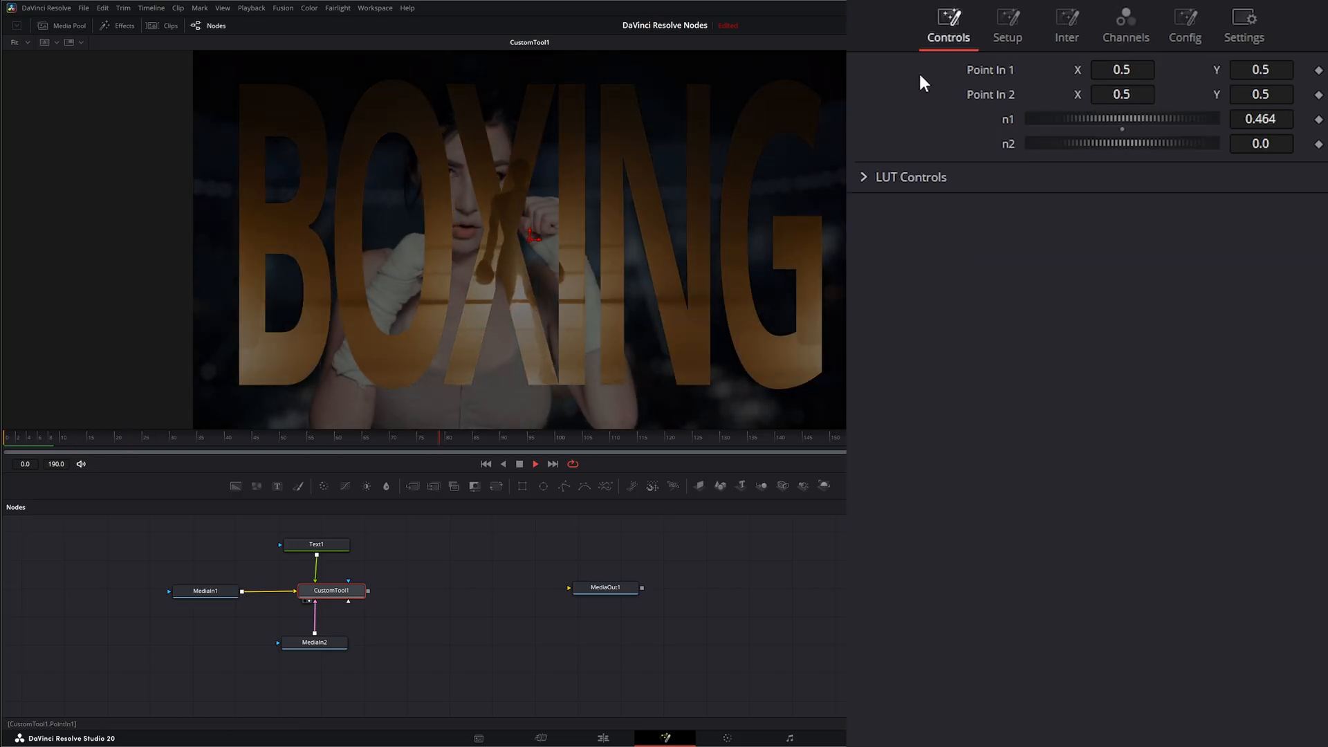
drag(1101, 118, 1126, 118)
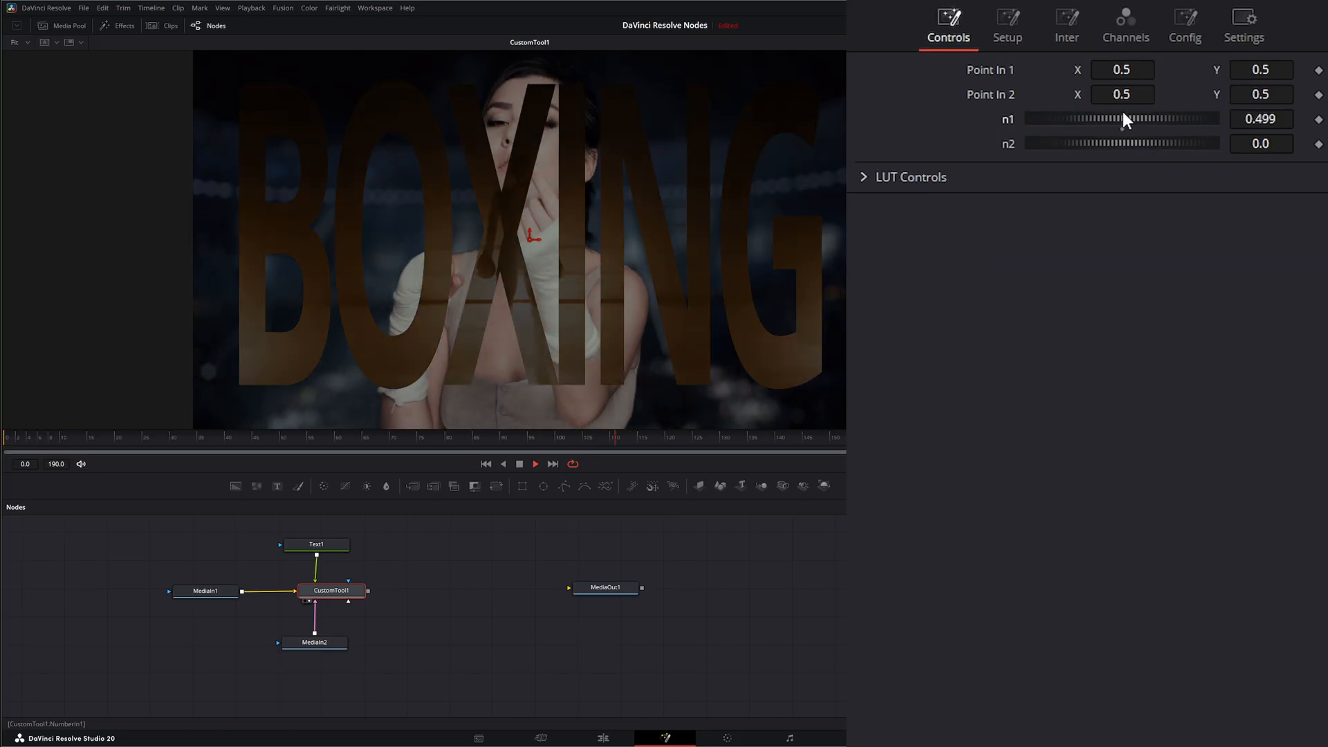
drag(1121, 118, 1194, 119)
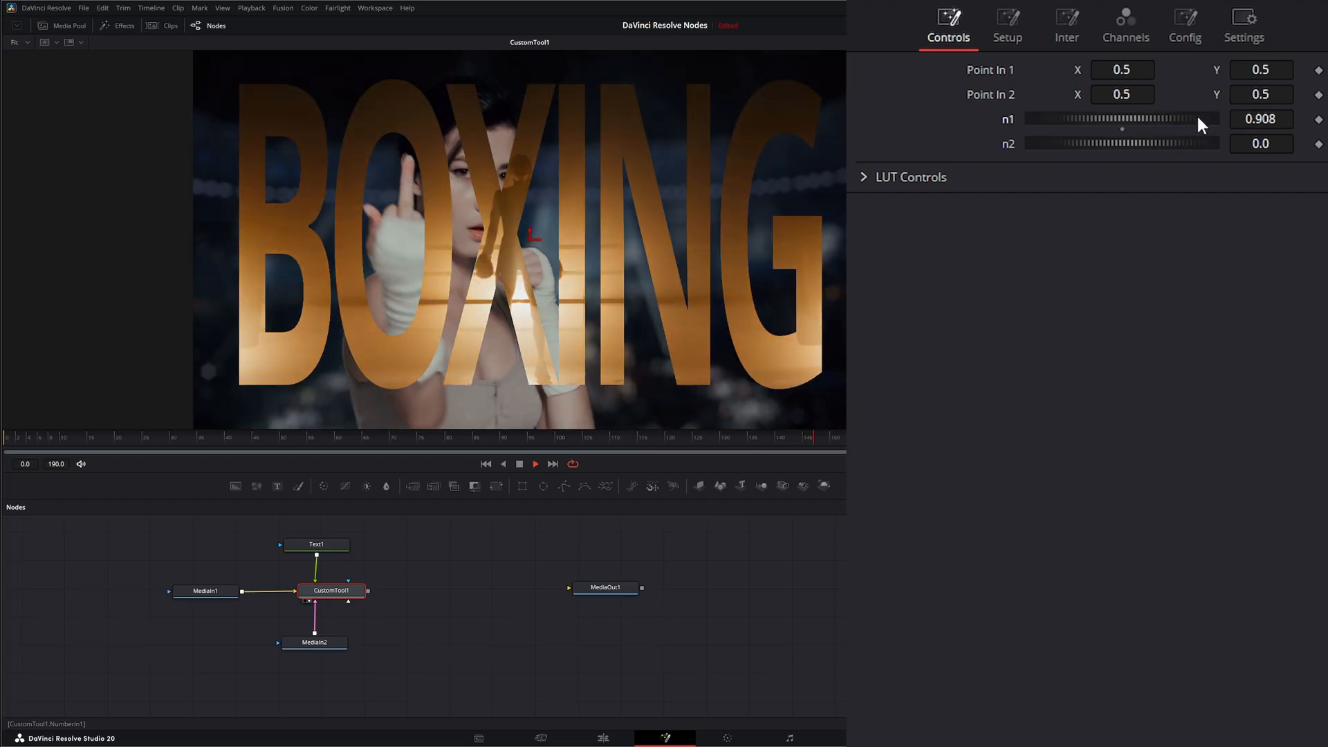
drag(1202, 118, 1164, 118)
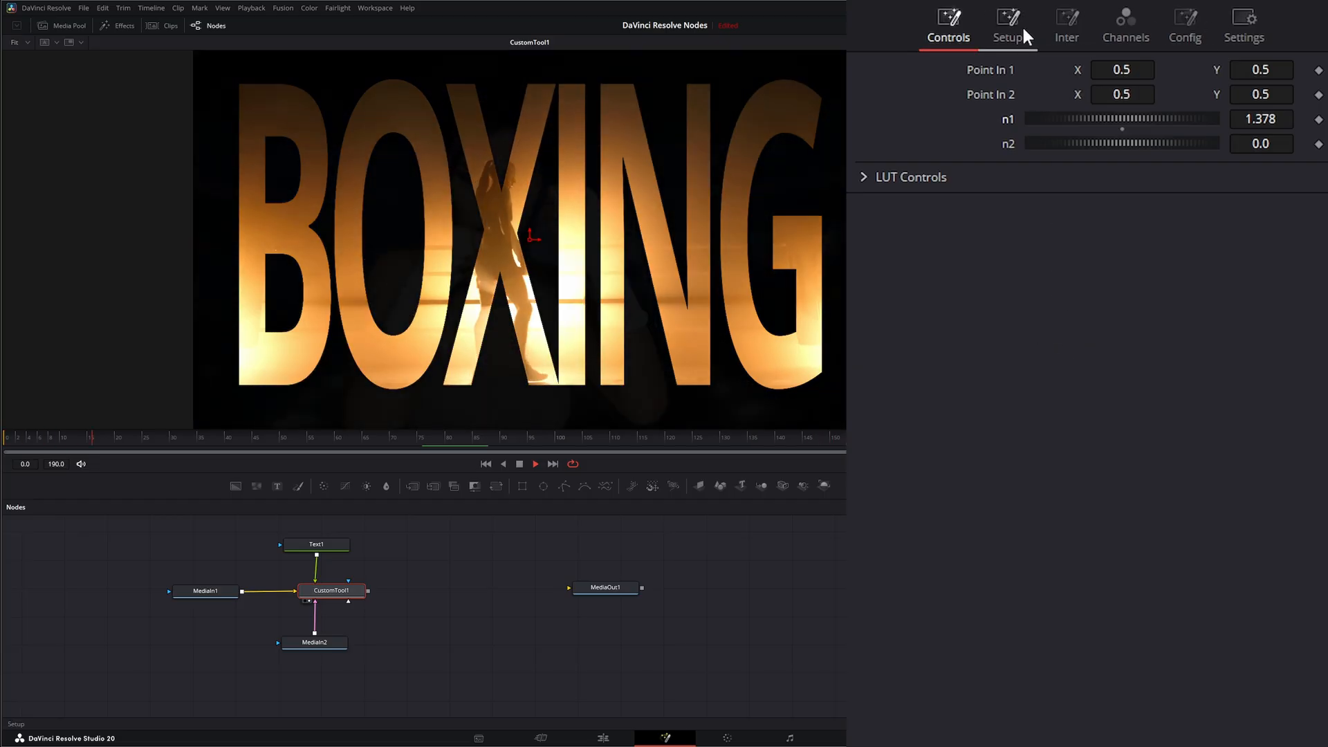
click(1007, 26)
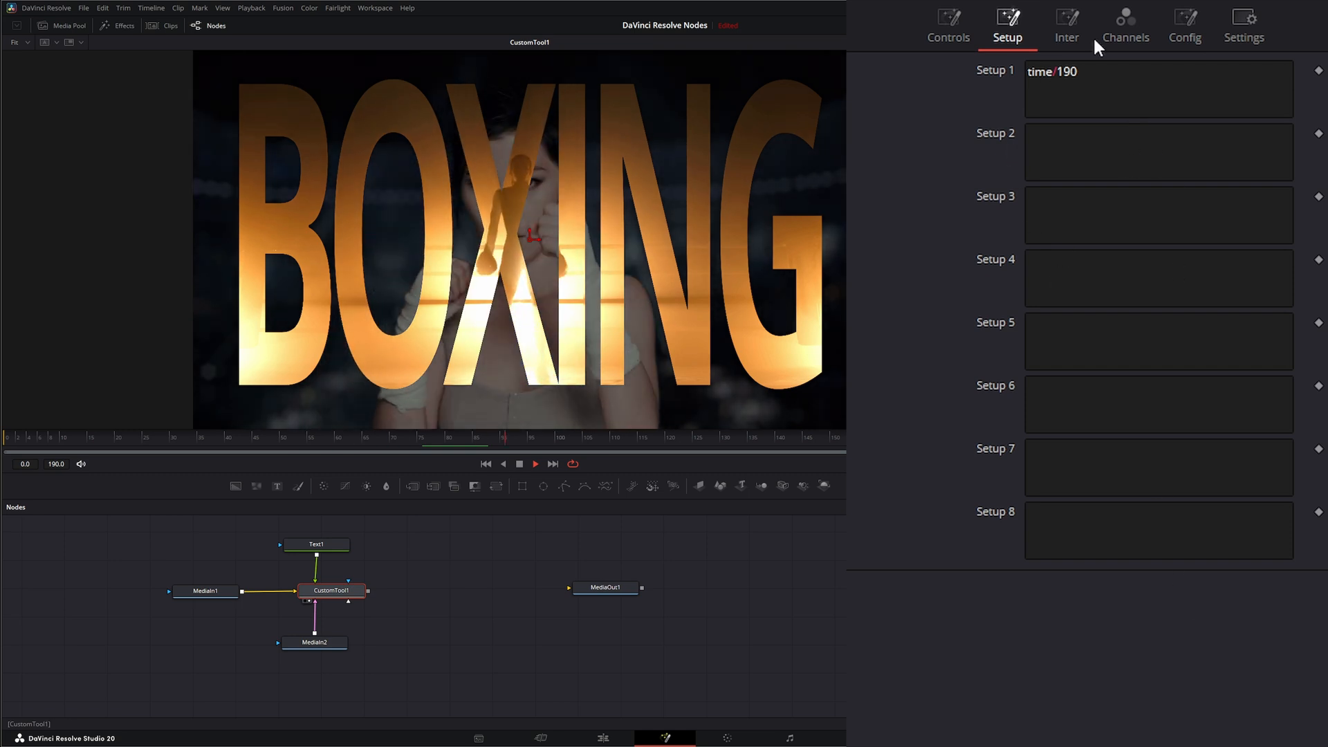
click(1124, 25)
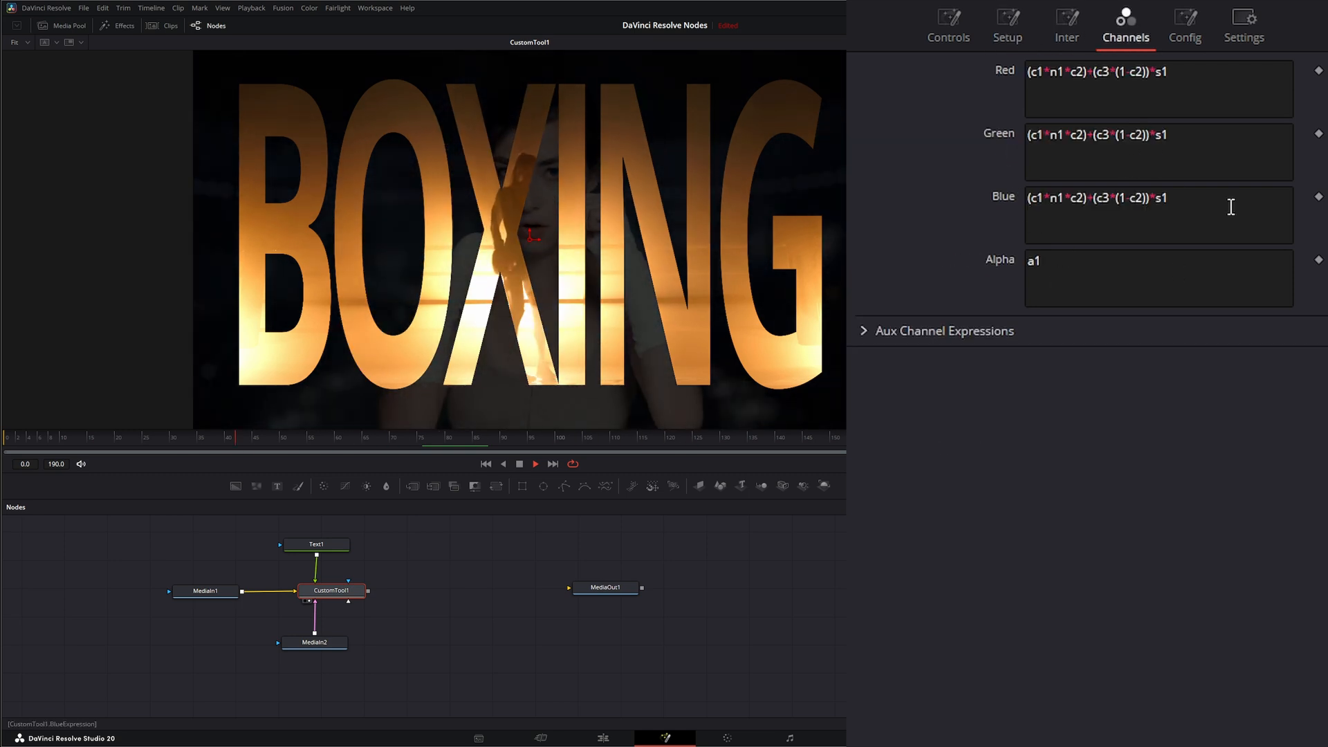